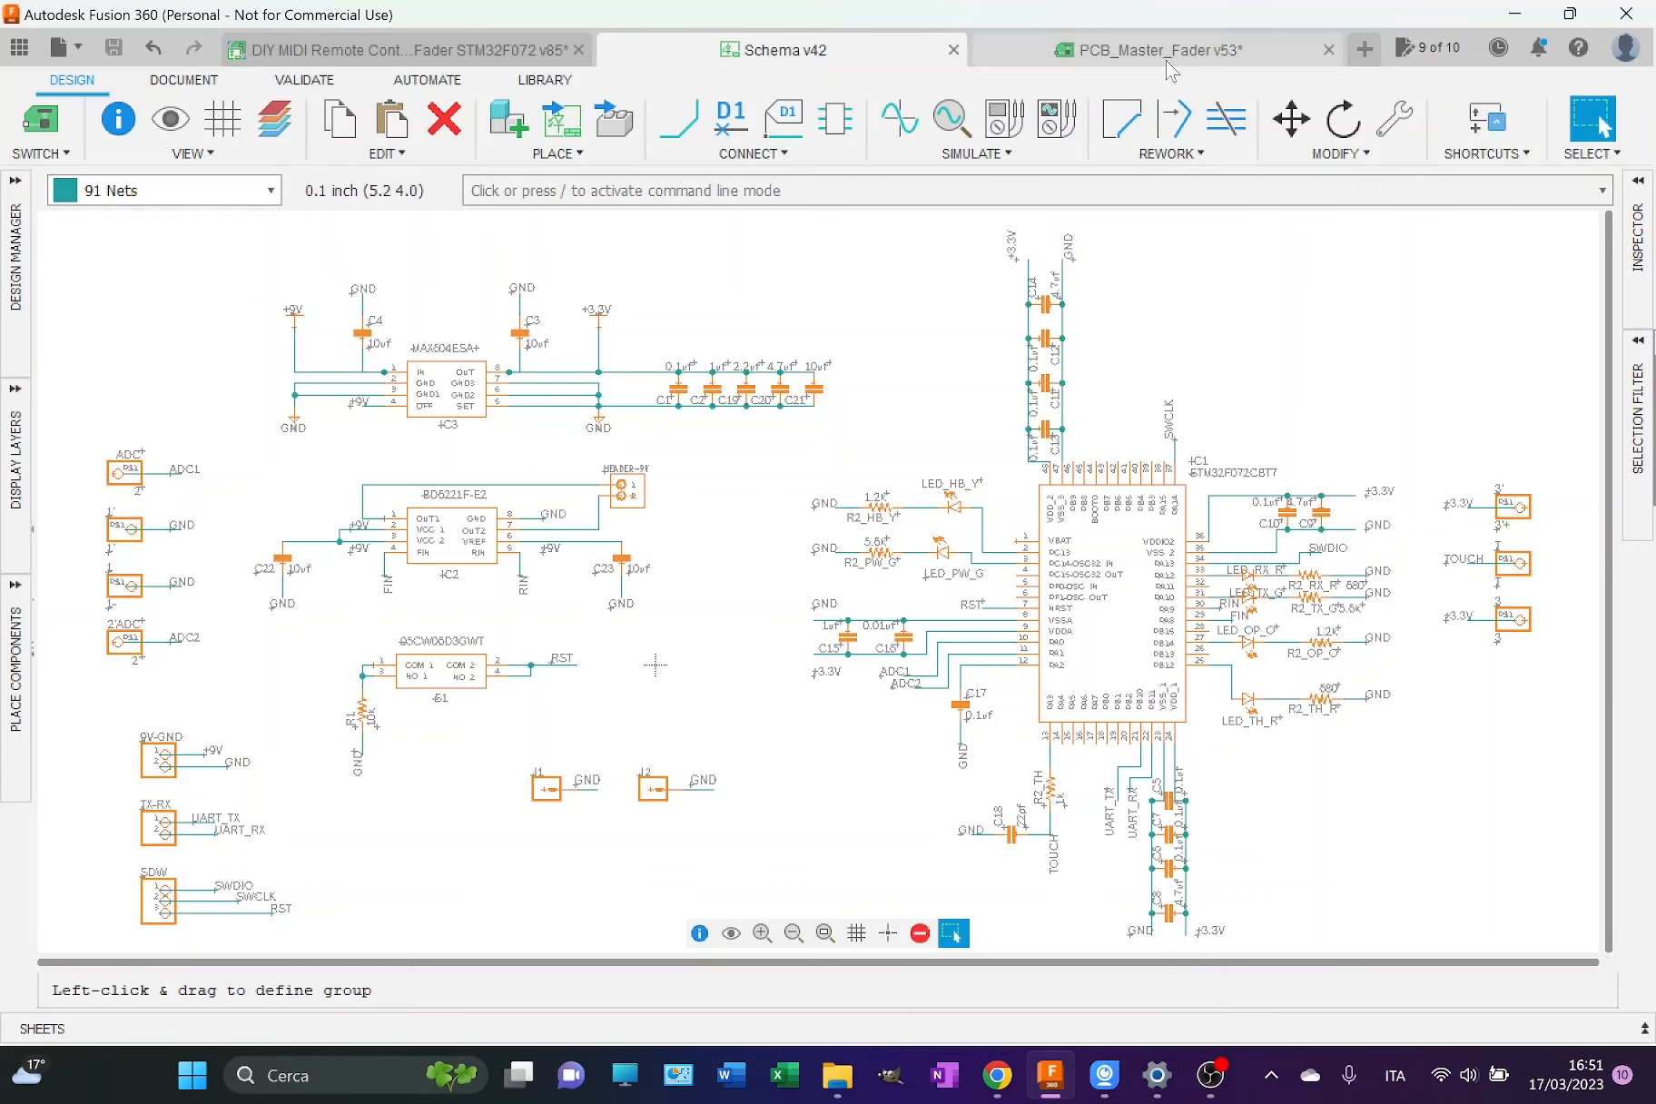
Step: Switch from the schematic to the PCB_Master_Fader board layout document
{"action": "left_click", "coordinate": [1151, 49]}
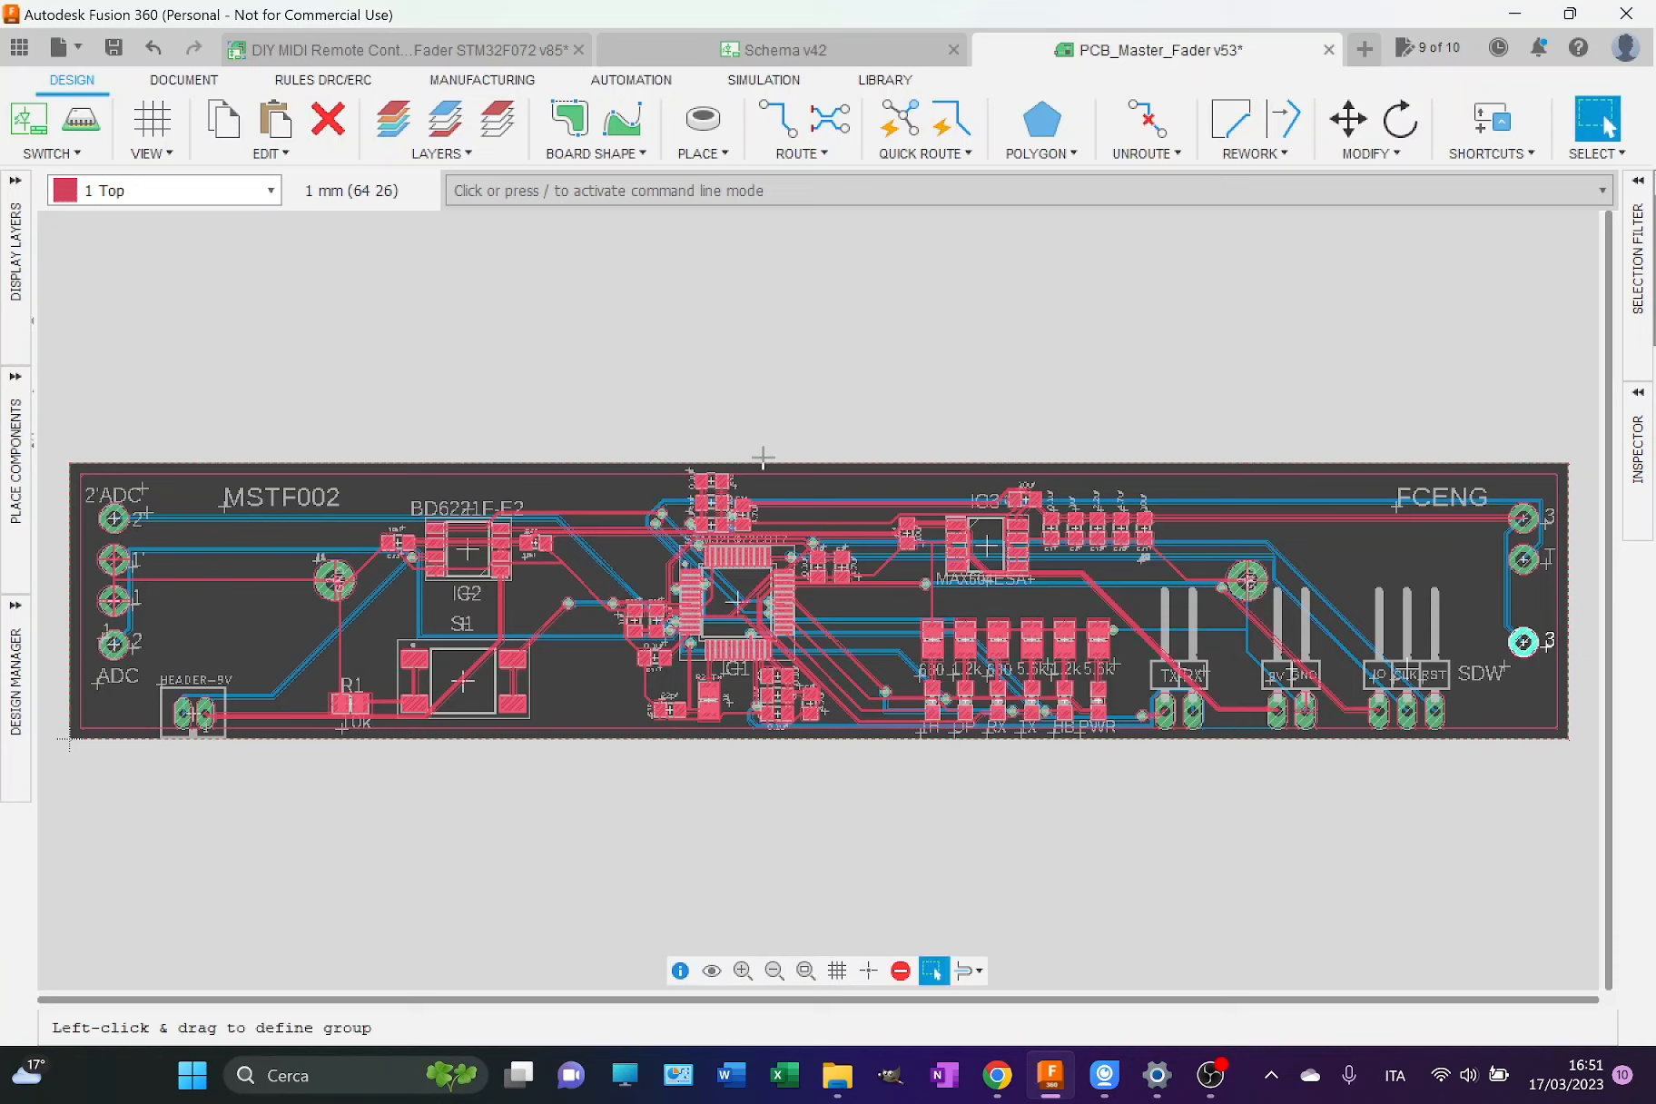
{"action": "mouse_move", "coordinate": [432, 790]}
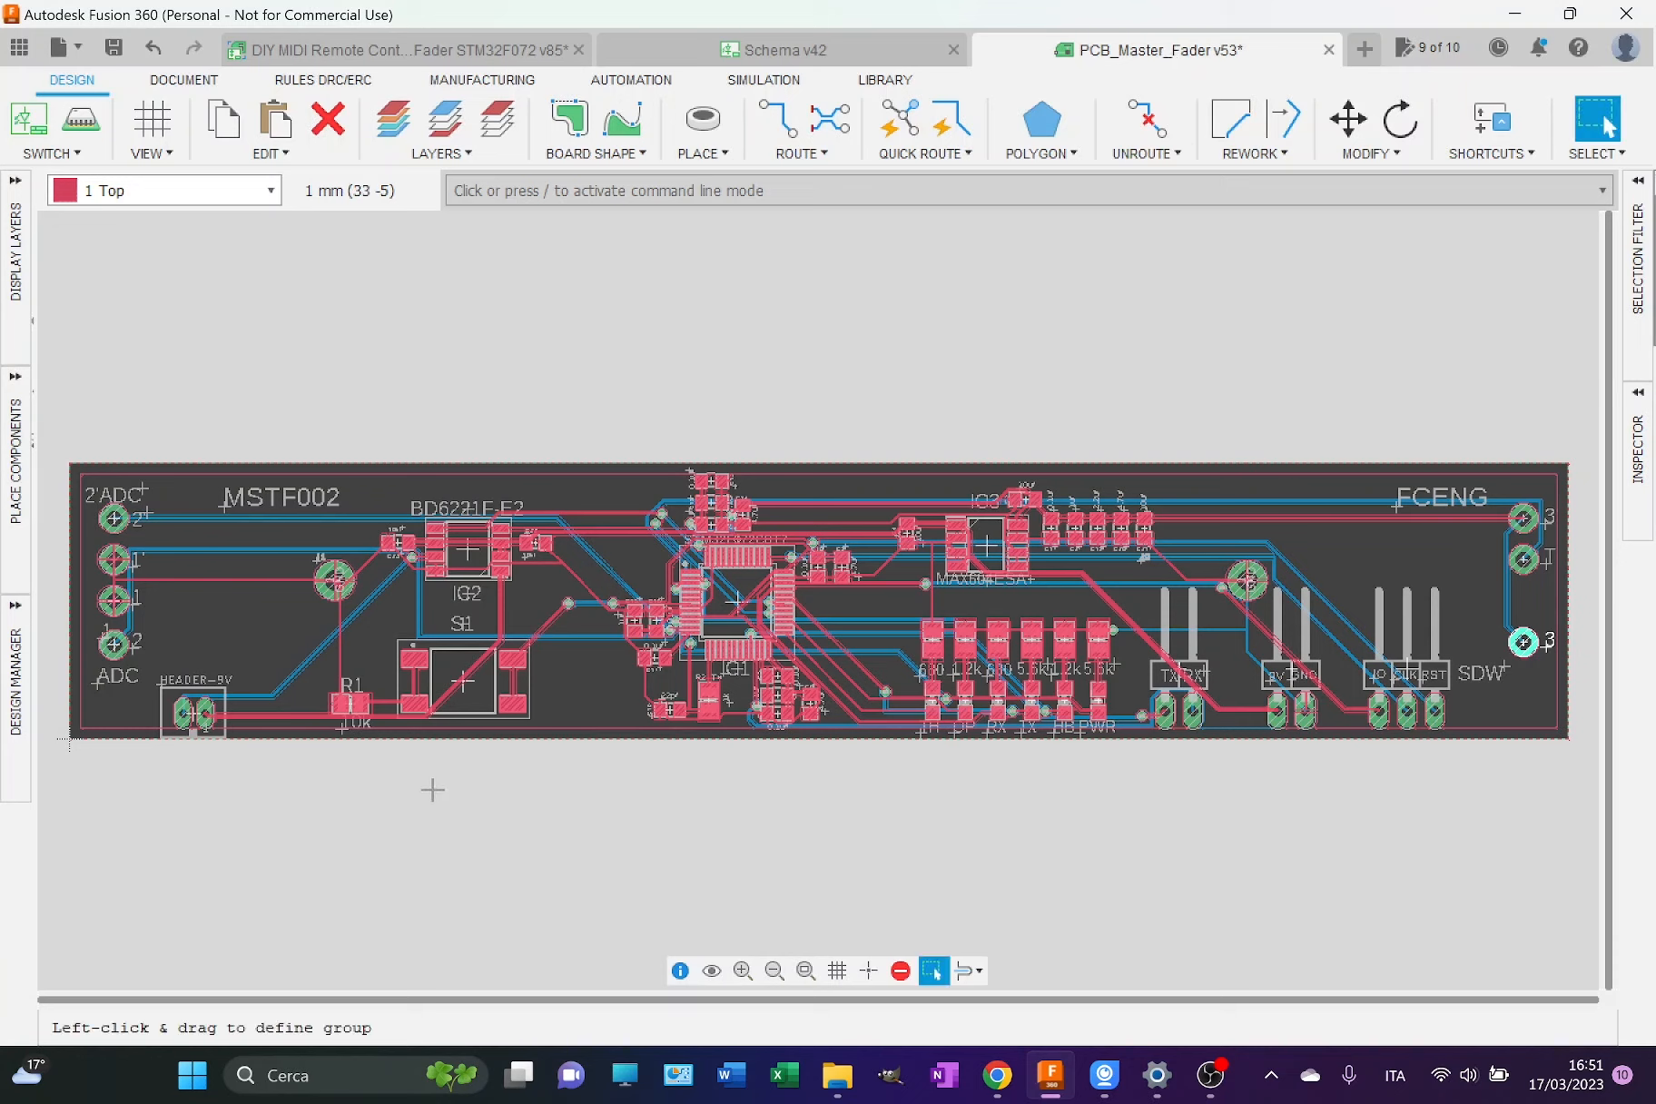
{"action": "mouse_move", "coordinate": [978, 817]}
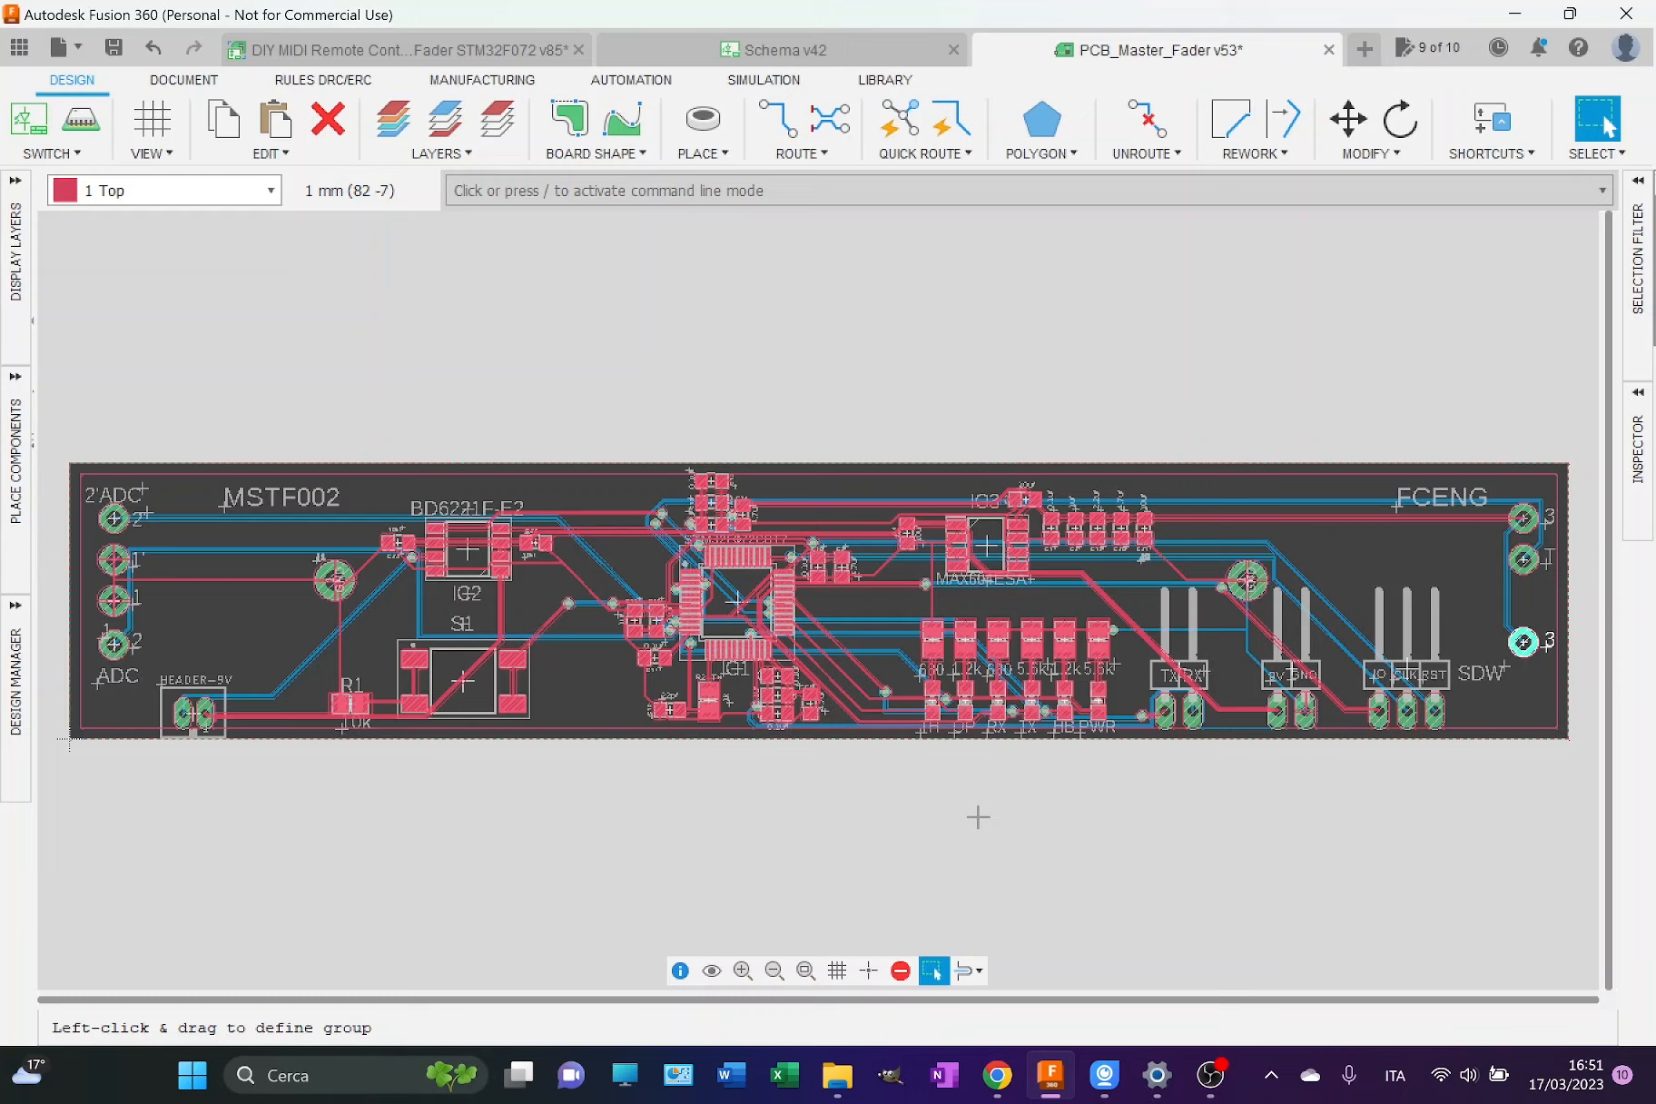
{"action": "mouse_move", "coordinate": [645, 612]}
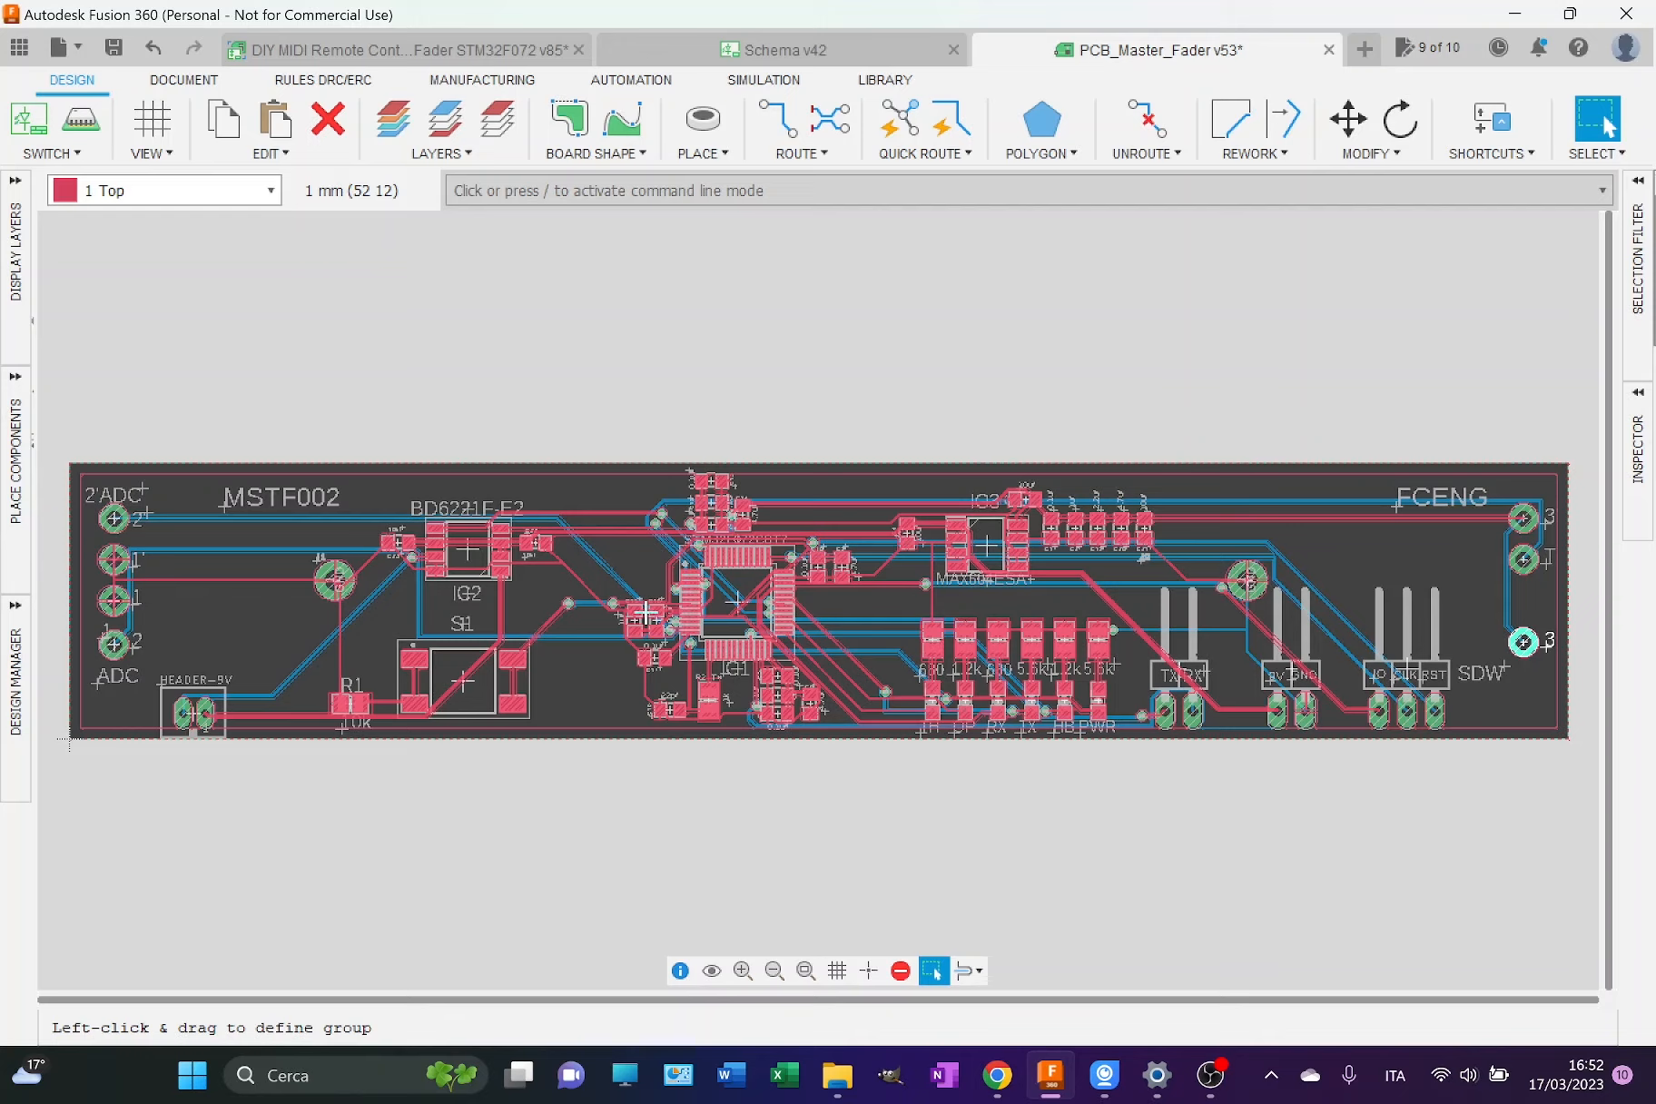
{"action": "mouse_move", "coordinate": [657, 852]}
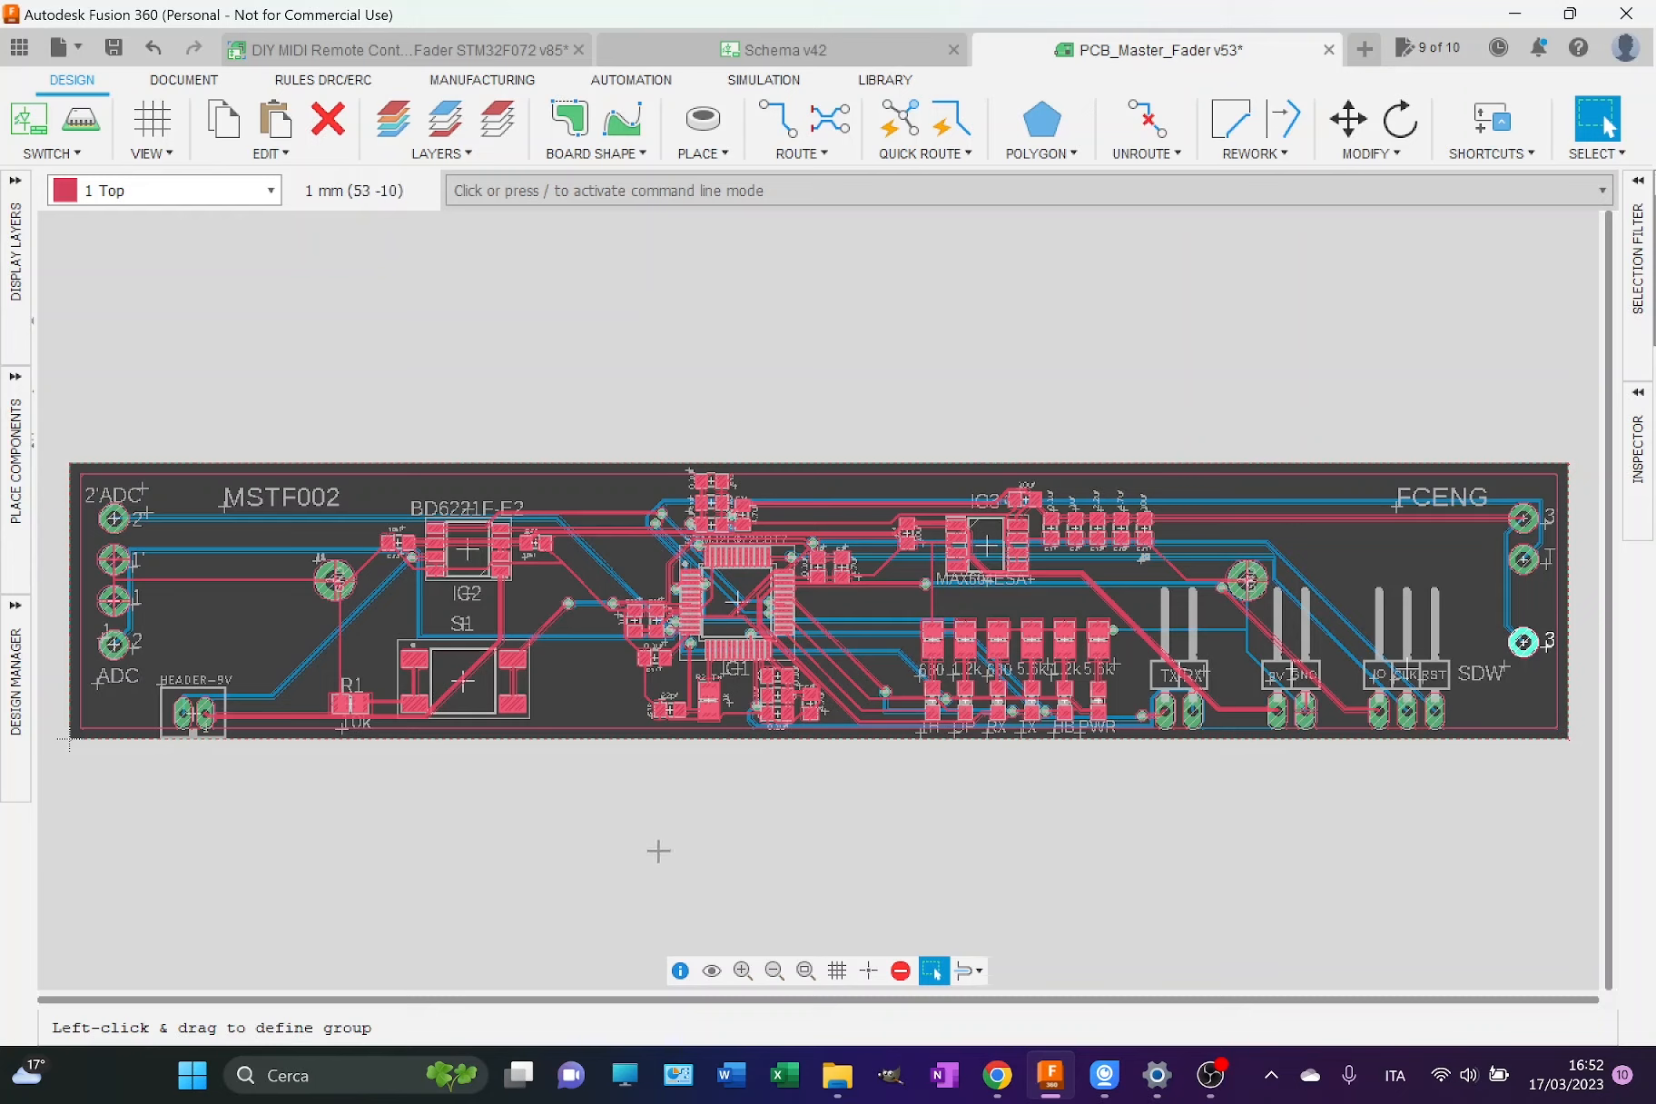
{"action": "mouse_move", "coordinate": [822, 731]}
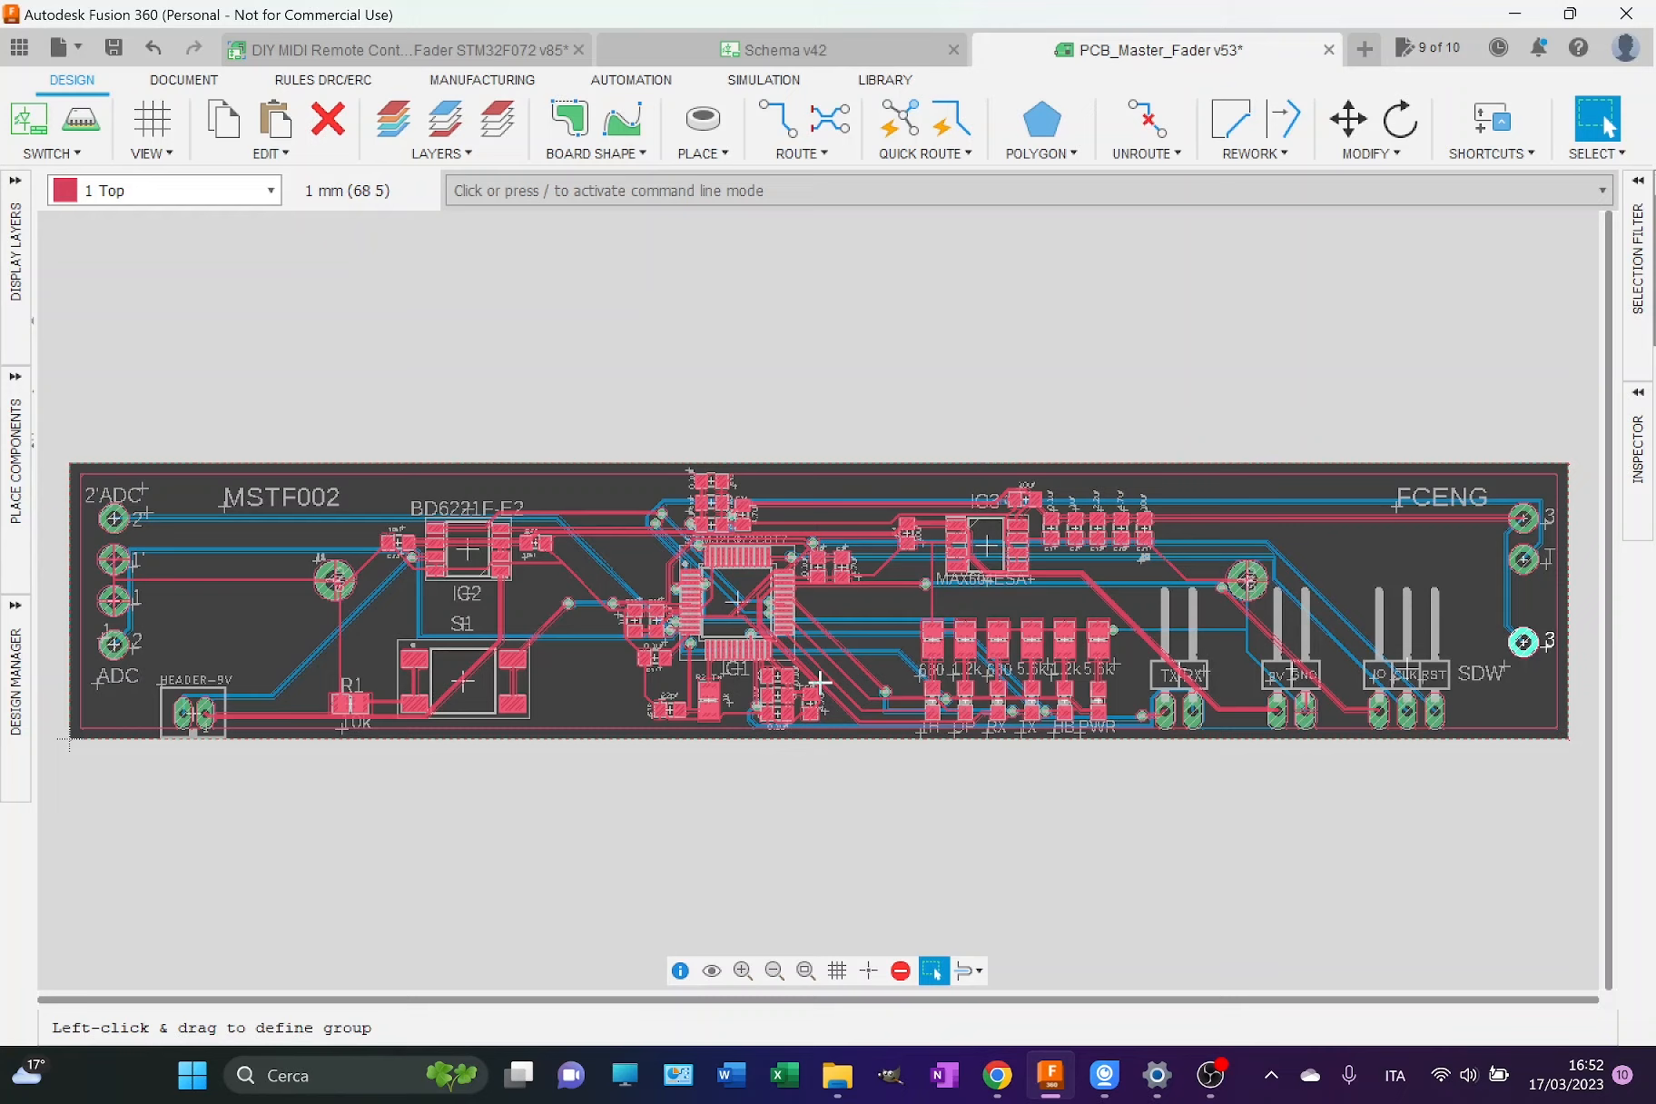
{"action": "mouse_move", "coordinate": [686, 678]}
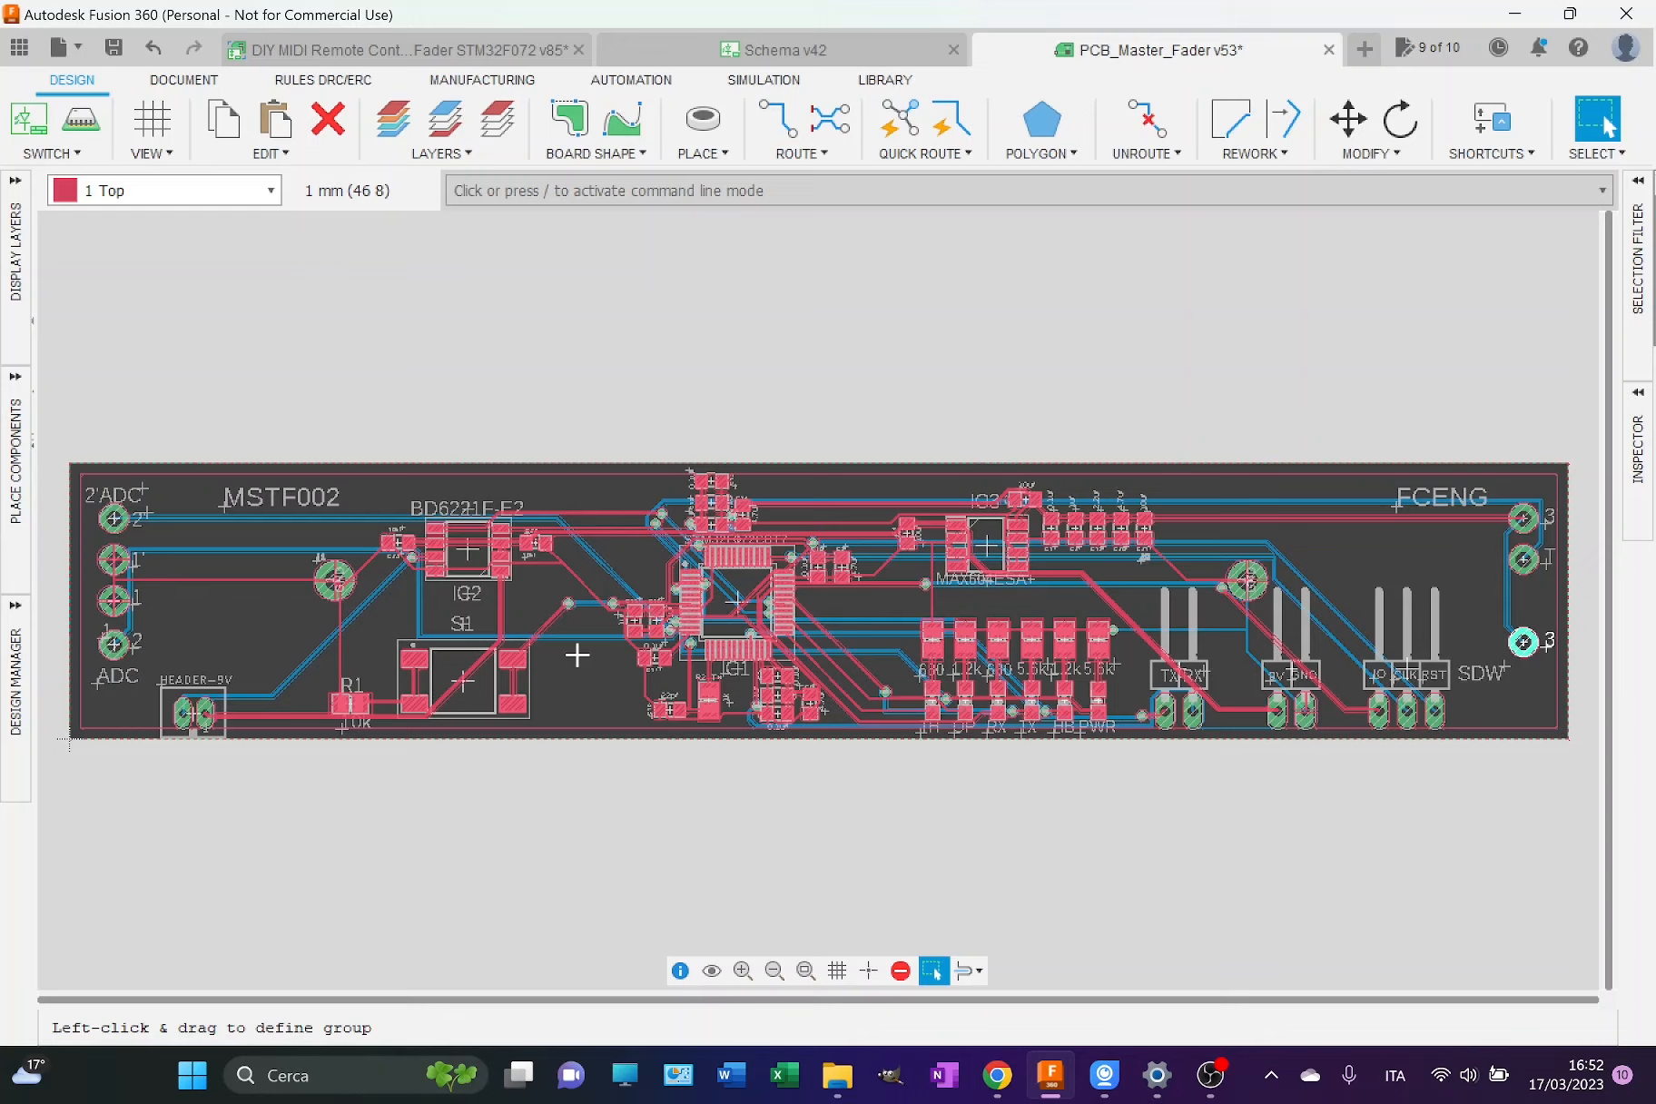
{"action": "mouse_move", "coordinate": [801, 719]}
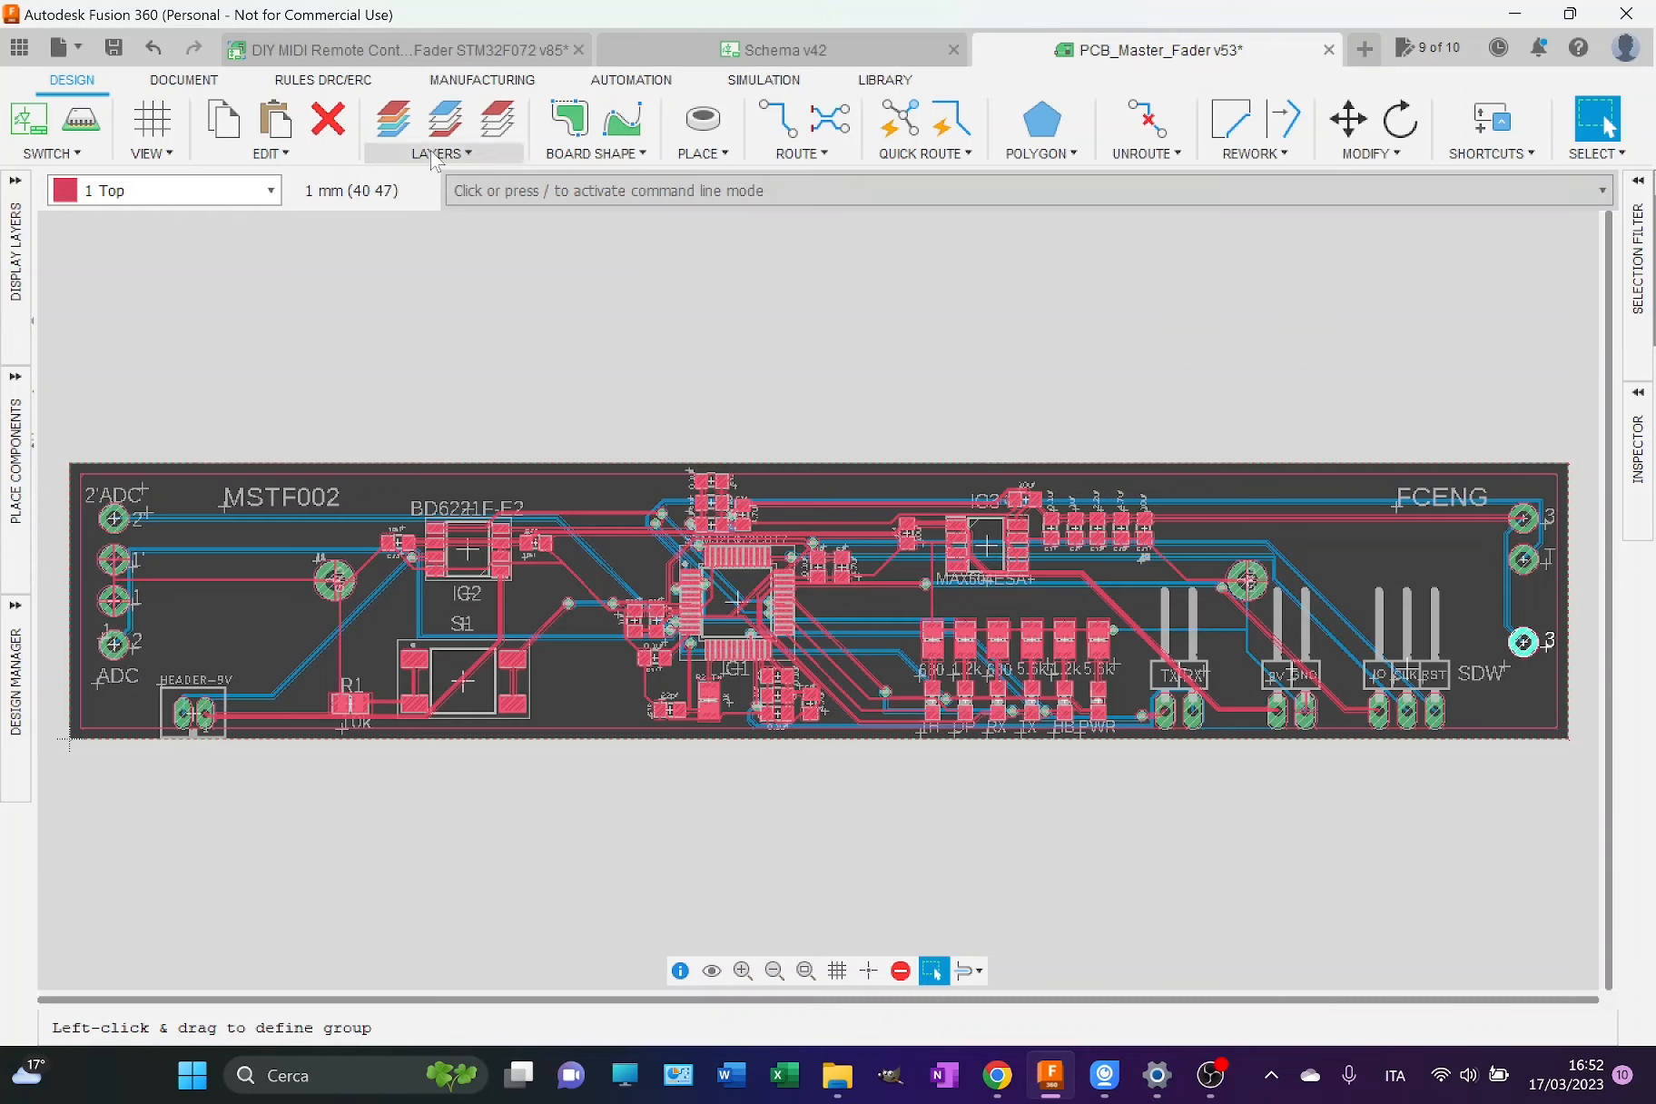
Step: Show only layer 1 Top so bottom-side routing is greyed out
{"action": "left_click", "coordinate": [441, 127]}
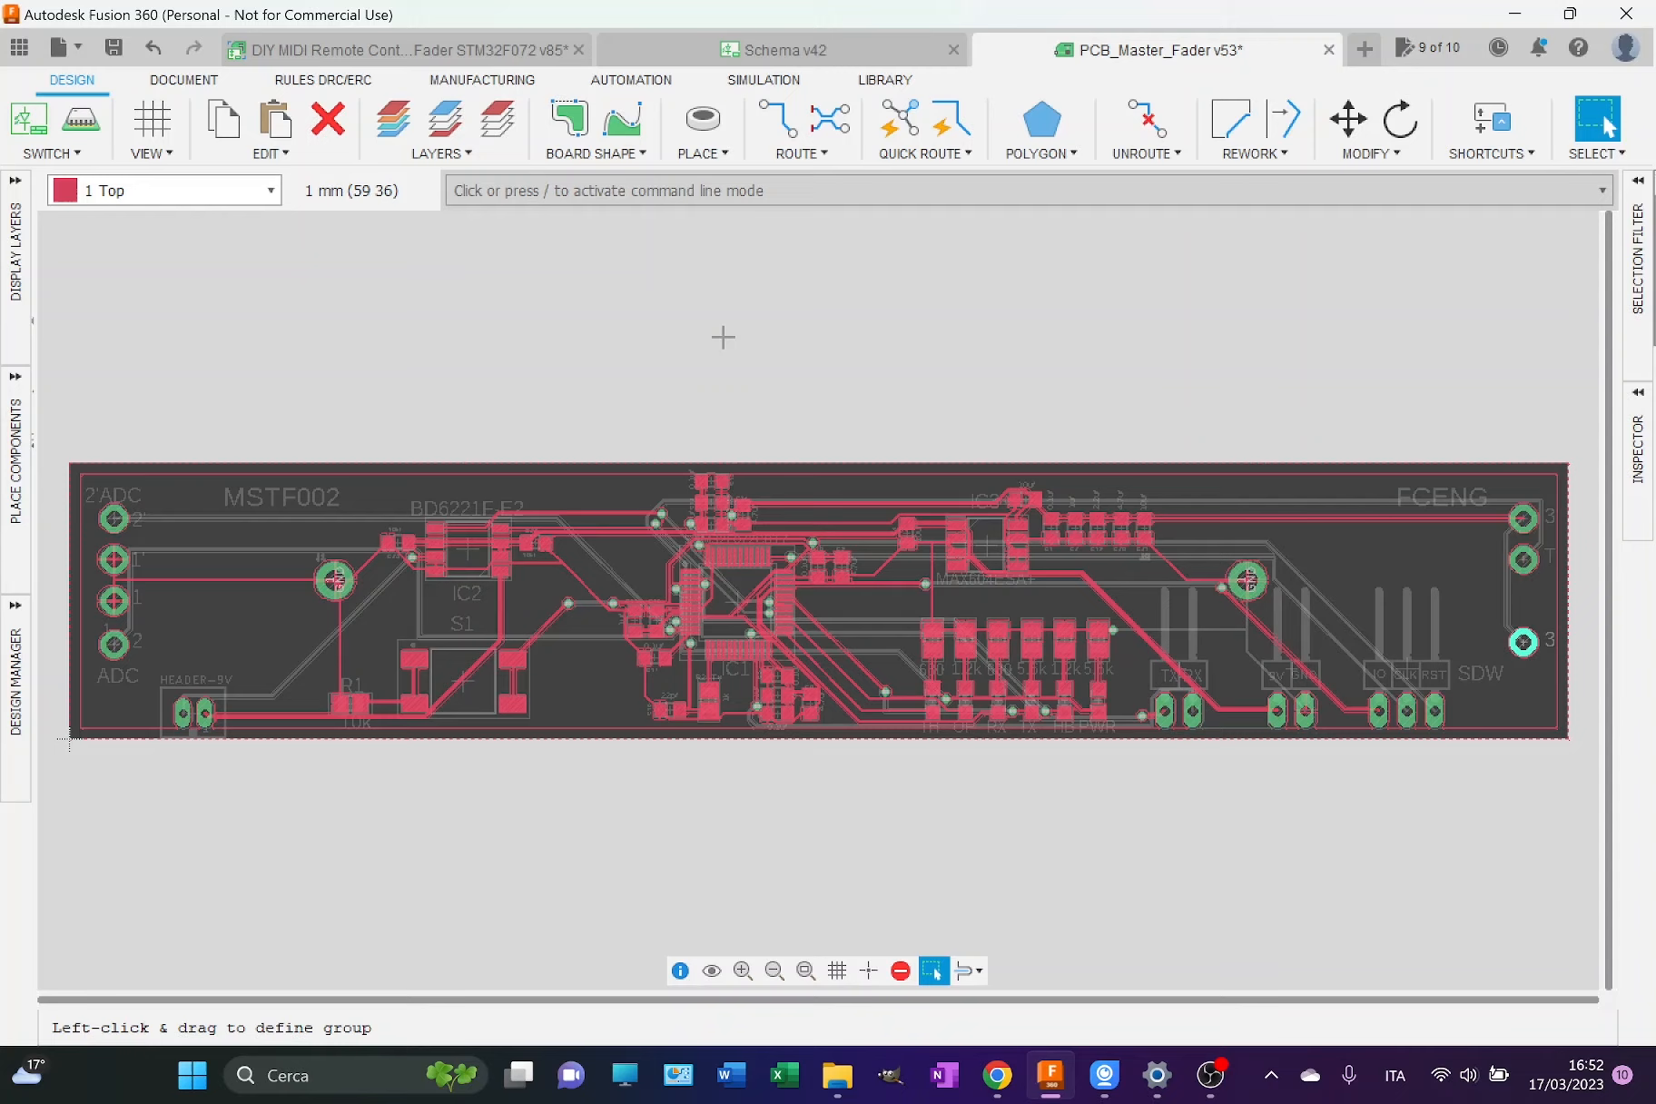
{"action": "mouse_move", "coordinate": [699, 641]}
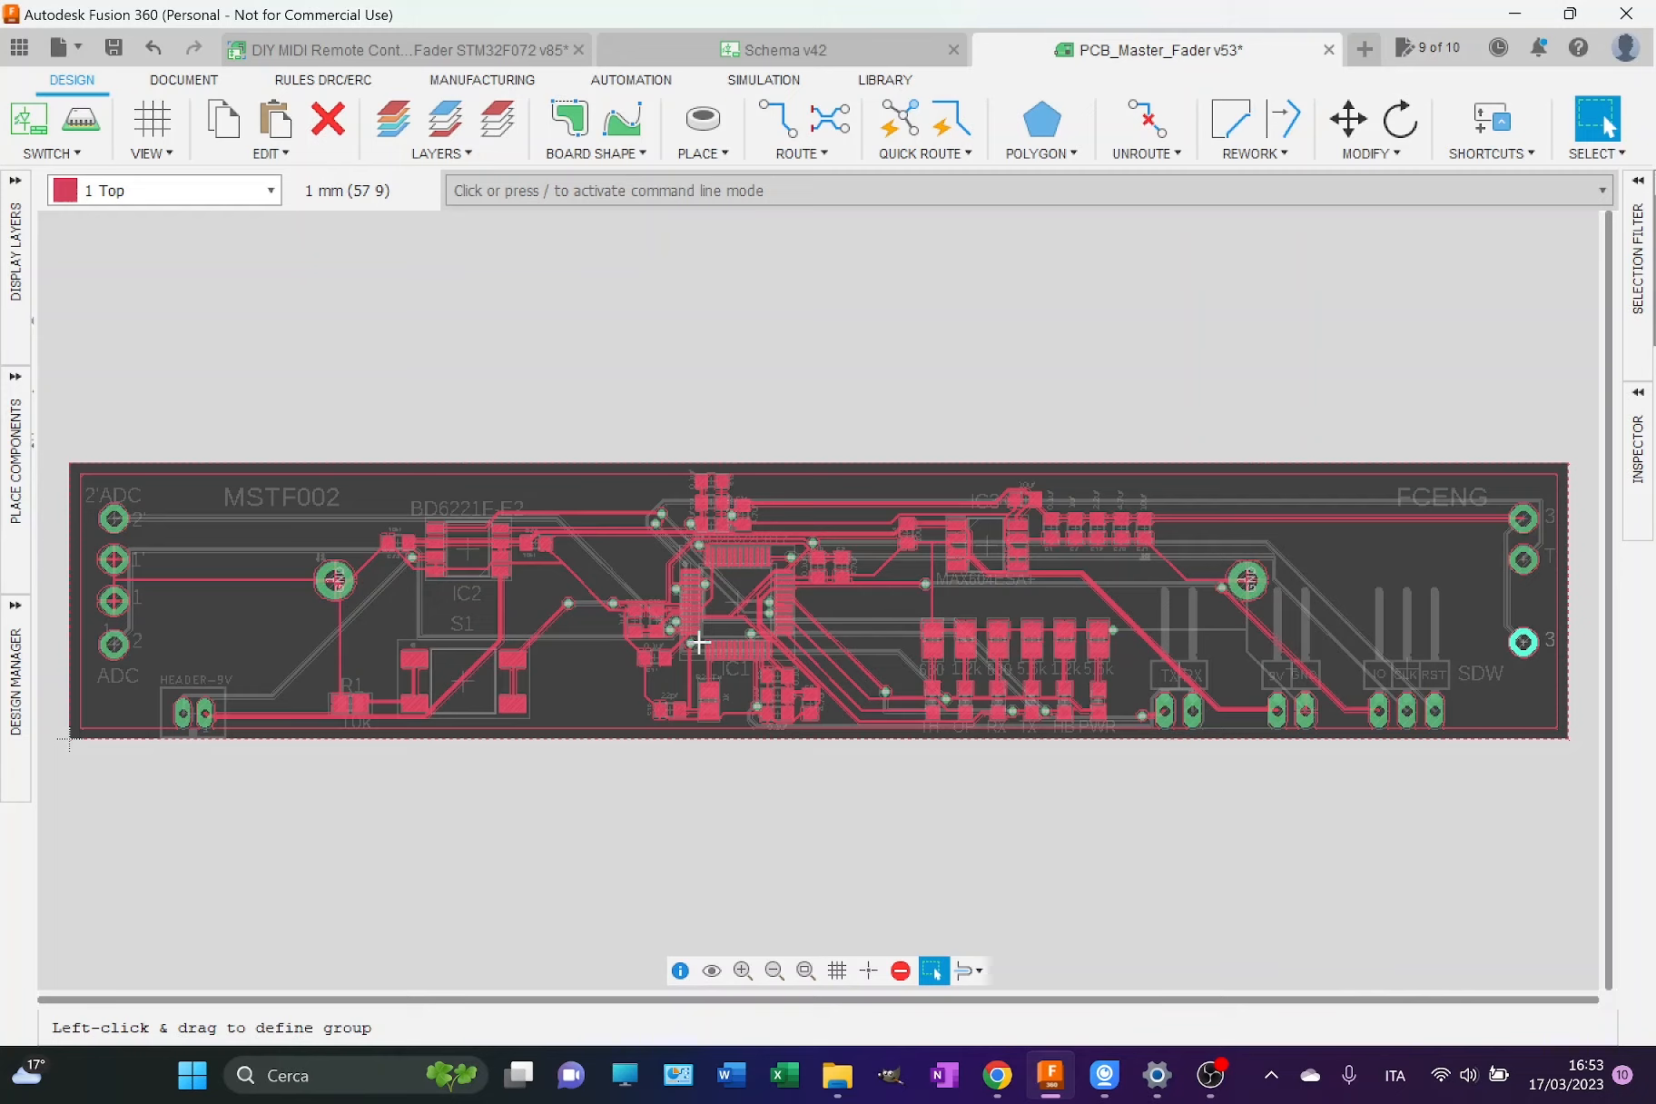
{"action": "mouse_move", "coordinate": [706, 474]}
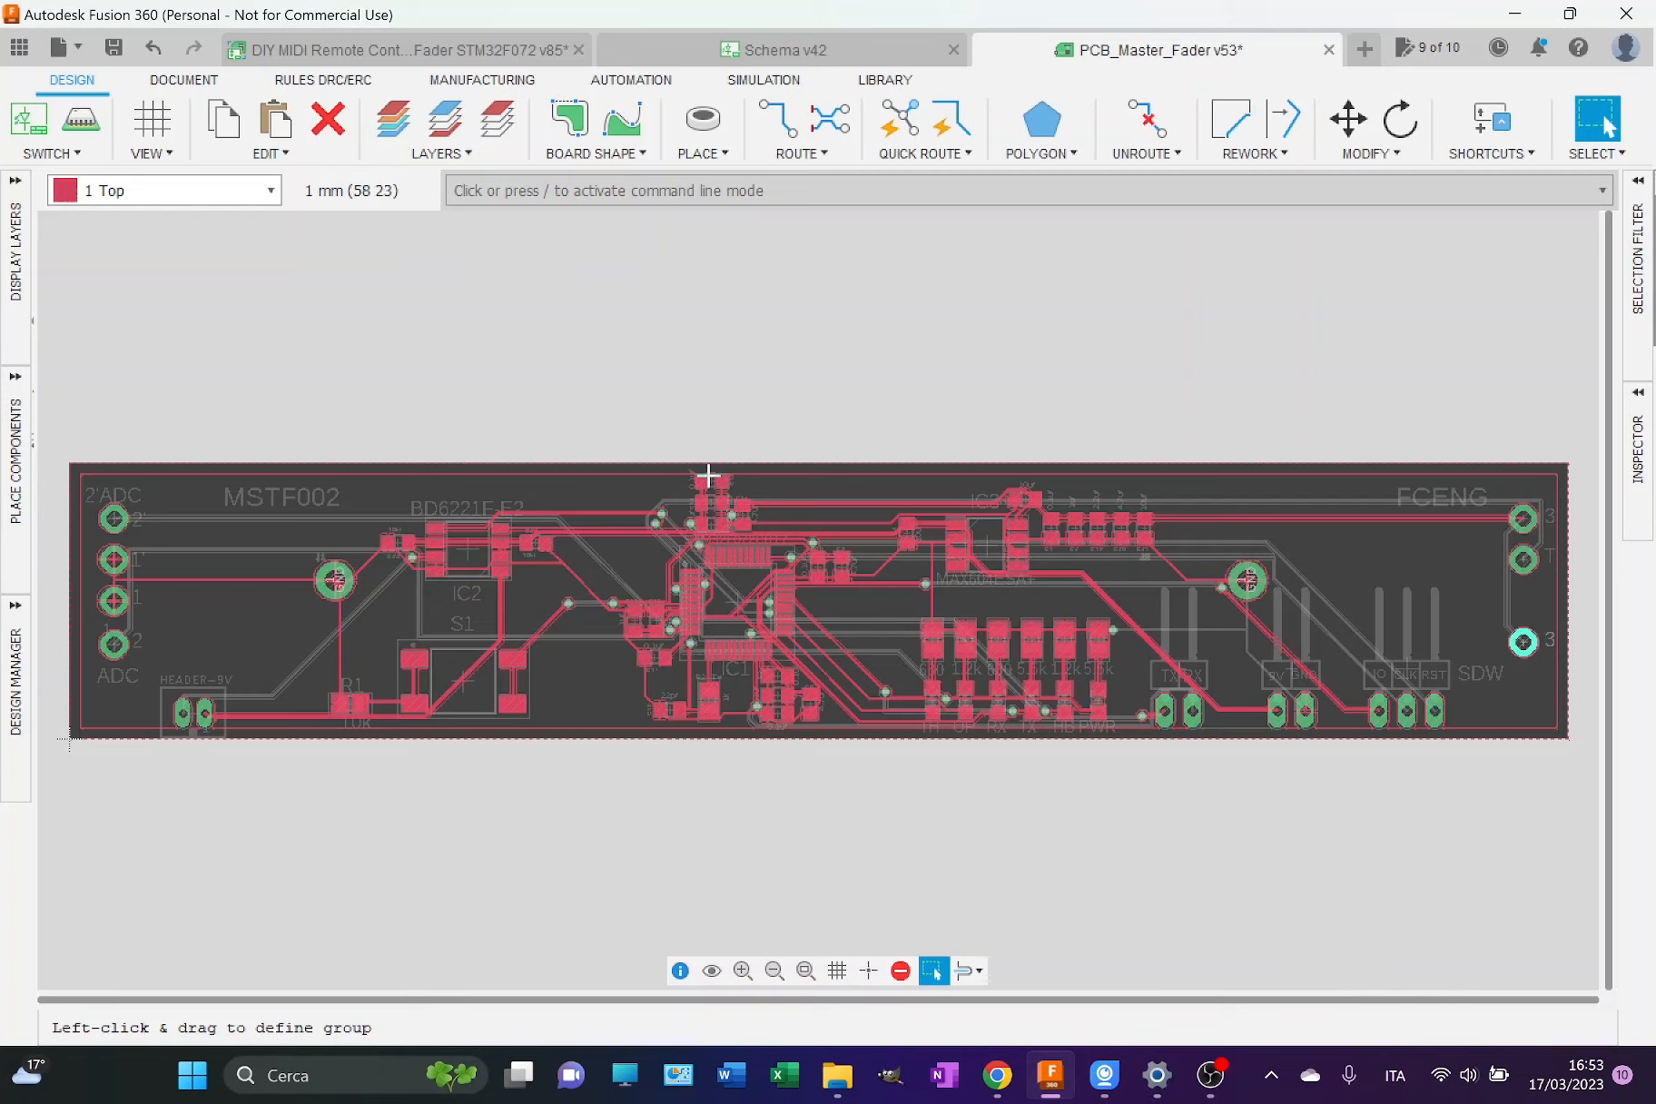
{"action": "mouse_move", "coordinate": [699, 483]}
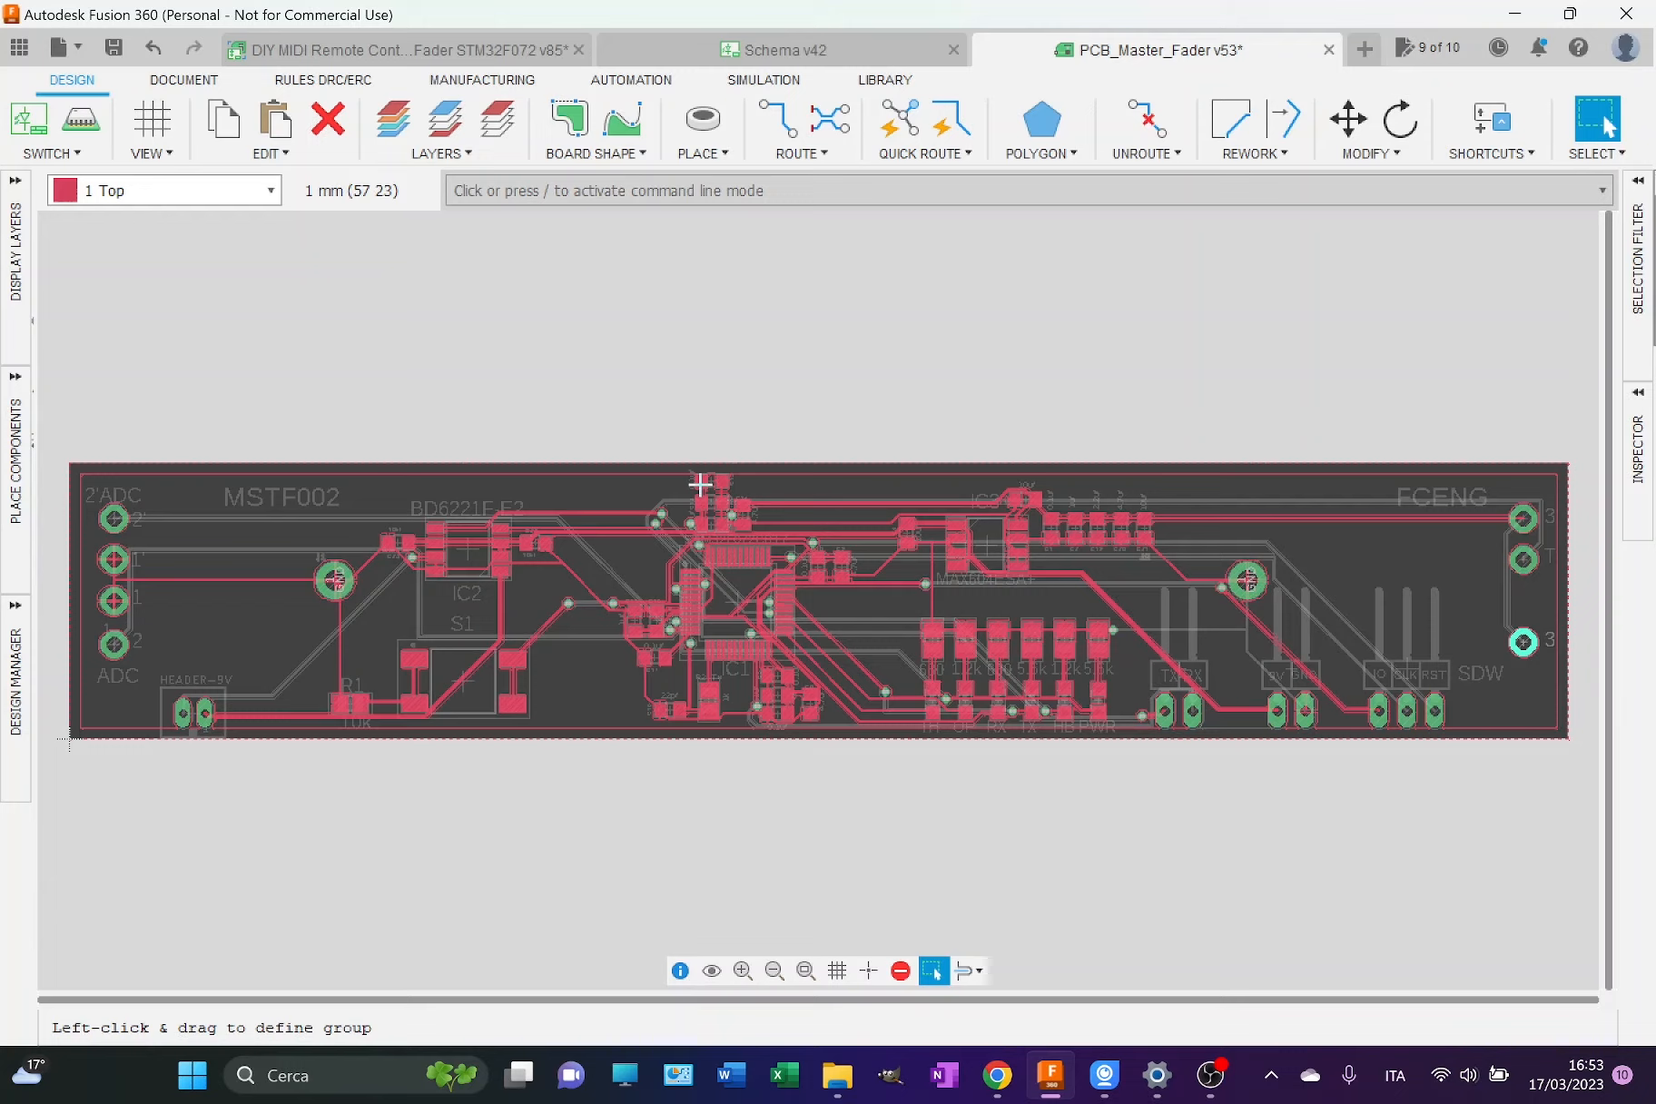
{"action": "mouse_move", "coordinate": [652, 597]}
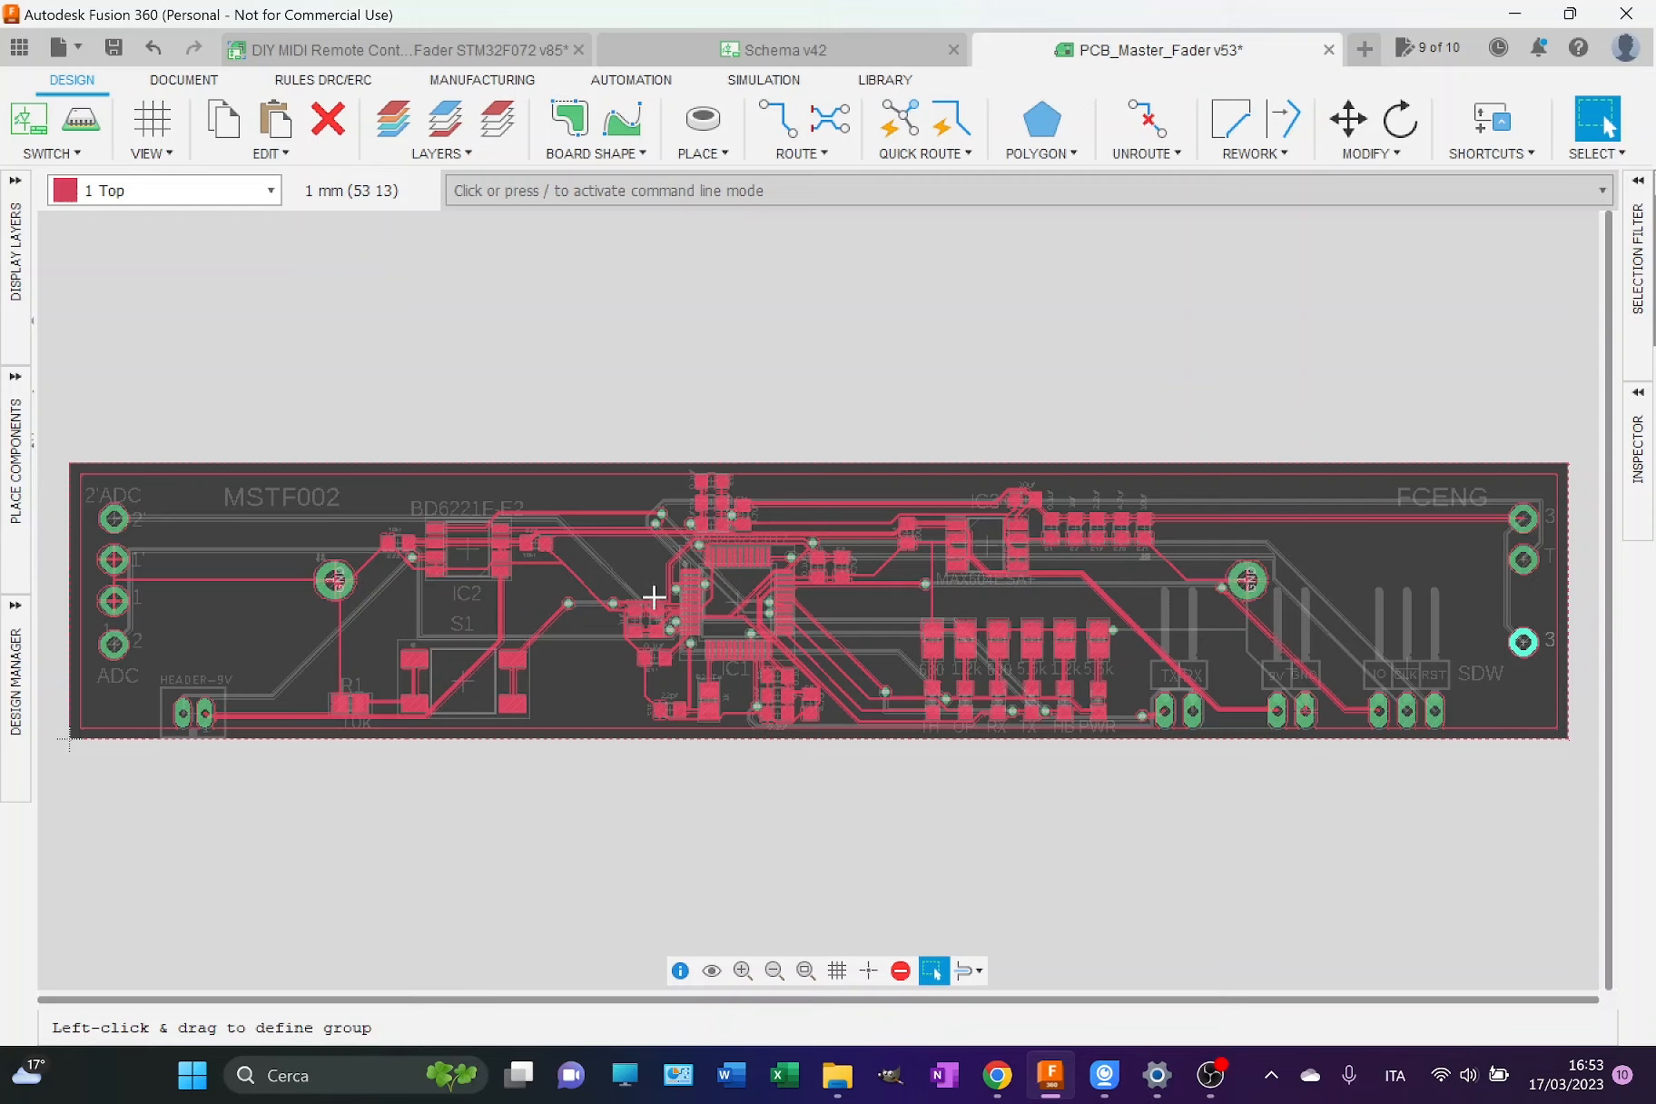
{"action": "mouse_move", "coordinate": [623, 630]}
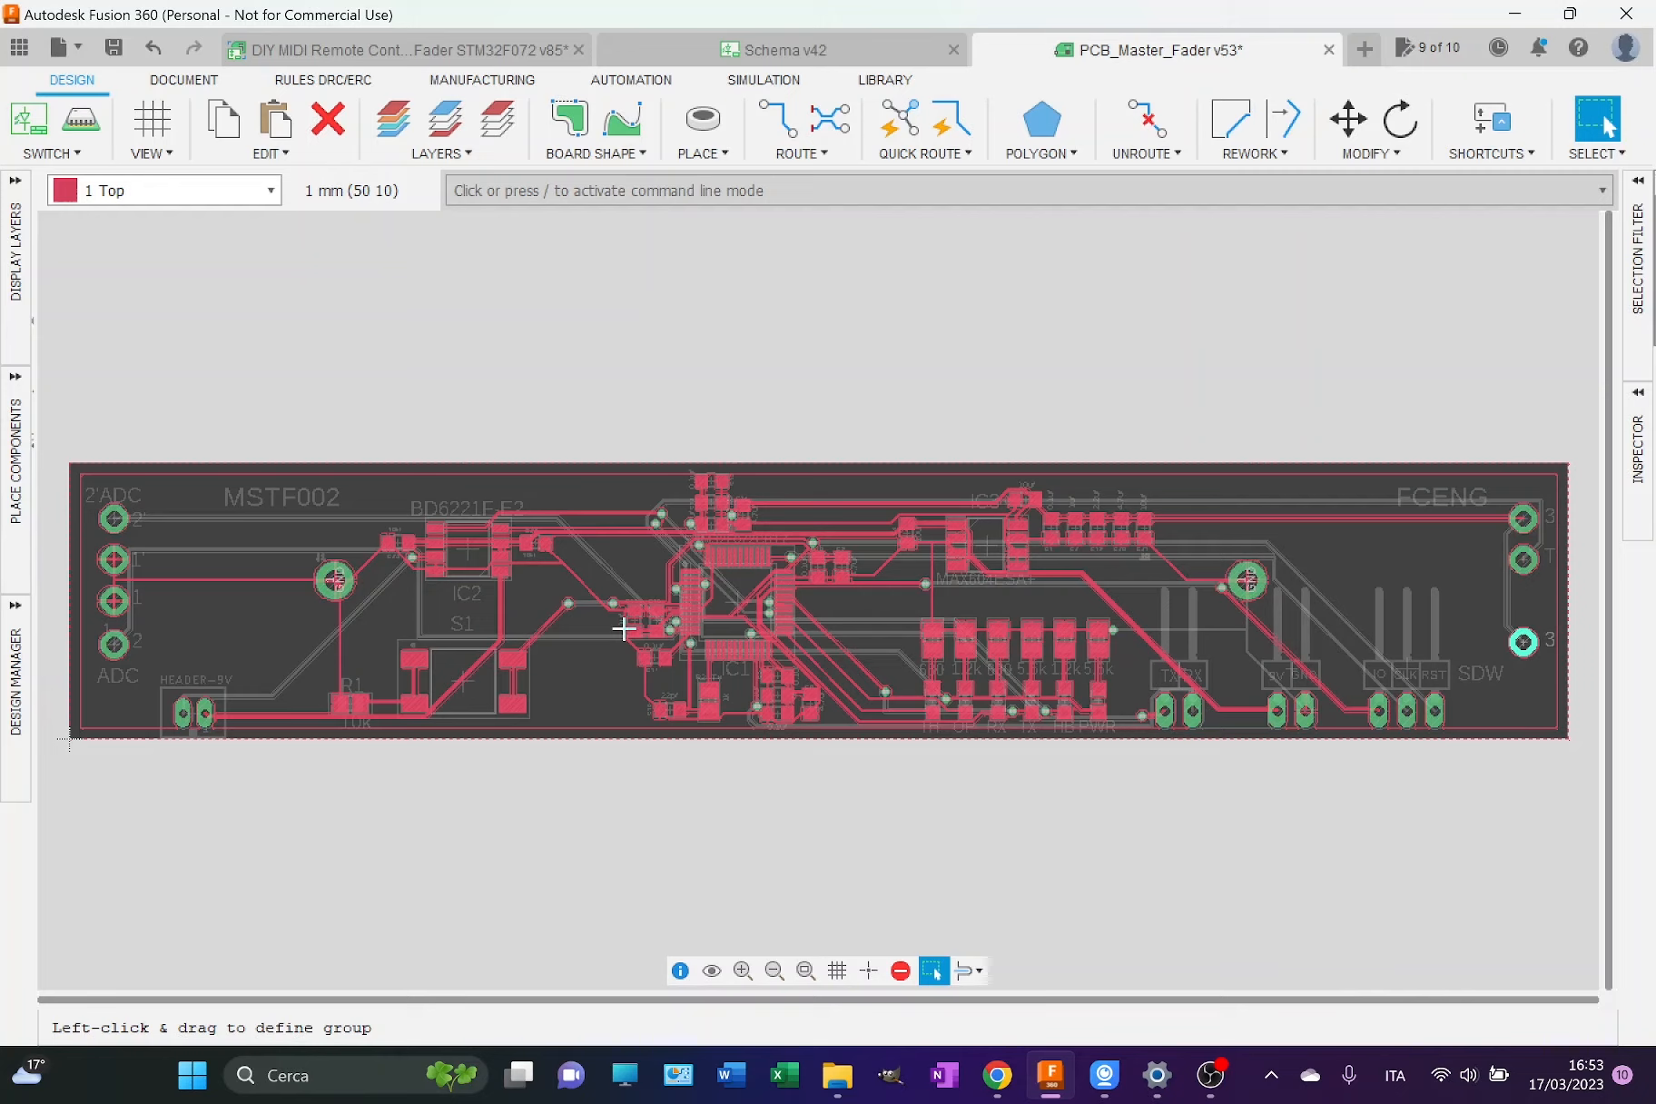
{"action": "mouse_move", "coordinate": [852, 604]}
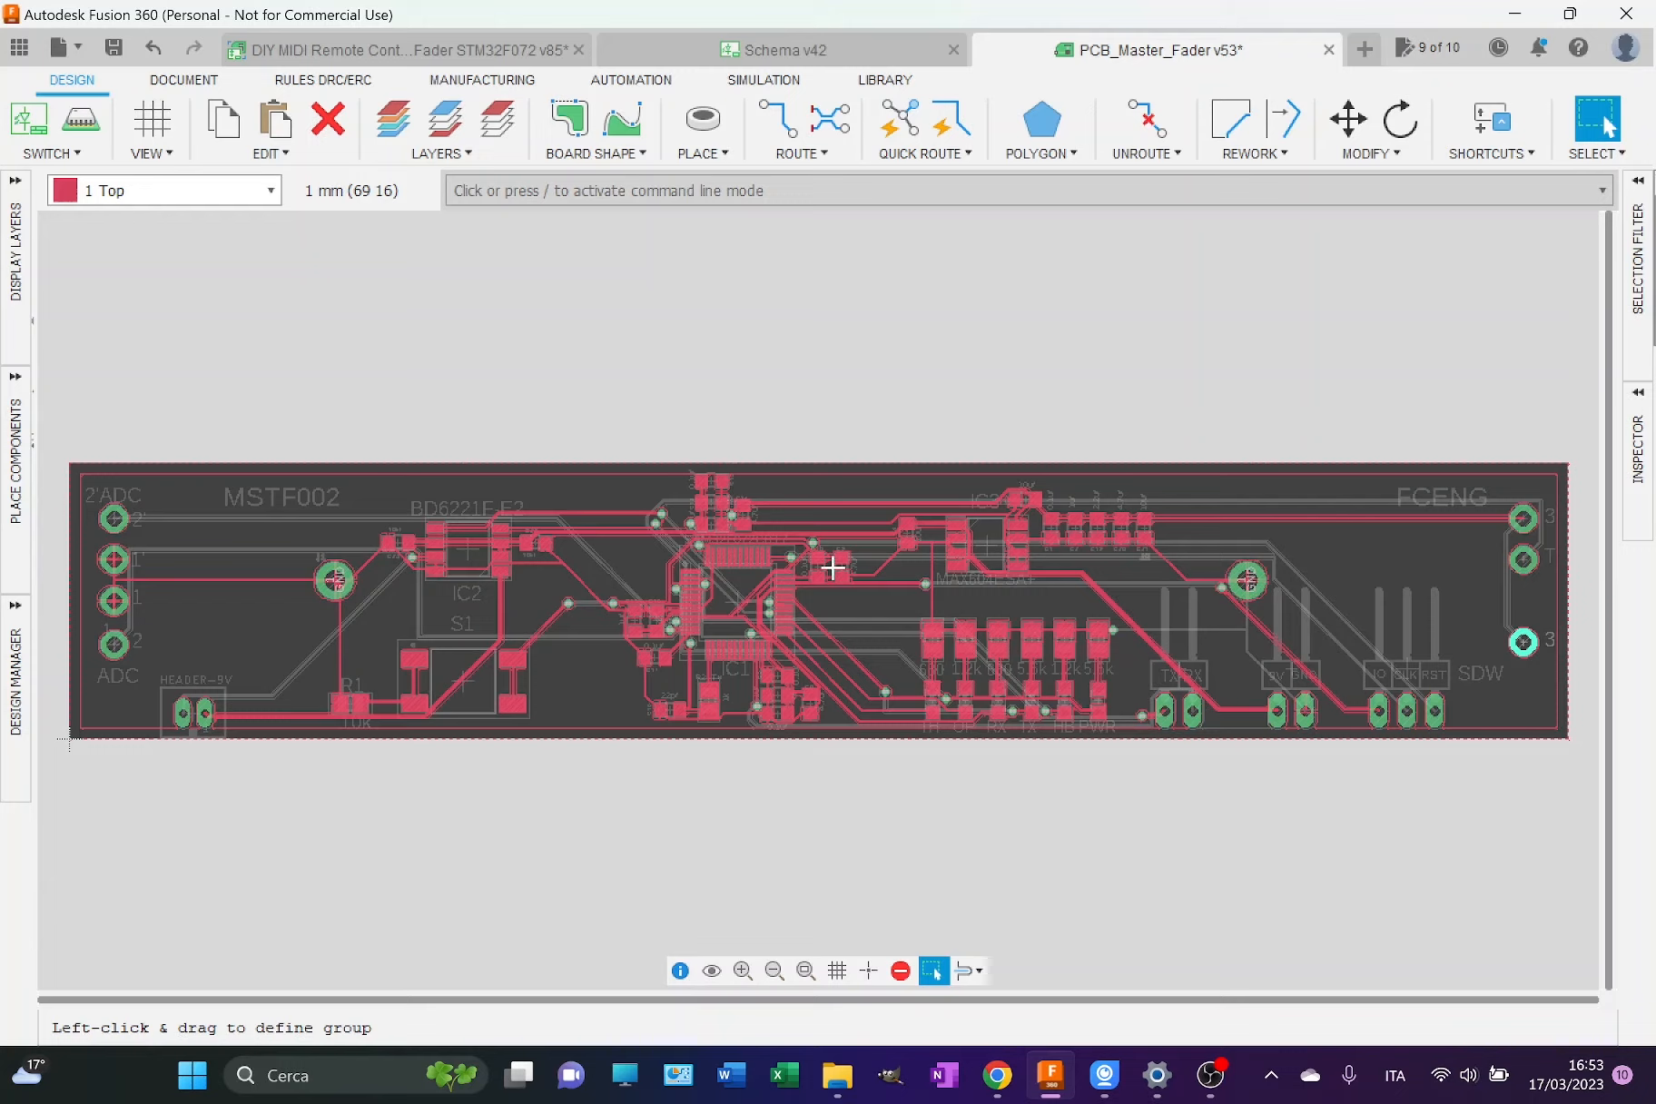
{"action": "mouse_move", "coordinate": [676, 733]}
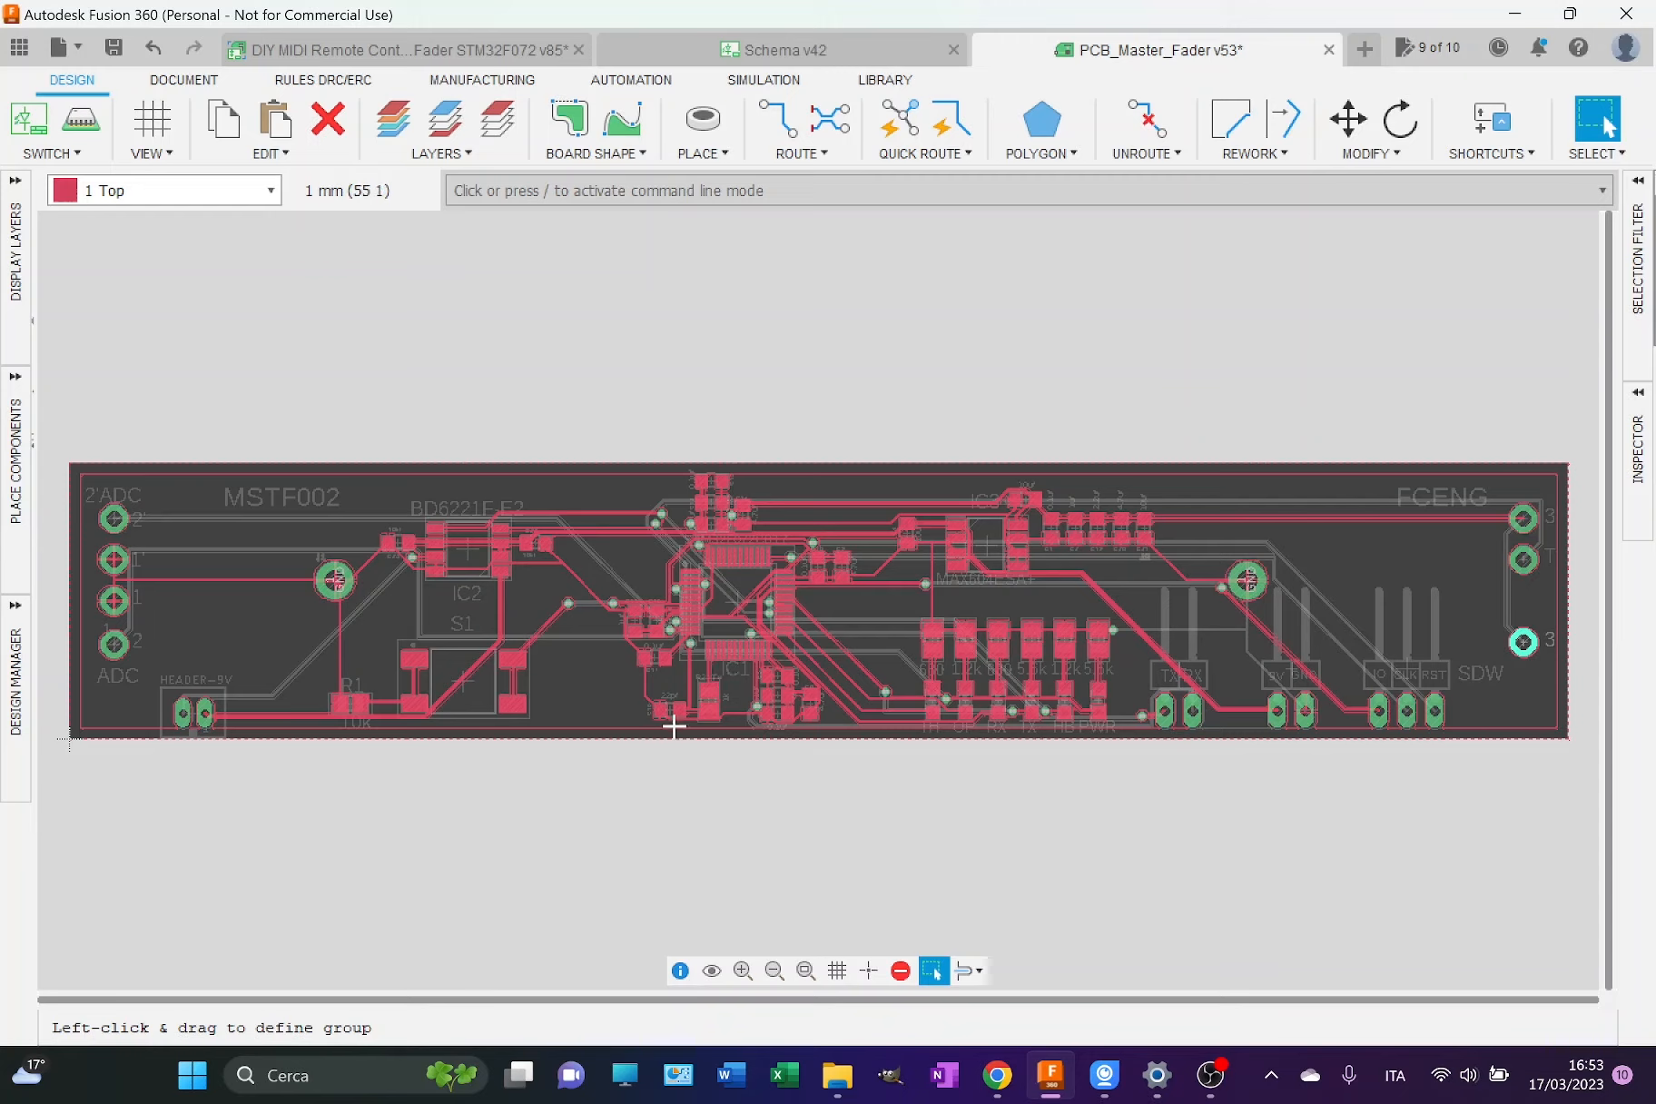
{"action": "mouse_move", "coordinate": [715, 730]}
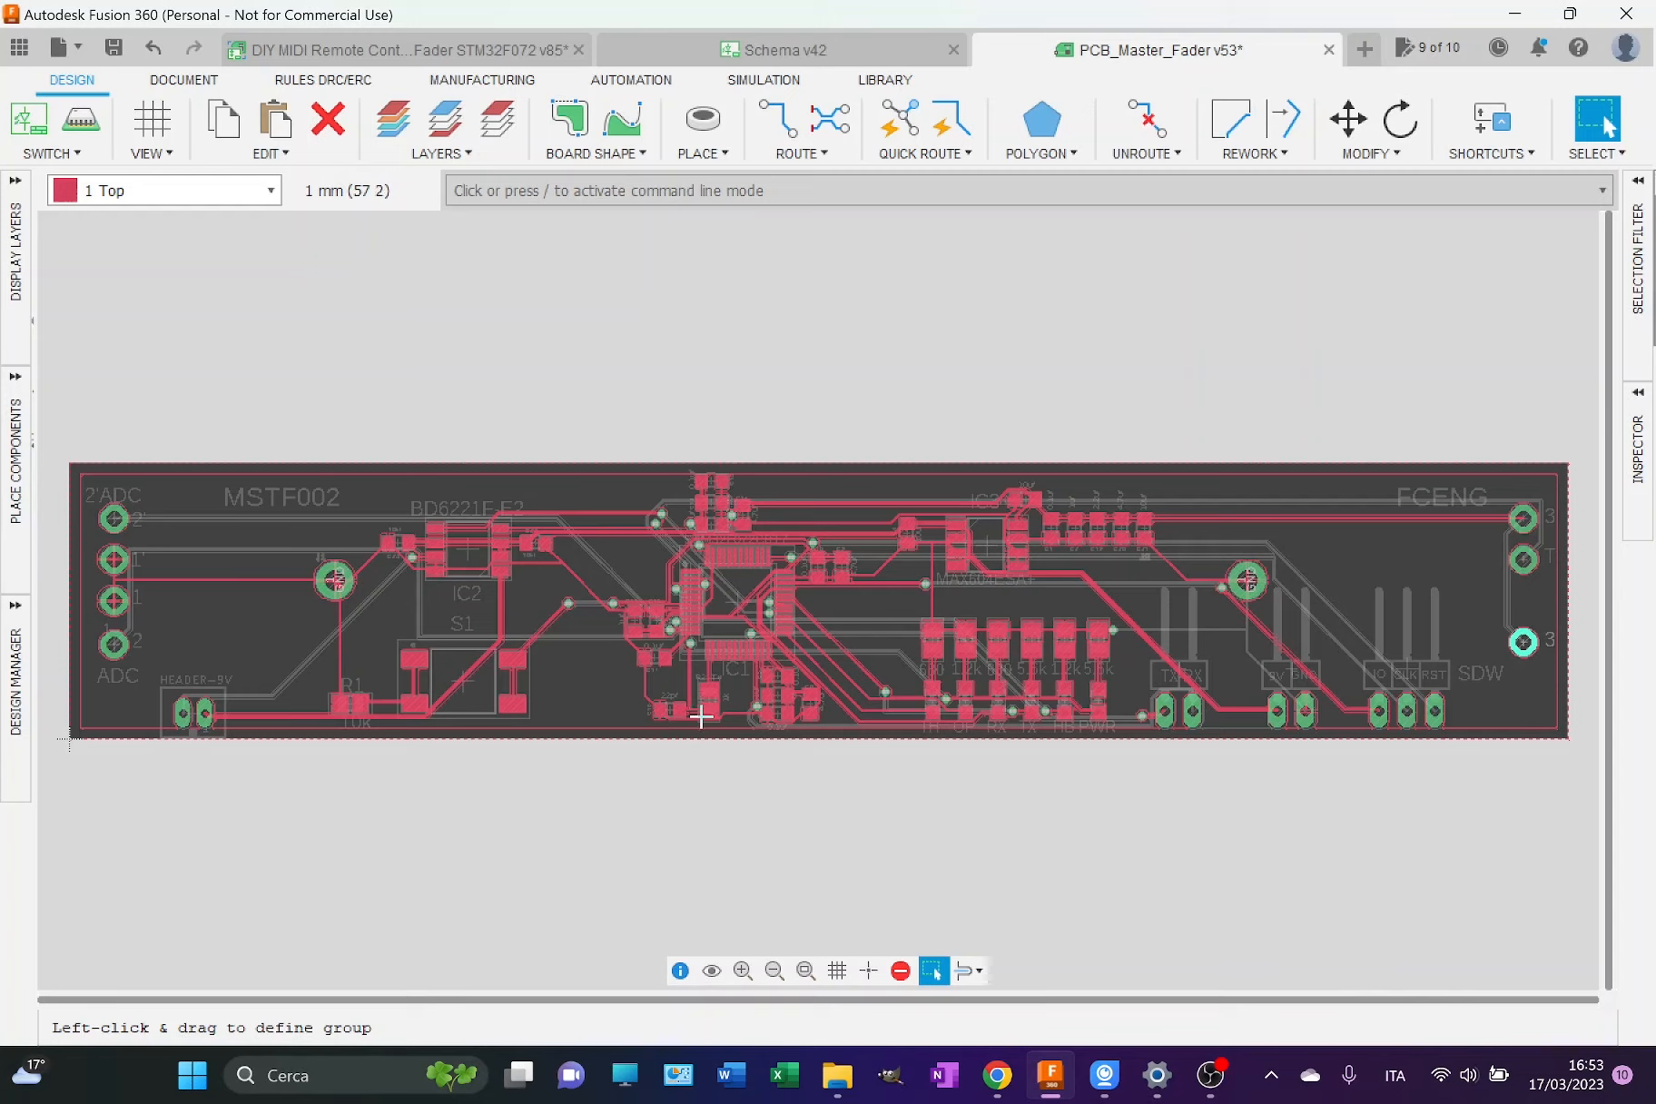
{"action": "mouse_move", "coordinate": [657, 723]}
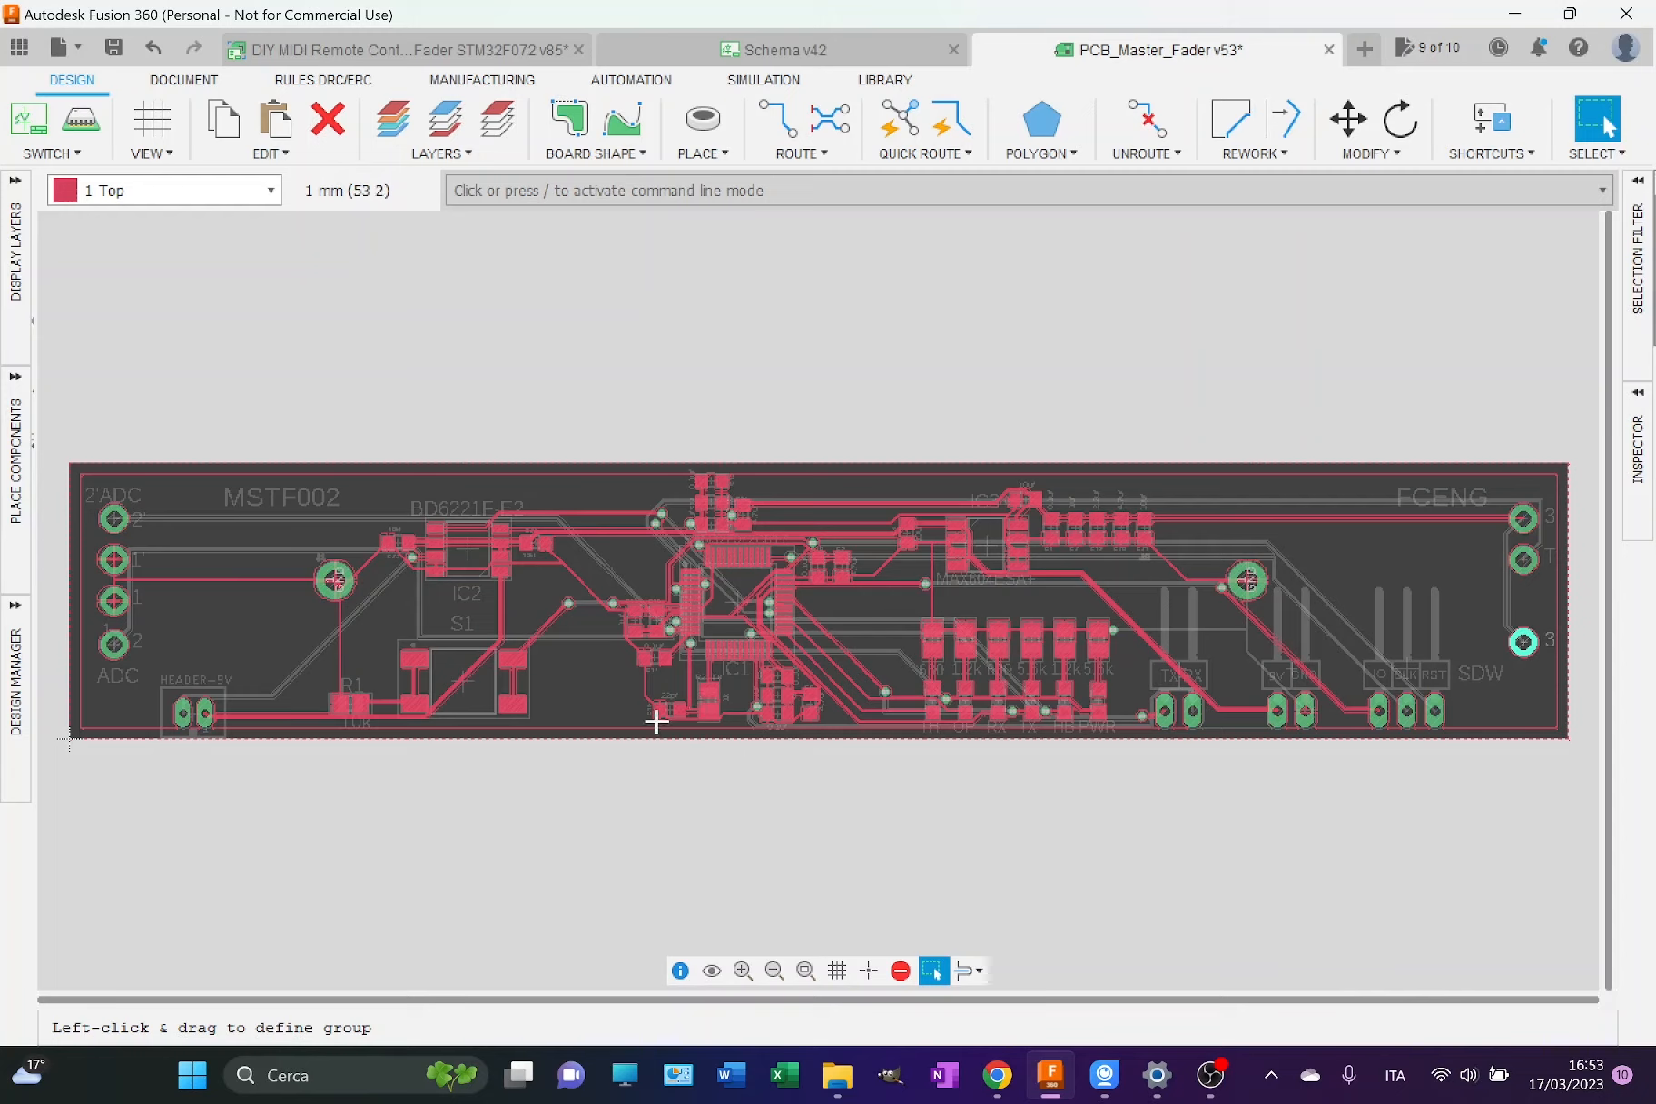
{"action": "mouse_move", "coordinate": [675, 724]}
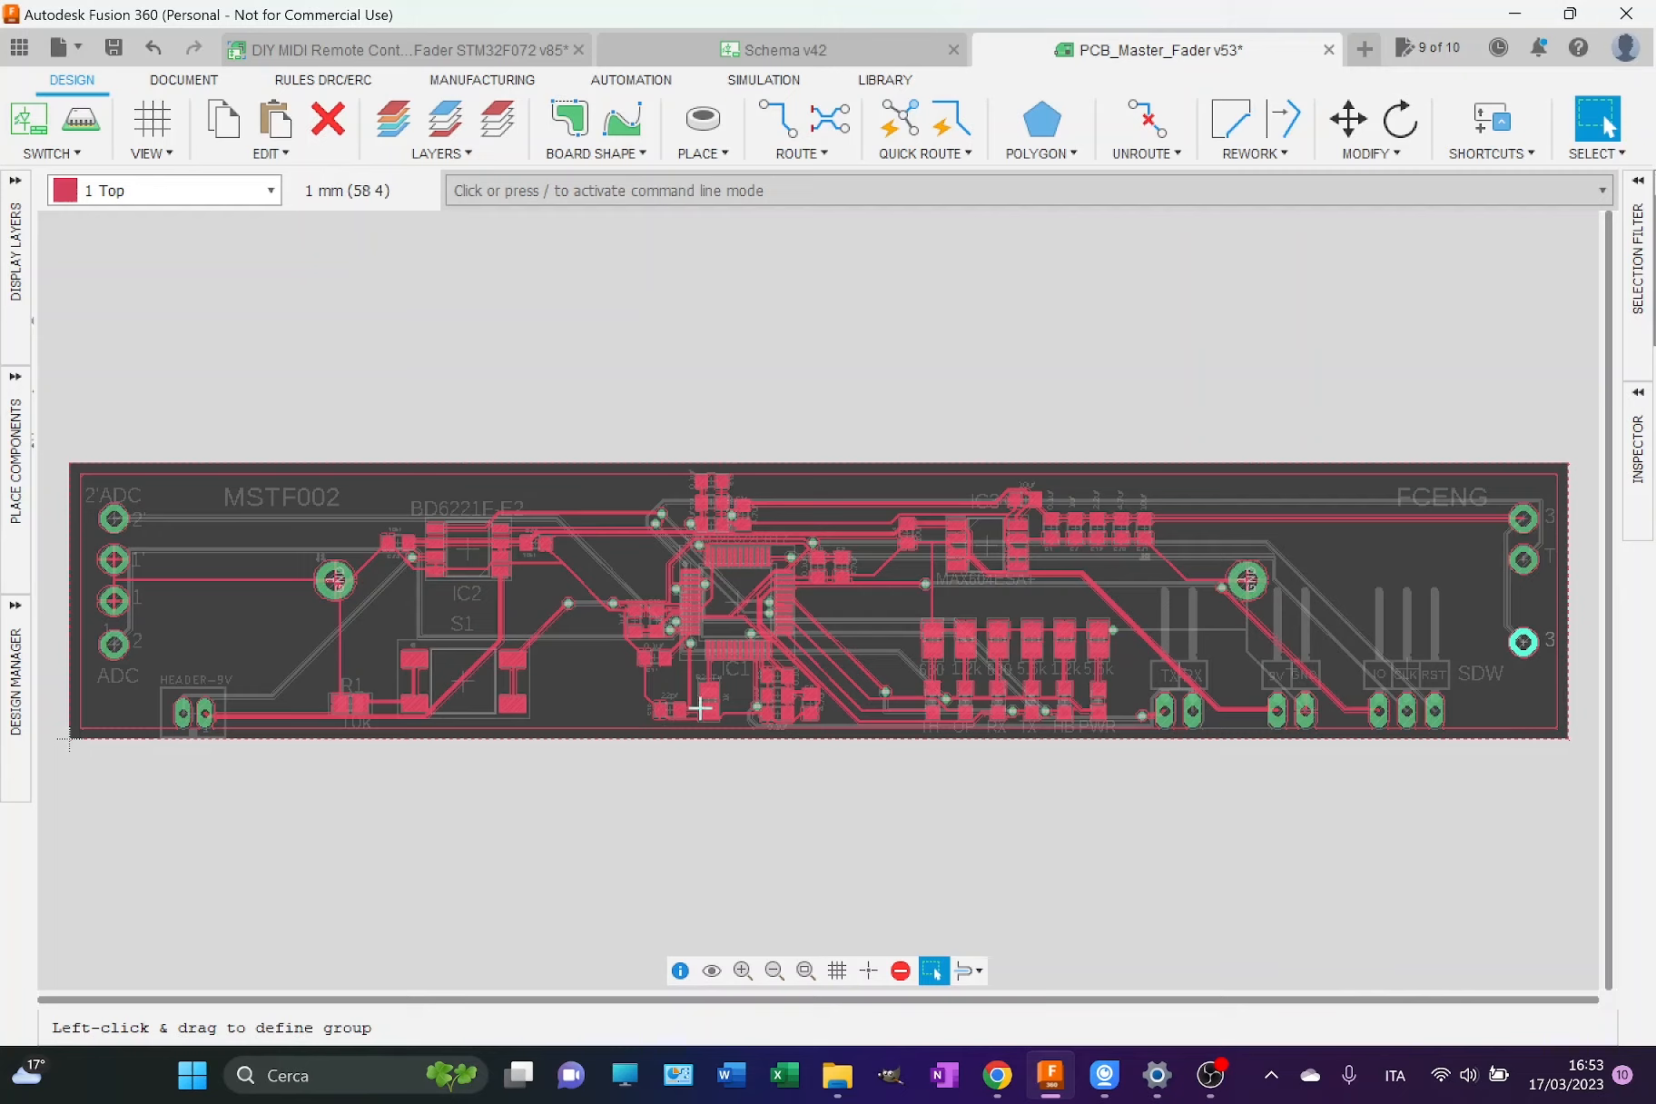
{"action": "mouse_move", "coordinate": [690, 715]}
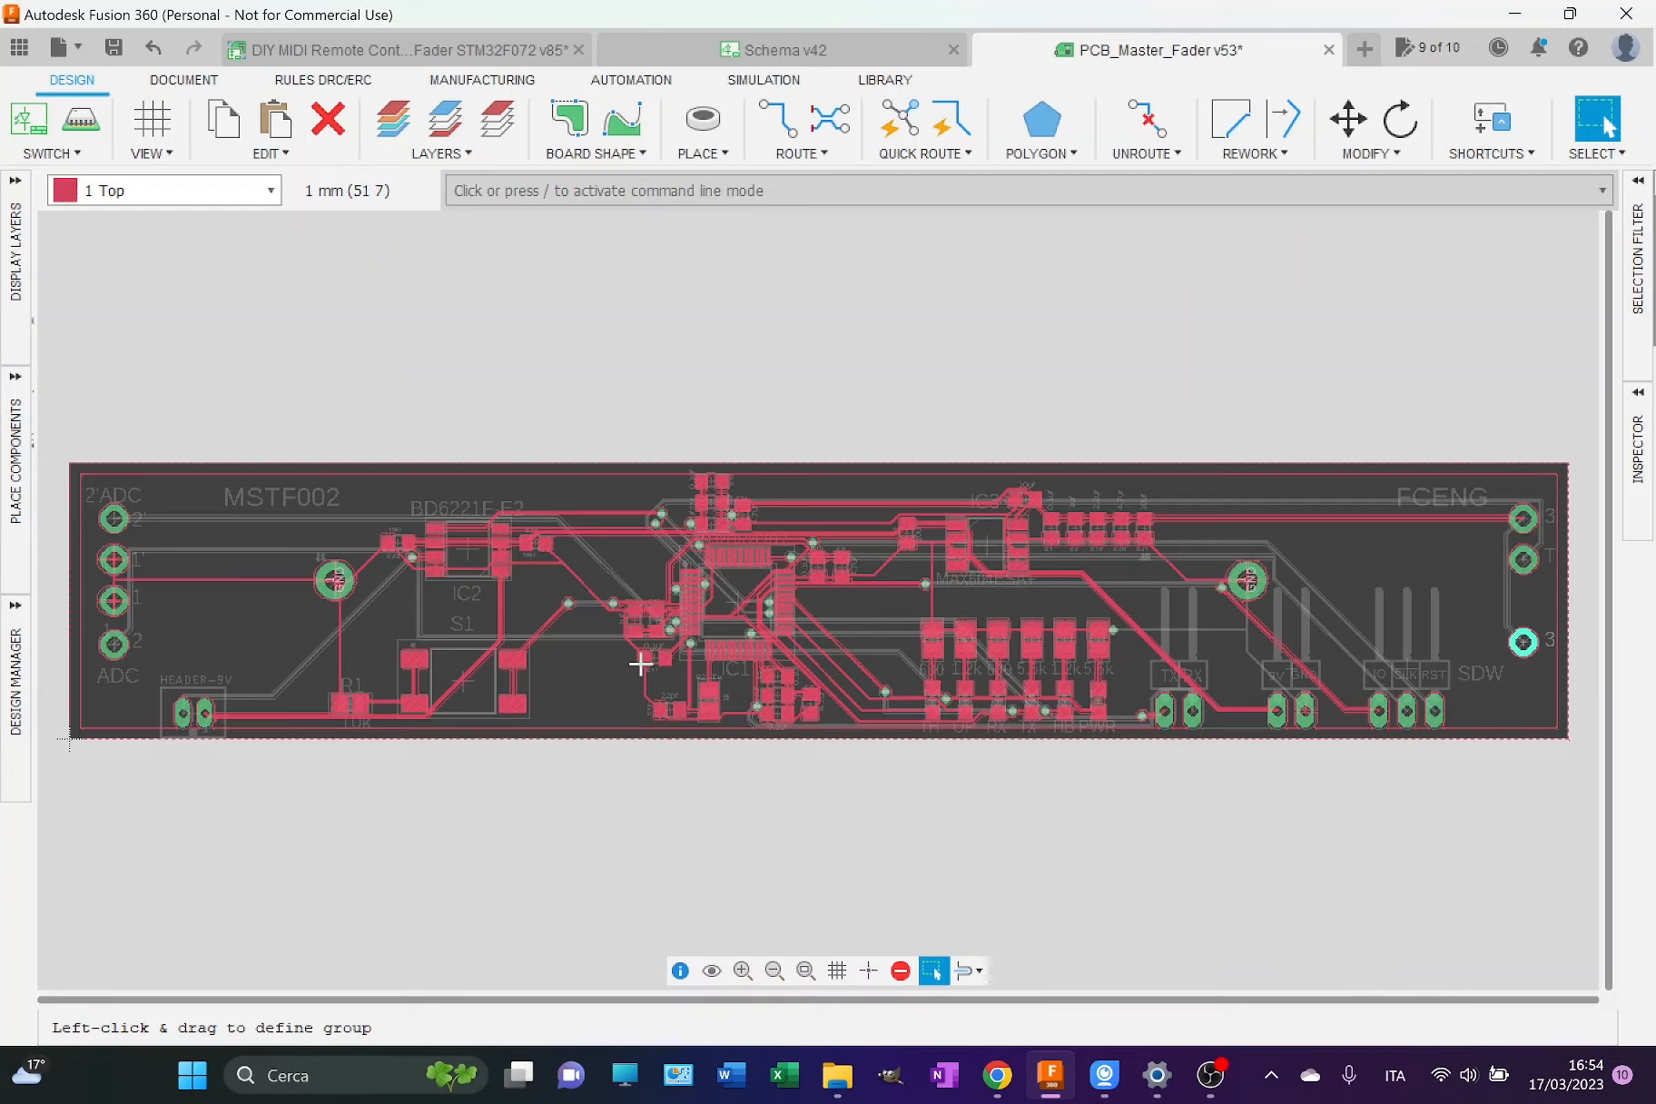
{"action": "mouse_move", "coordinate": [657, 648]}
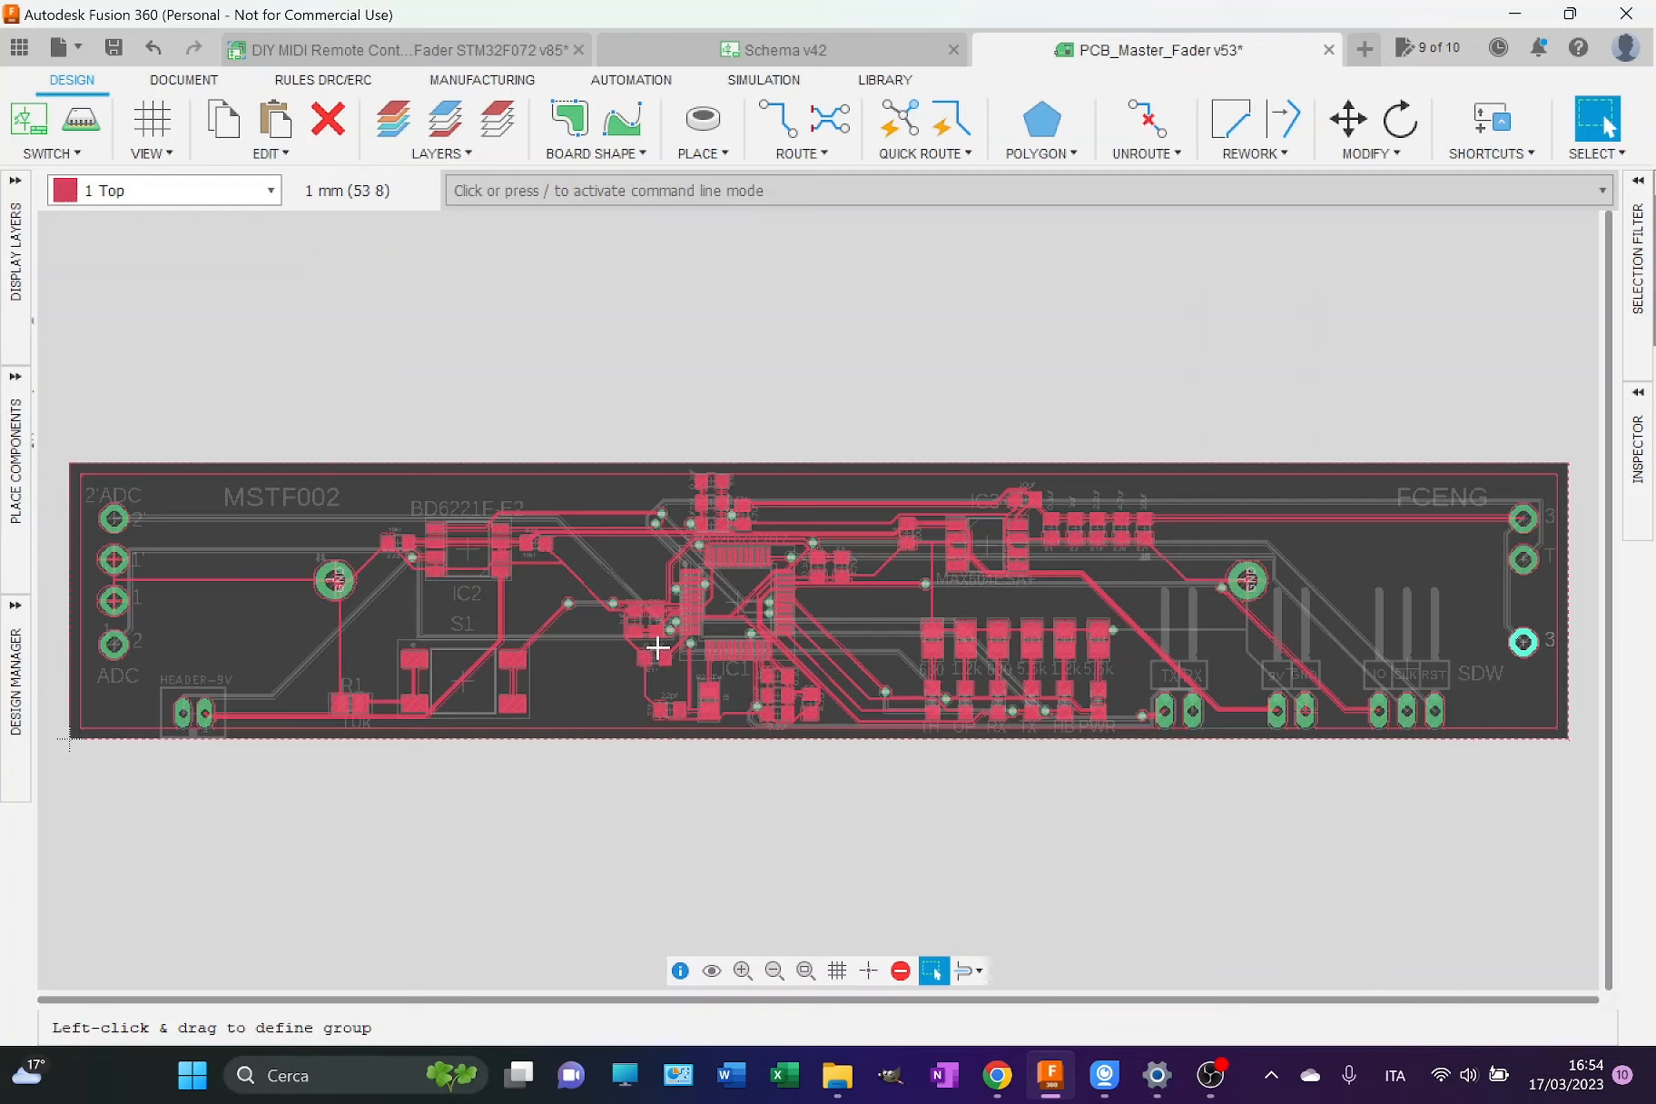
{"action": "mouse_move", "coordinate": [663, 666]}
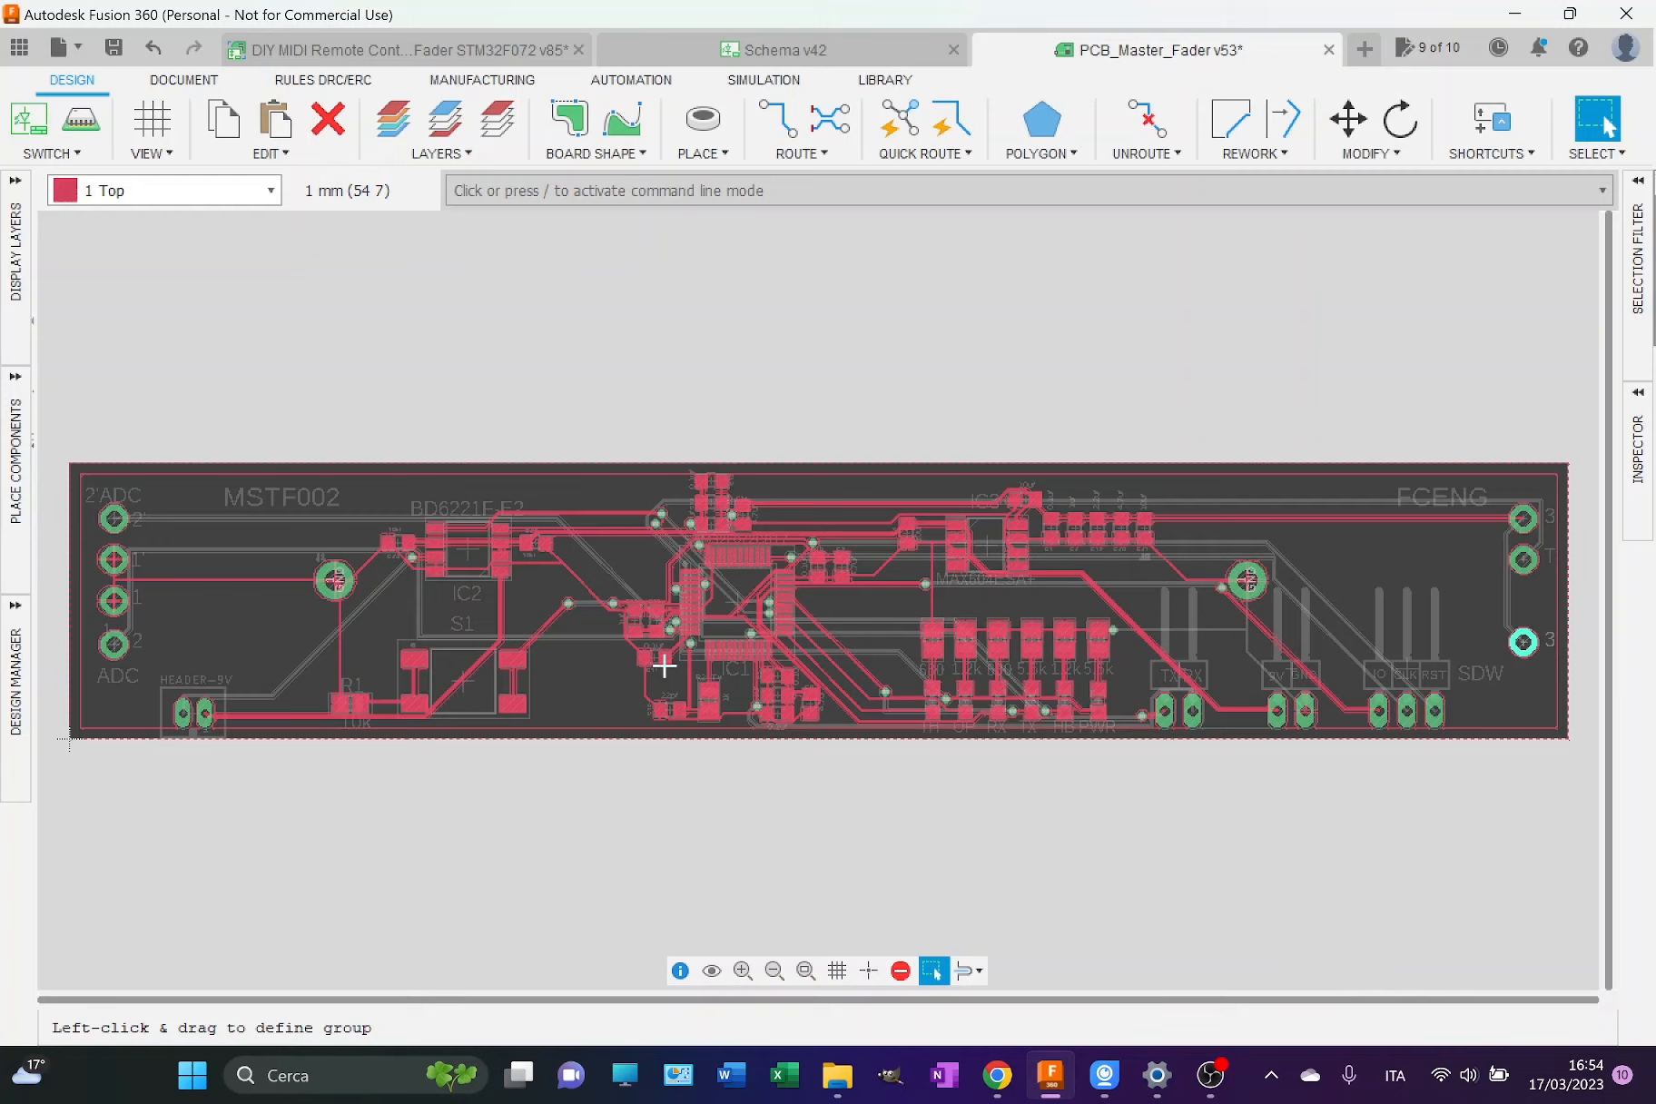
{"action": "mouse_move", "coordinate": [623, 680]}
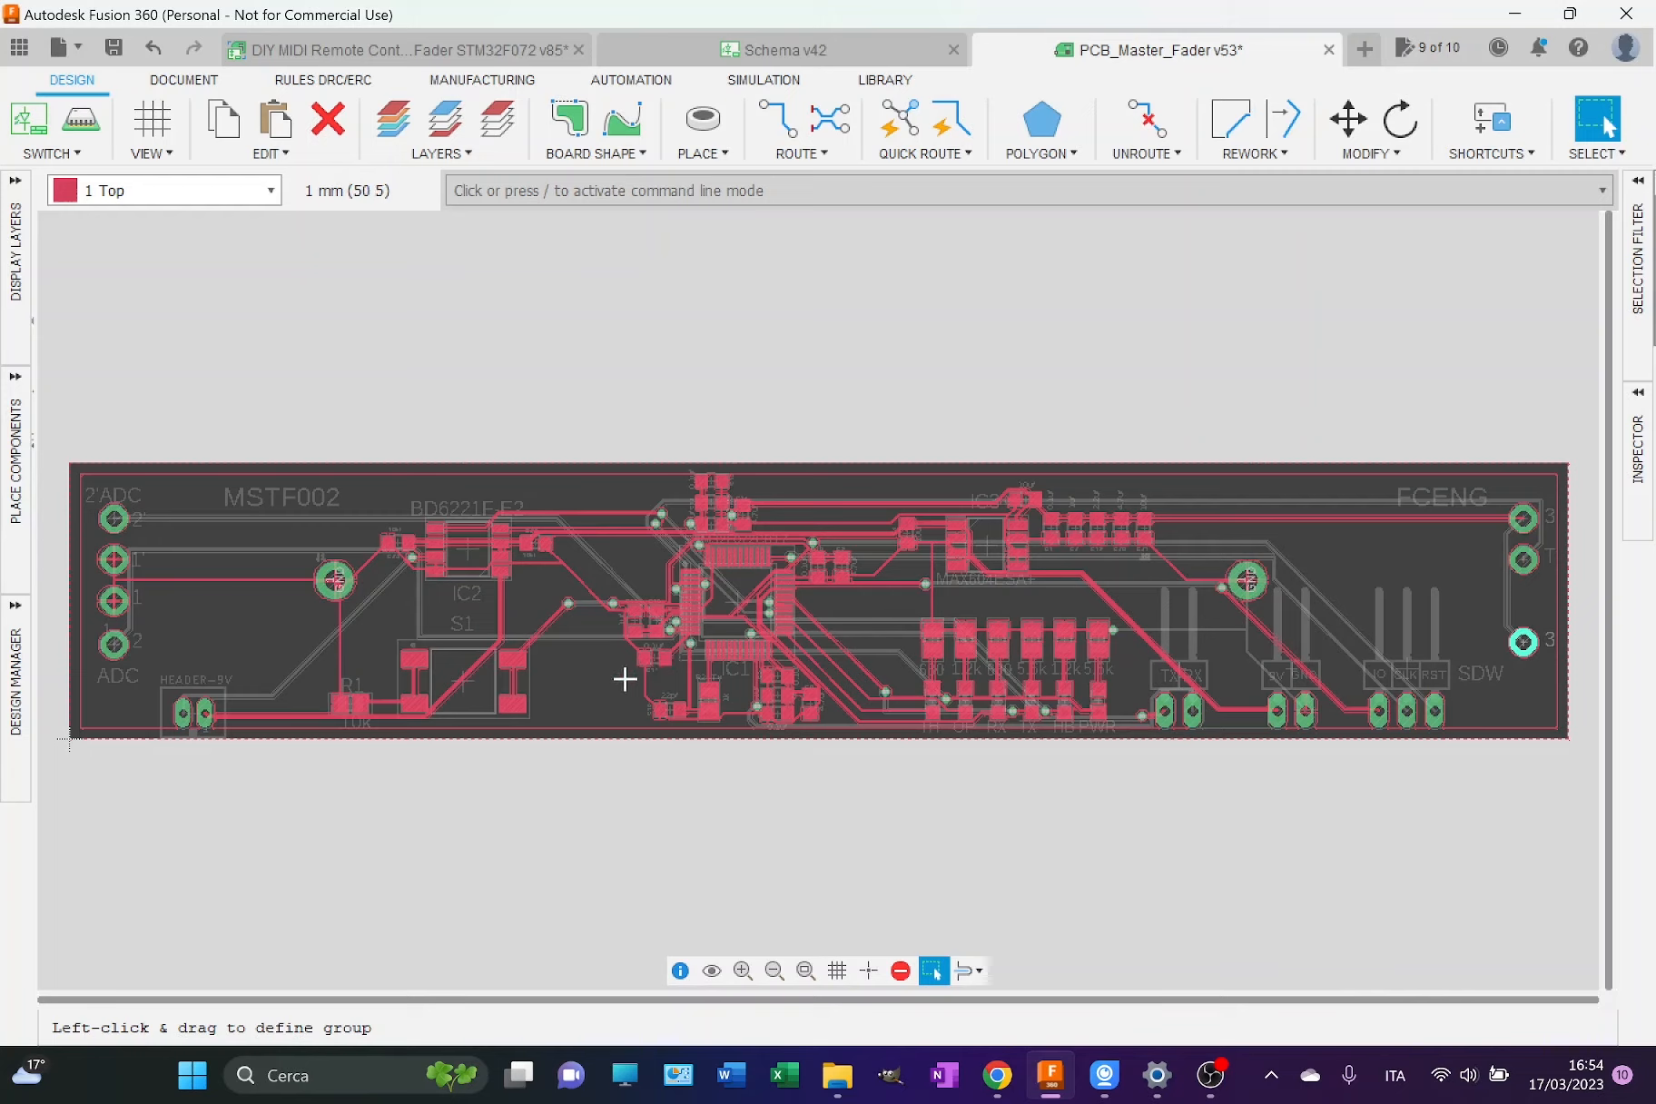
{"action": "mouse_move", "coordinate": [630, 679]}
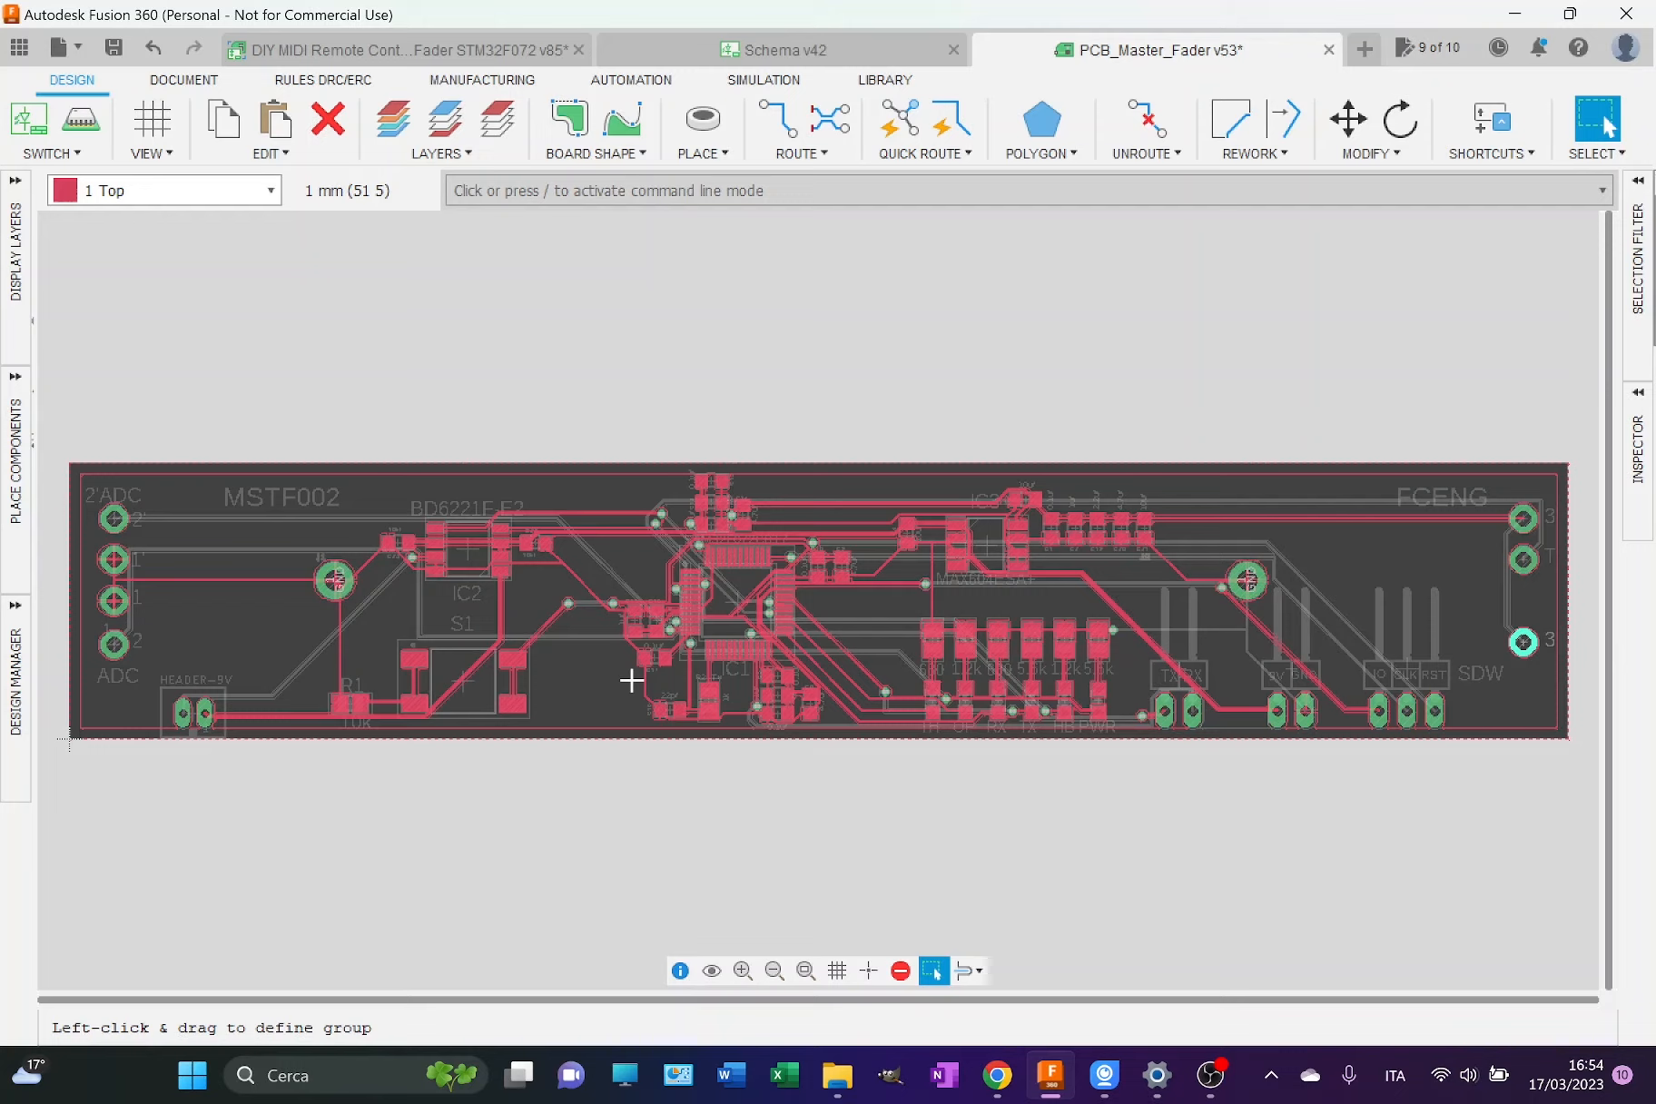
{"action": "mouse_move", "coordinate": [892, 630]}
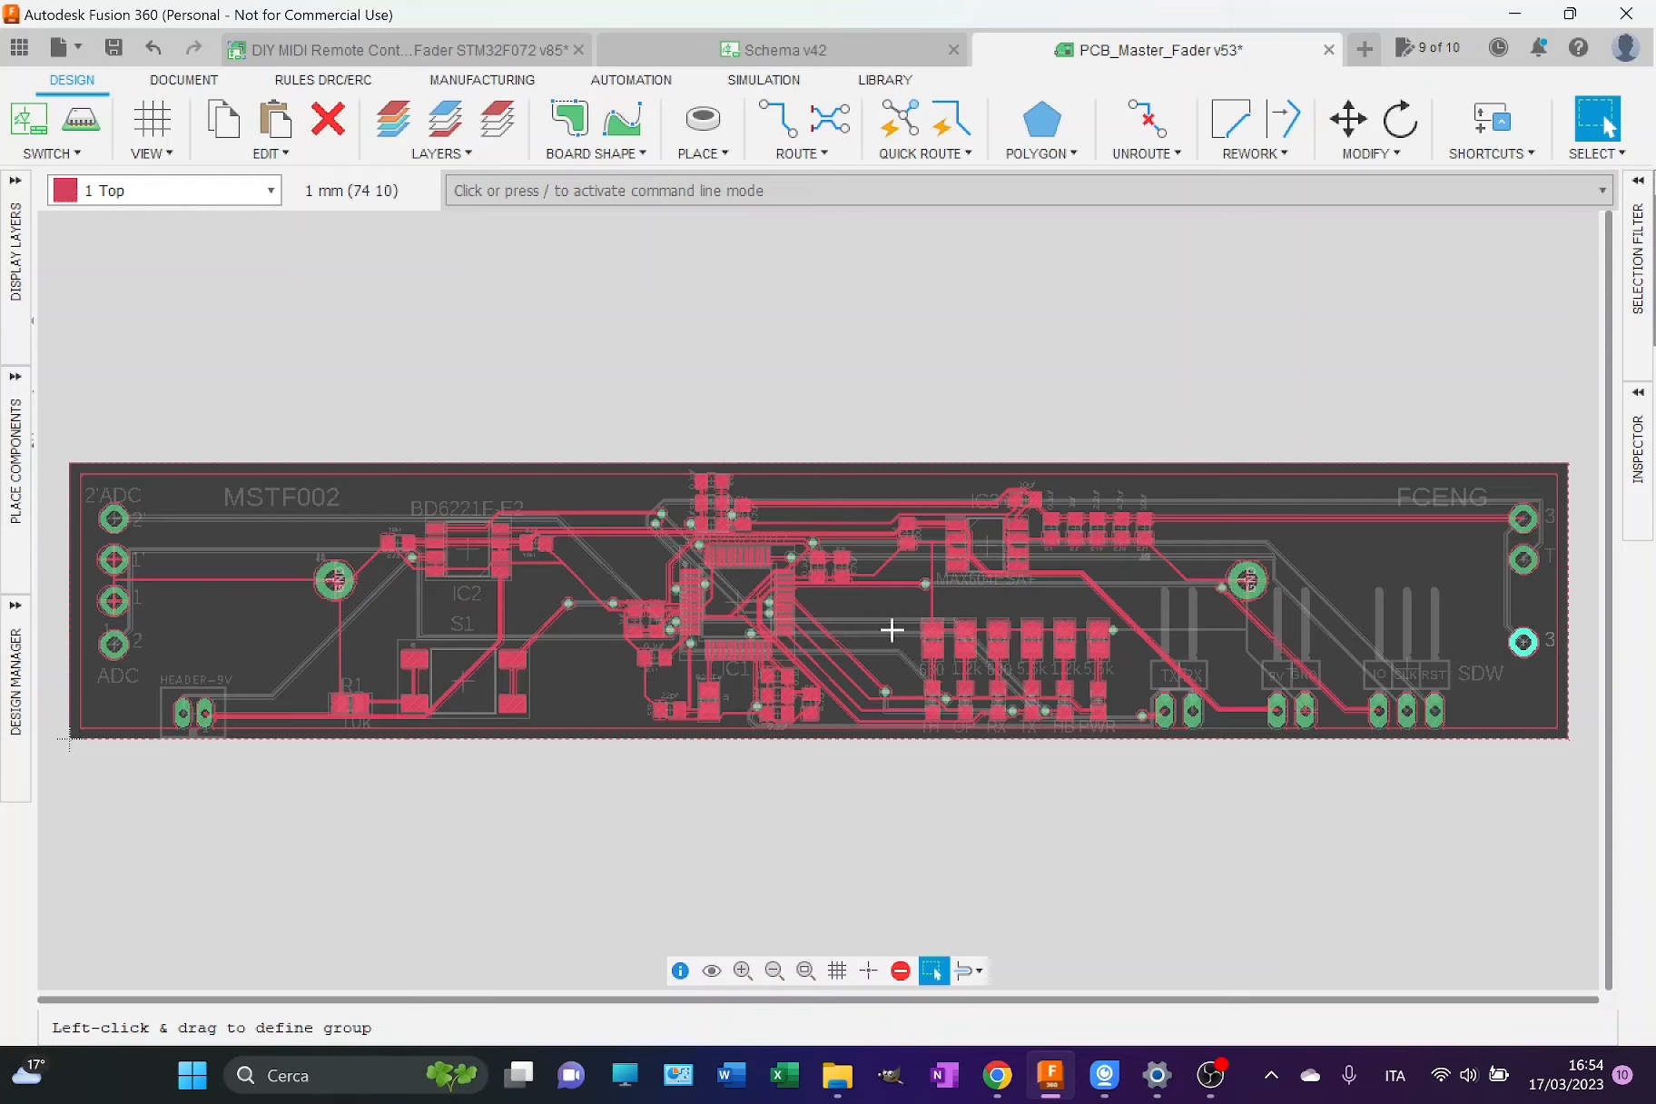
{"action": "mouse_move", "coordinate": [962, 552]}
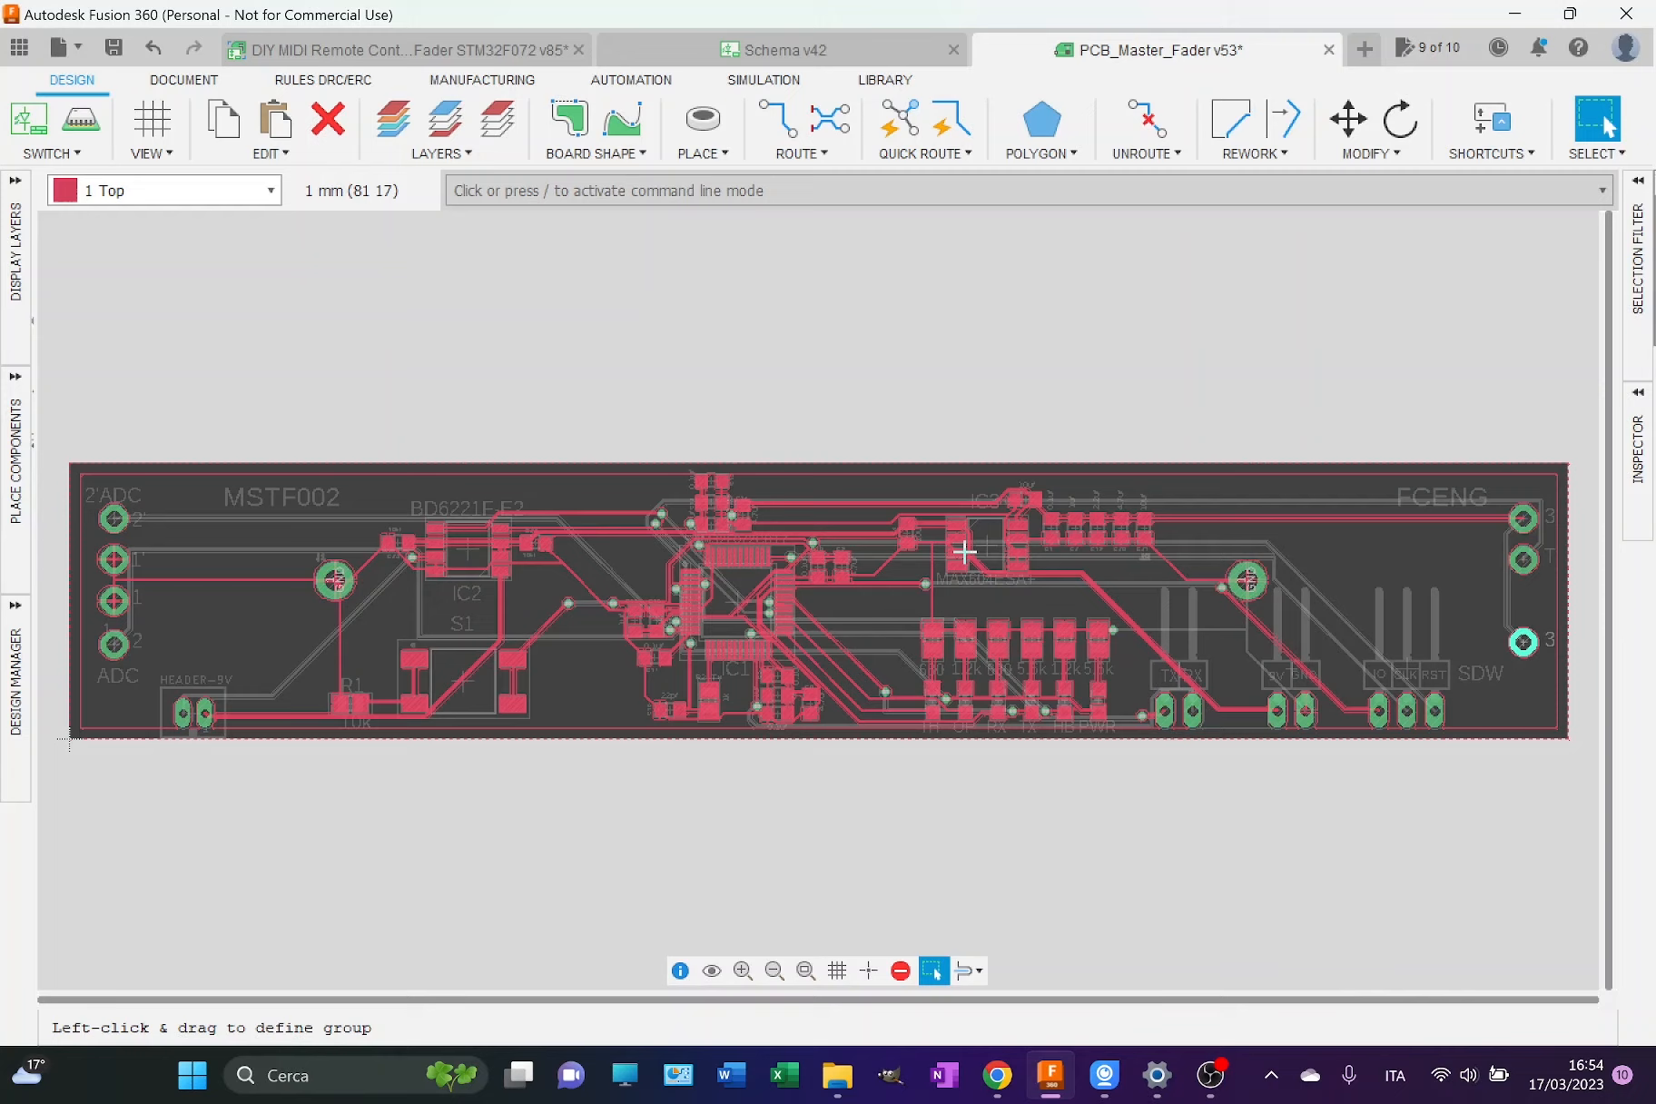
{"action": "mouse_move", "coordinate": [978, 595]}
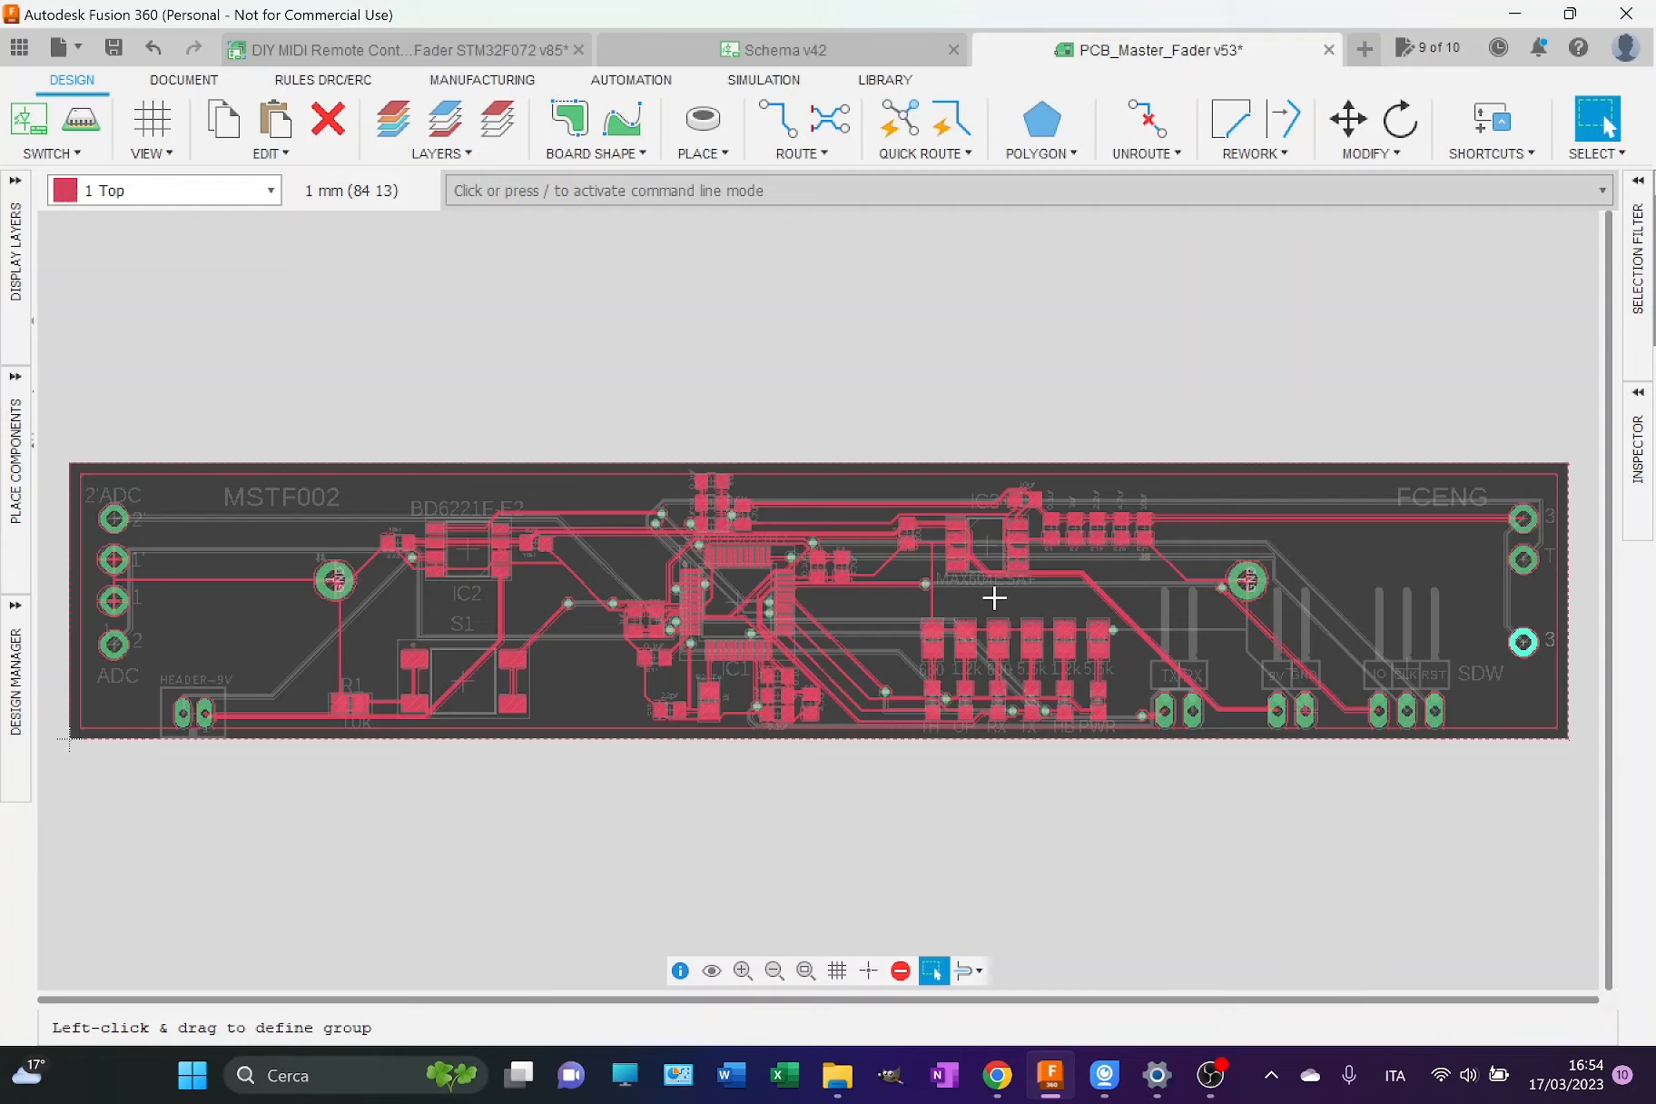
{"action": "mouse_move", "coordinate": [862, 630]}
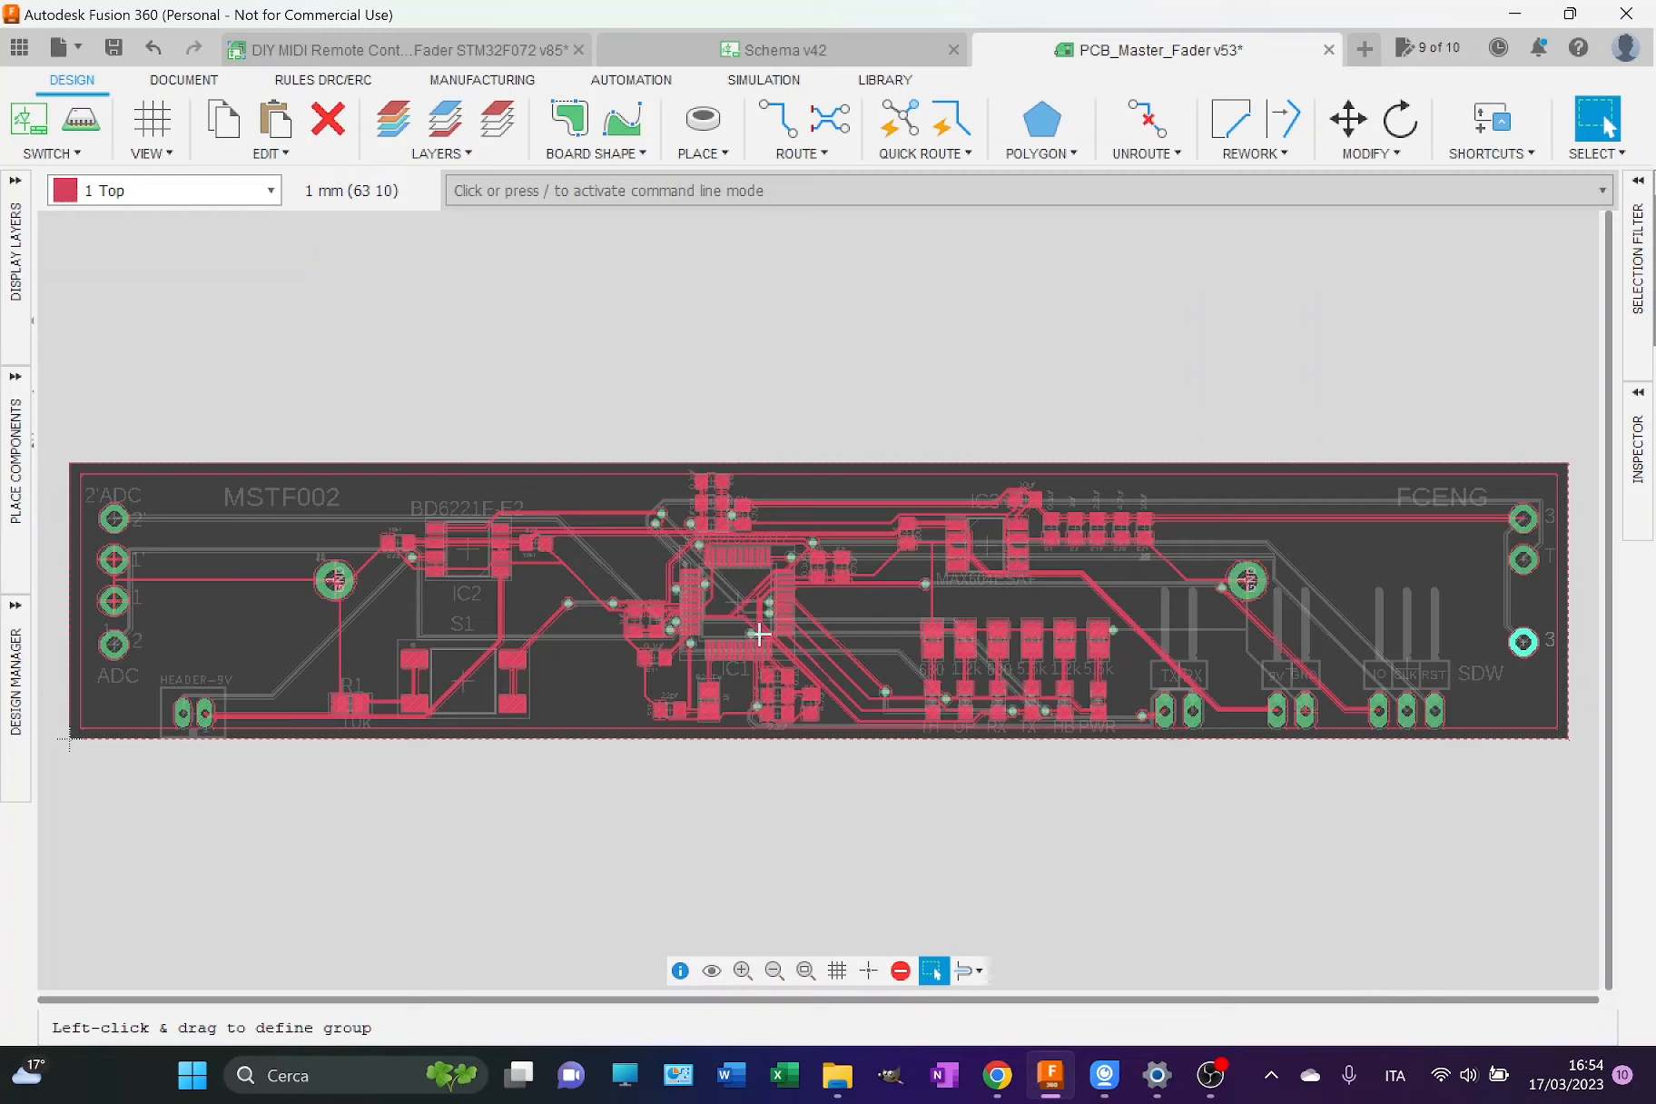
{"action": "mouse_move", "coordinate": [452, 552]}
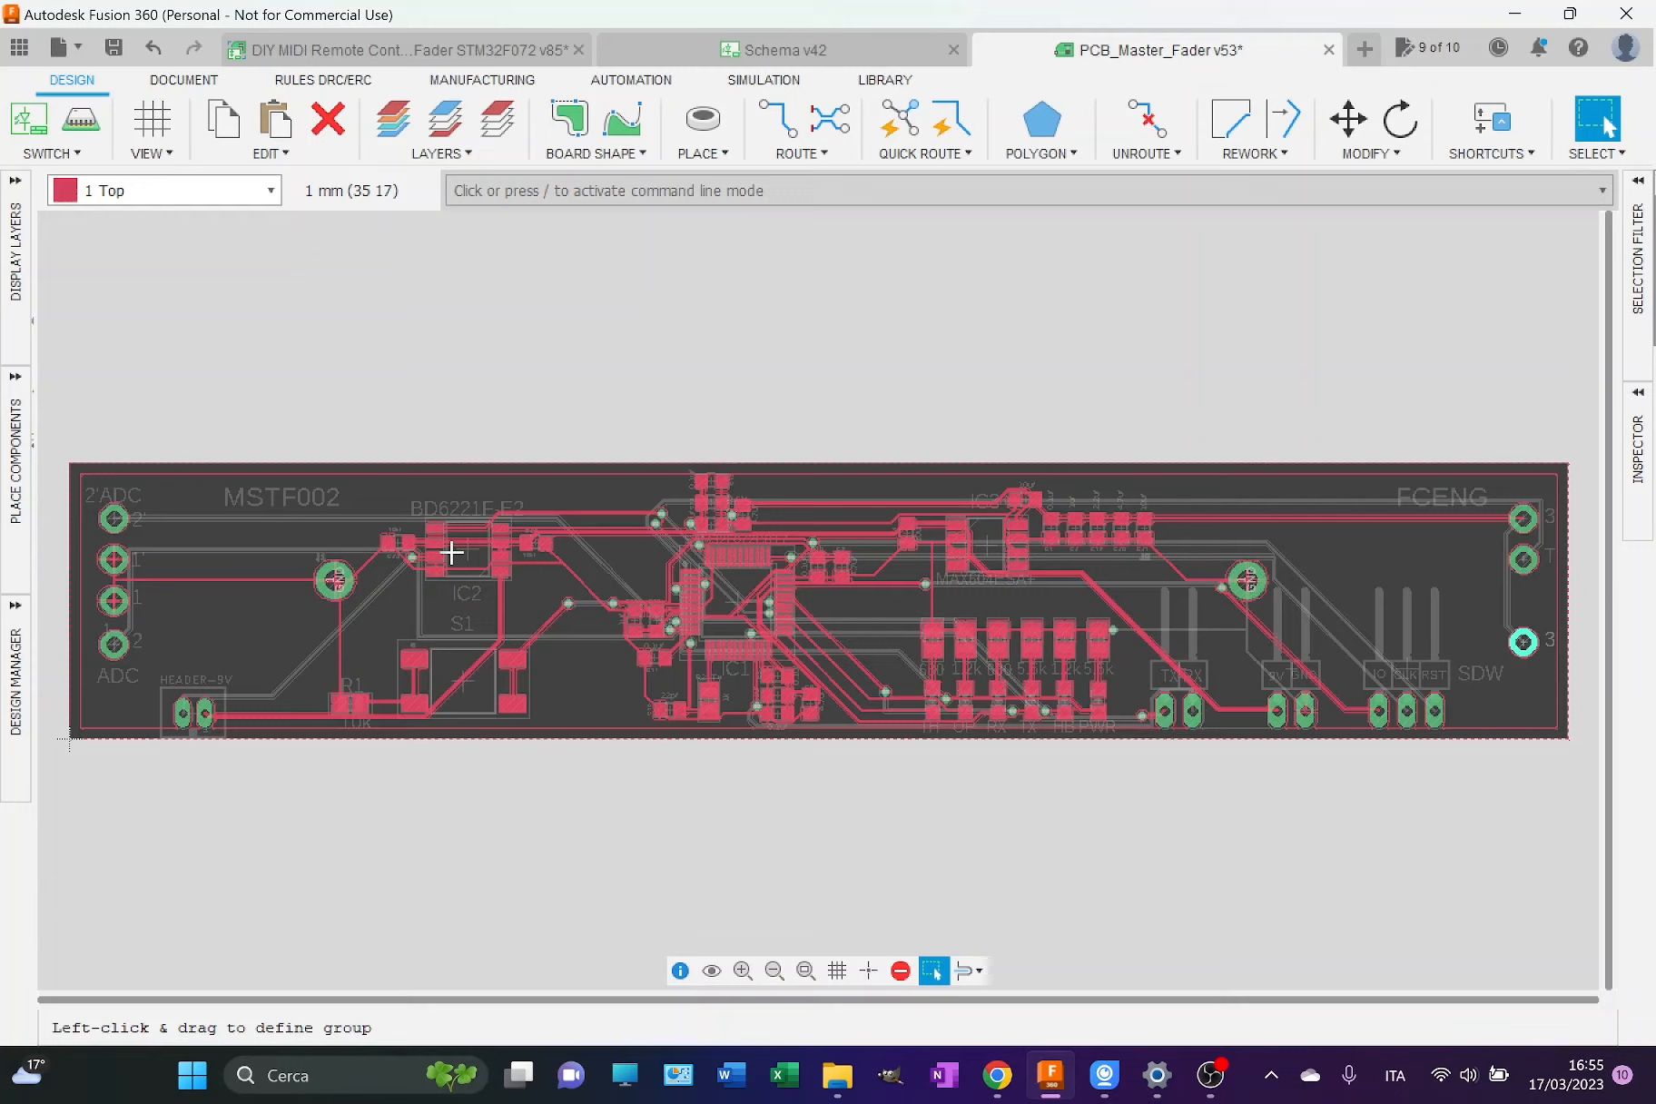
{"action": "mouse_move", "coordinate": [451, 703]}
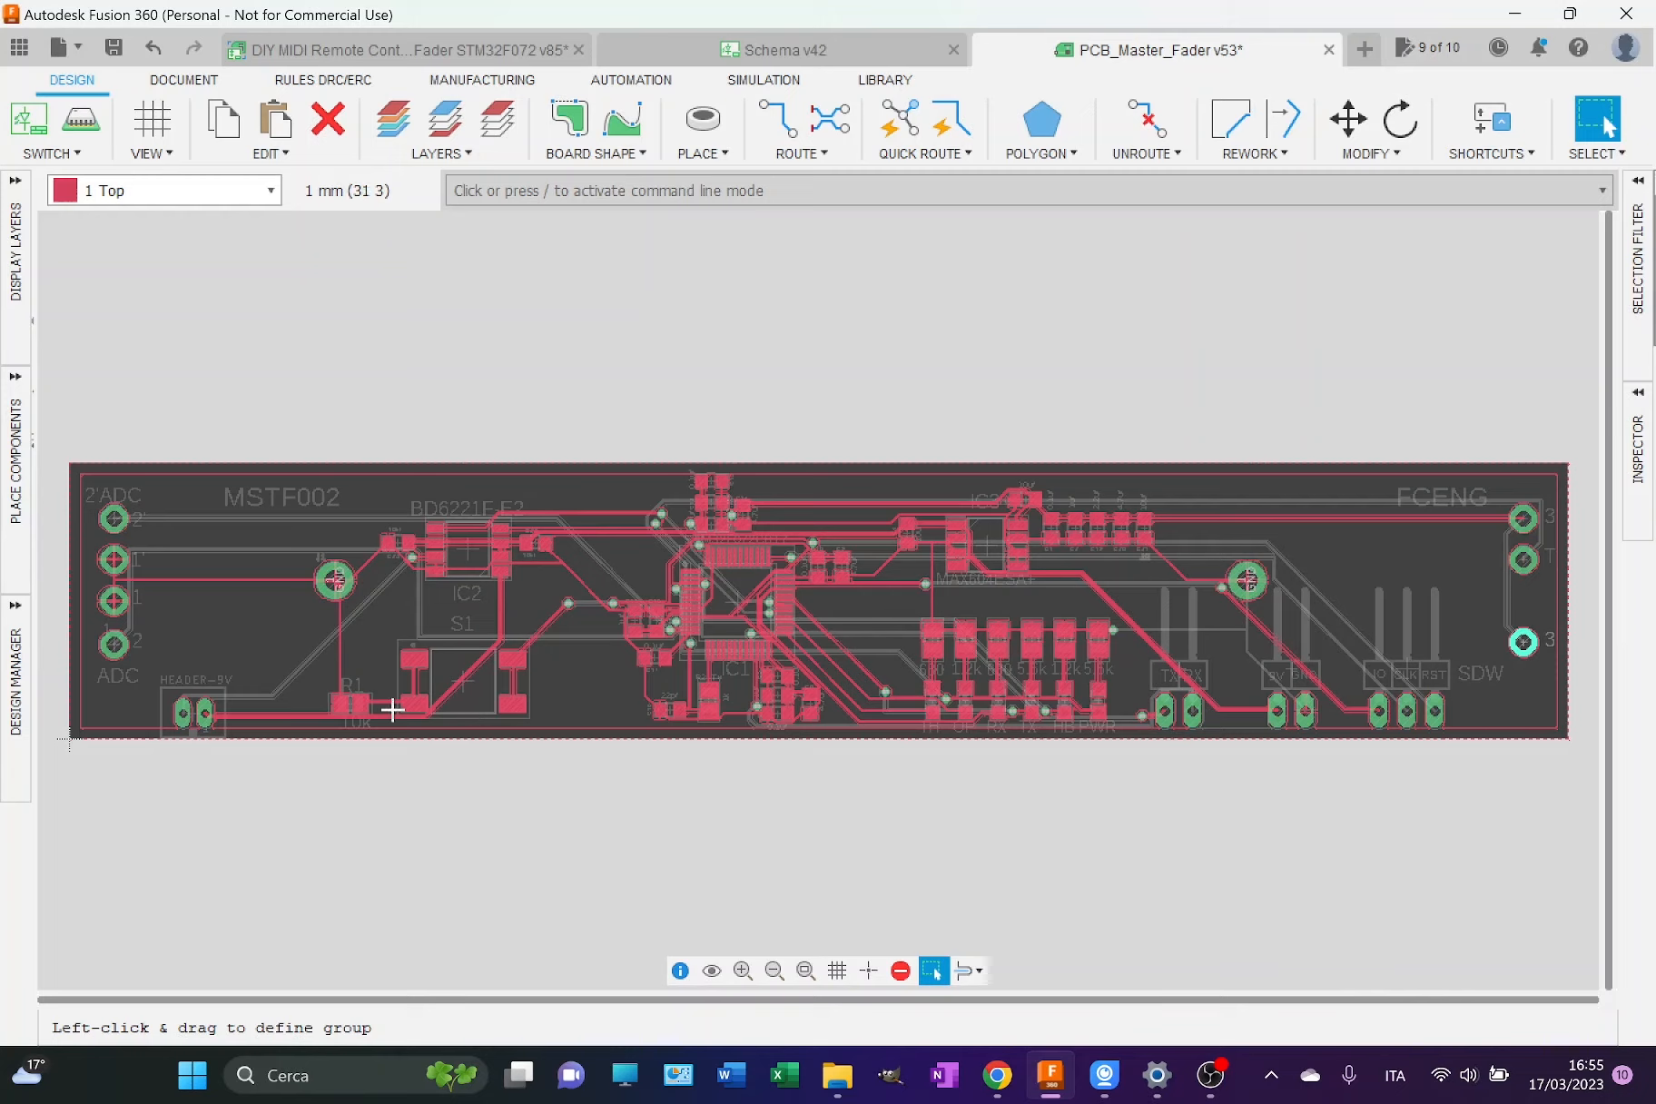
{"action": "mouse_move", "coordinate": [338, 703]}
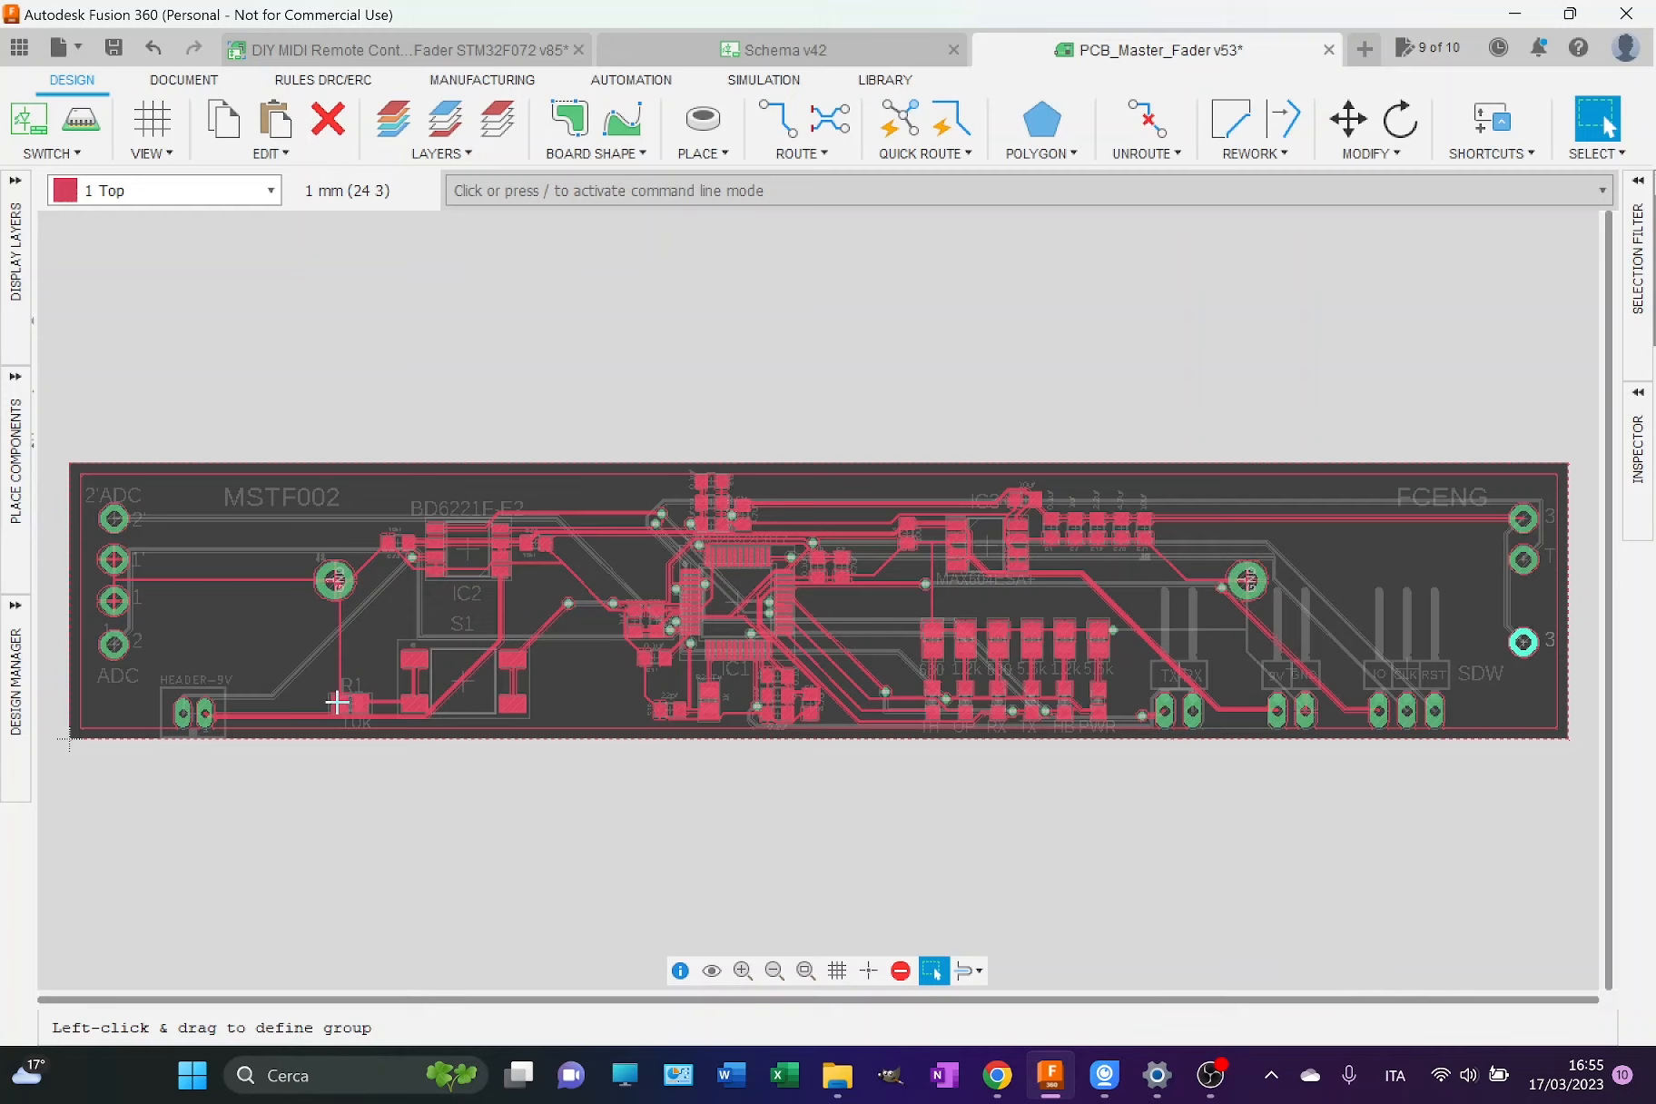
{"action": "mouse_move", "coordinate": [1185, 738]}
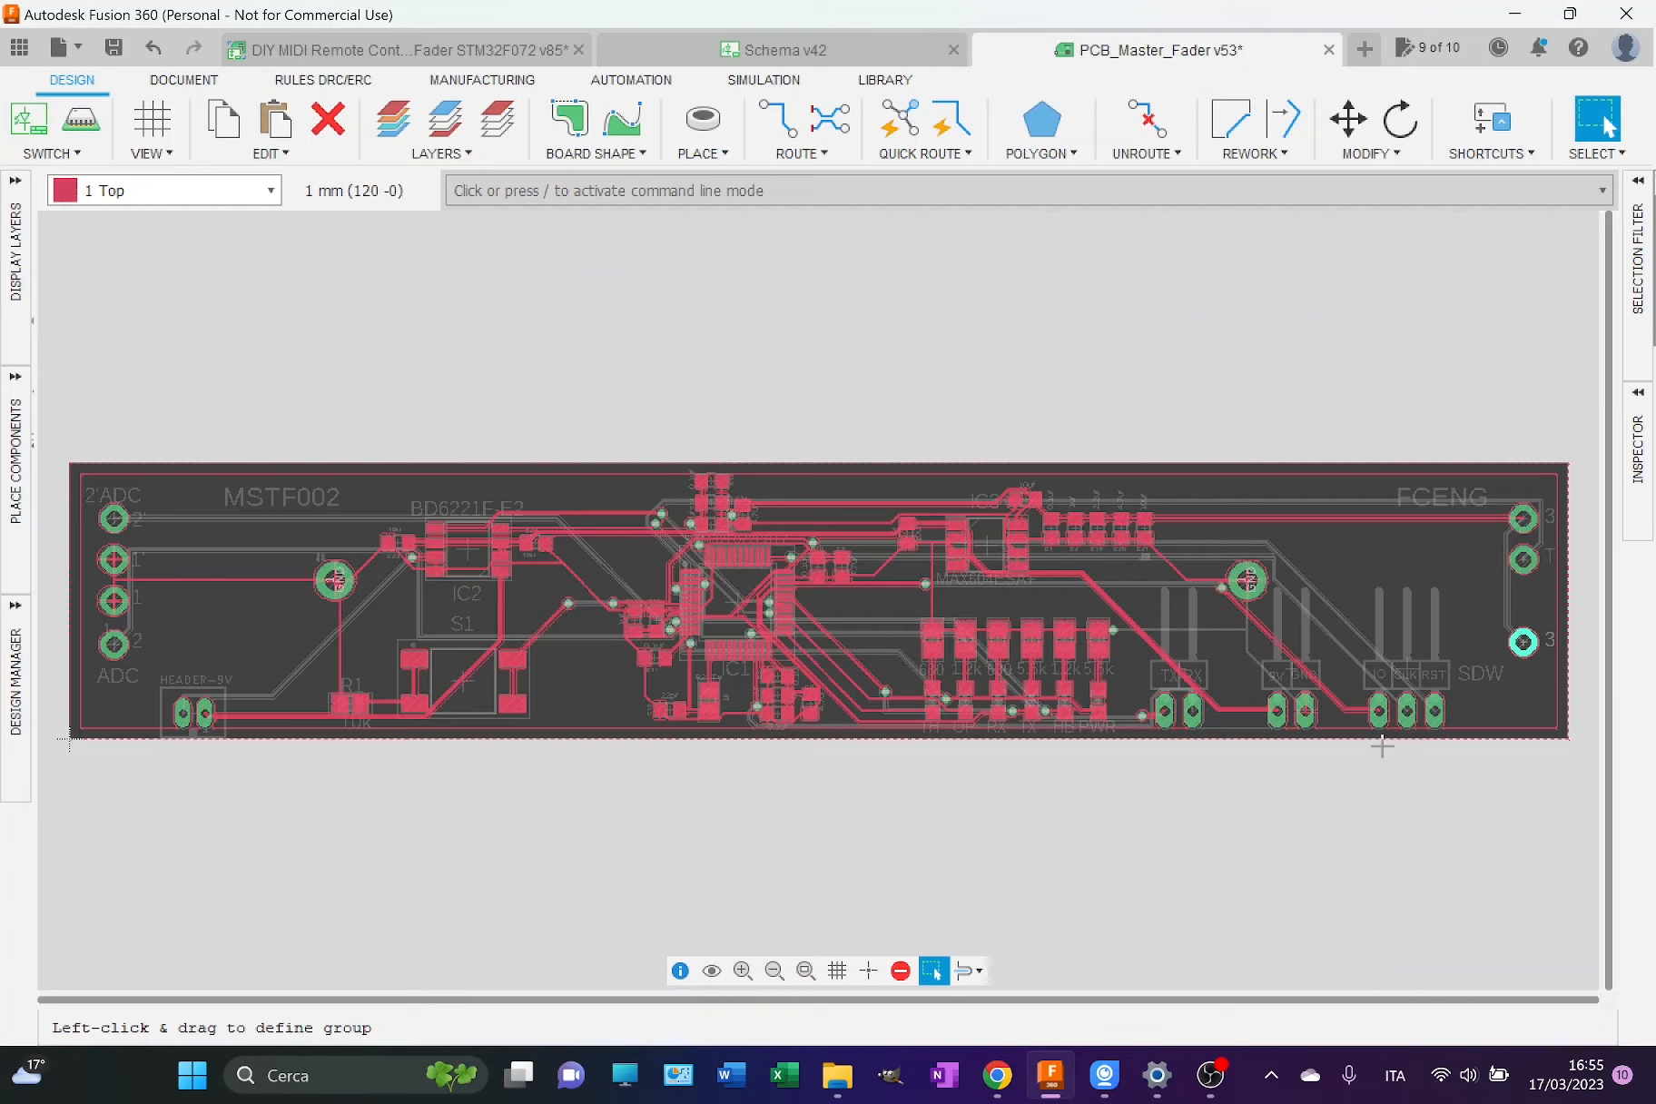
{"action": "mouse_move", "coordinate": [1286, 730]}
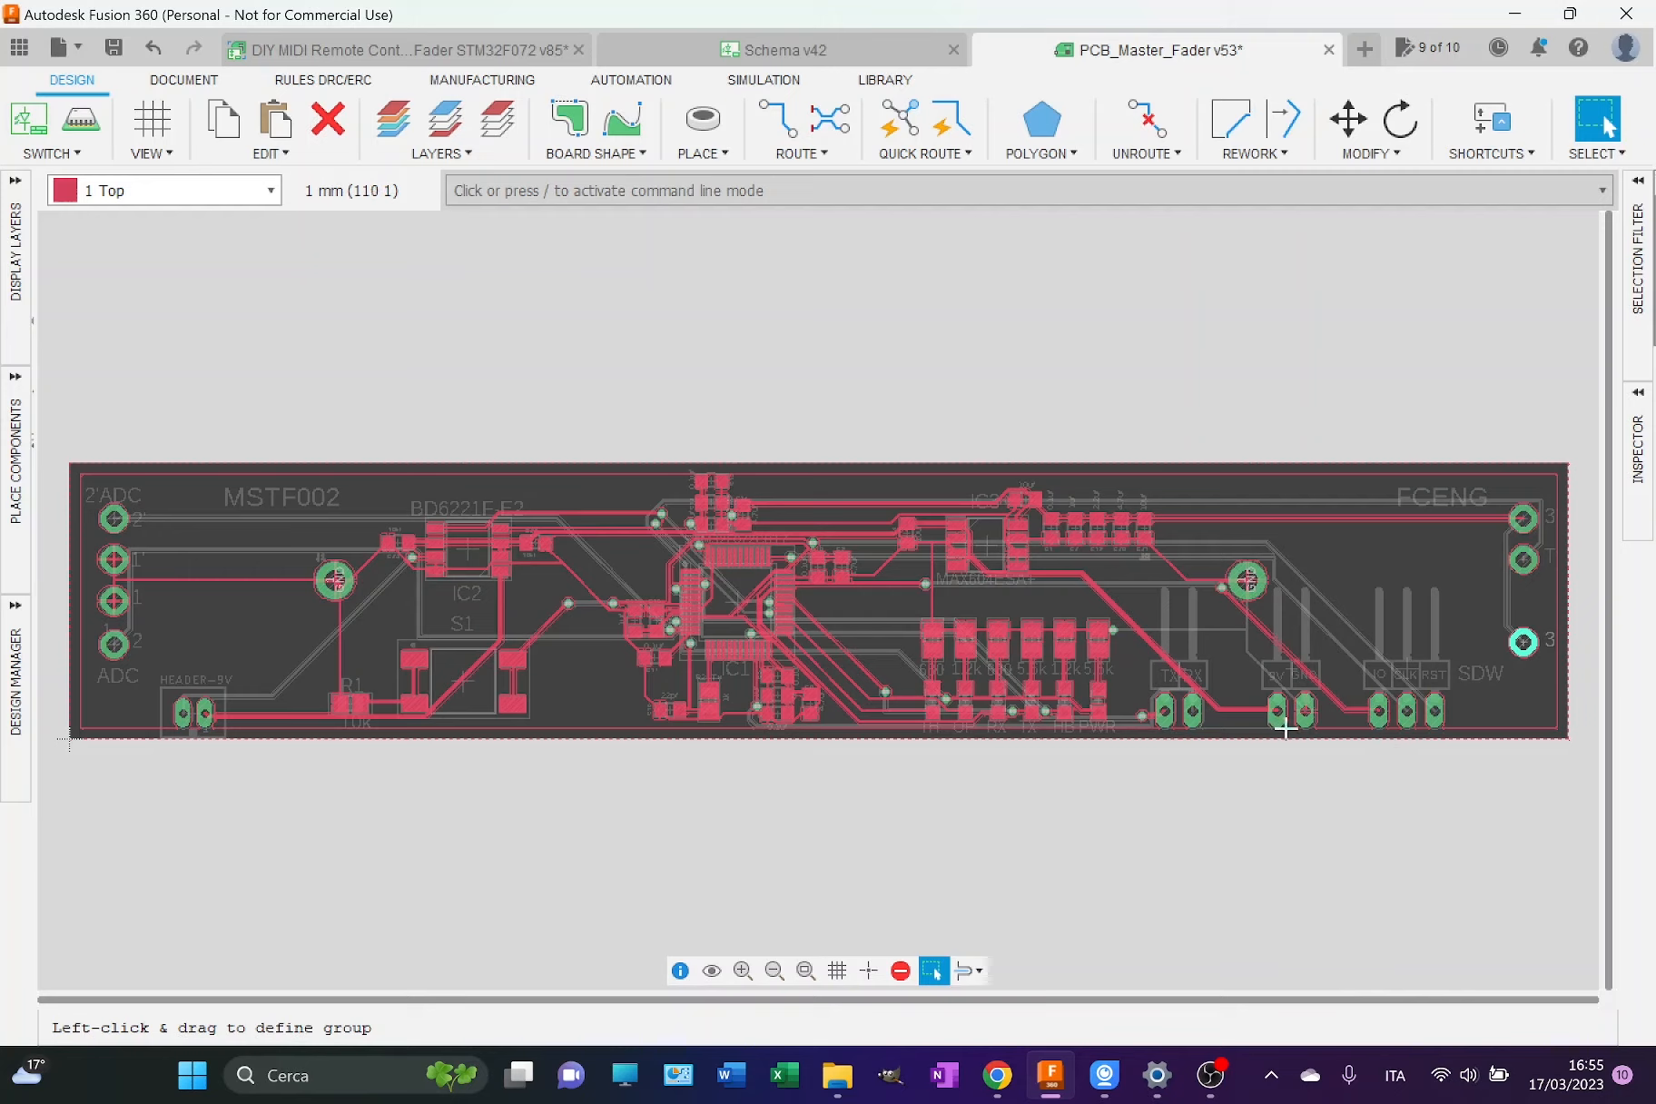
{"action": "mouse_move", "coordinate": [1251, 737]}
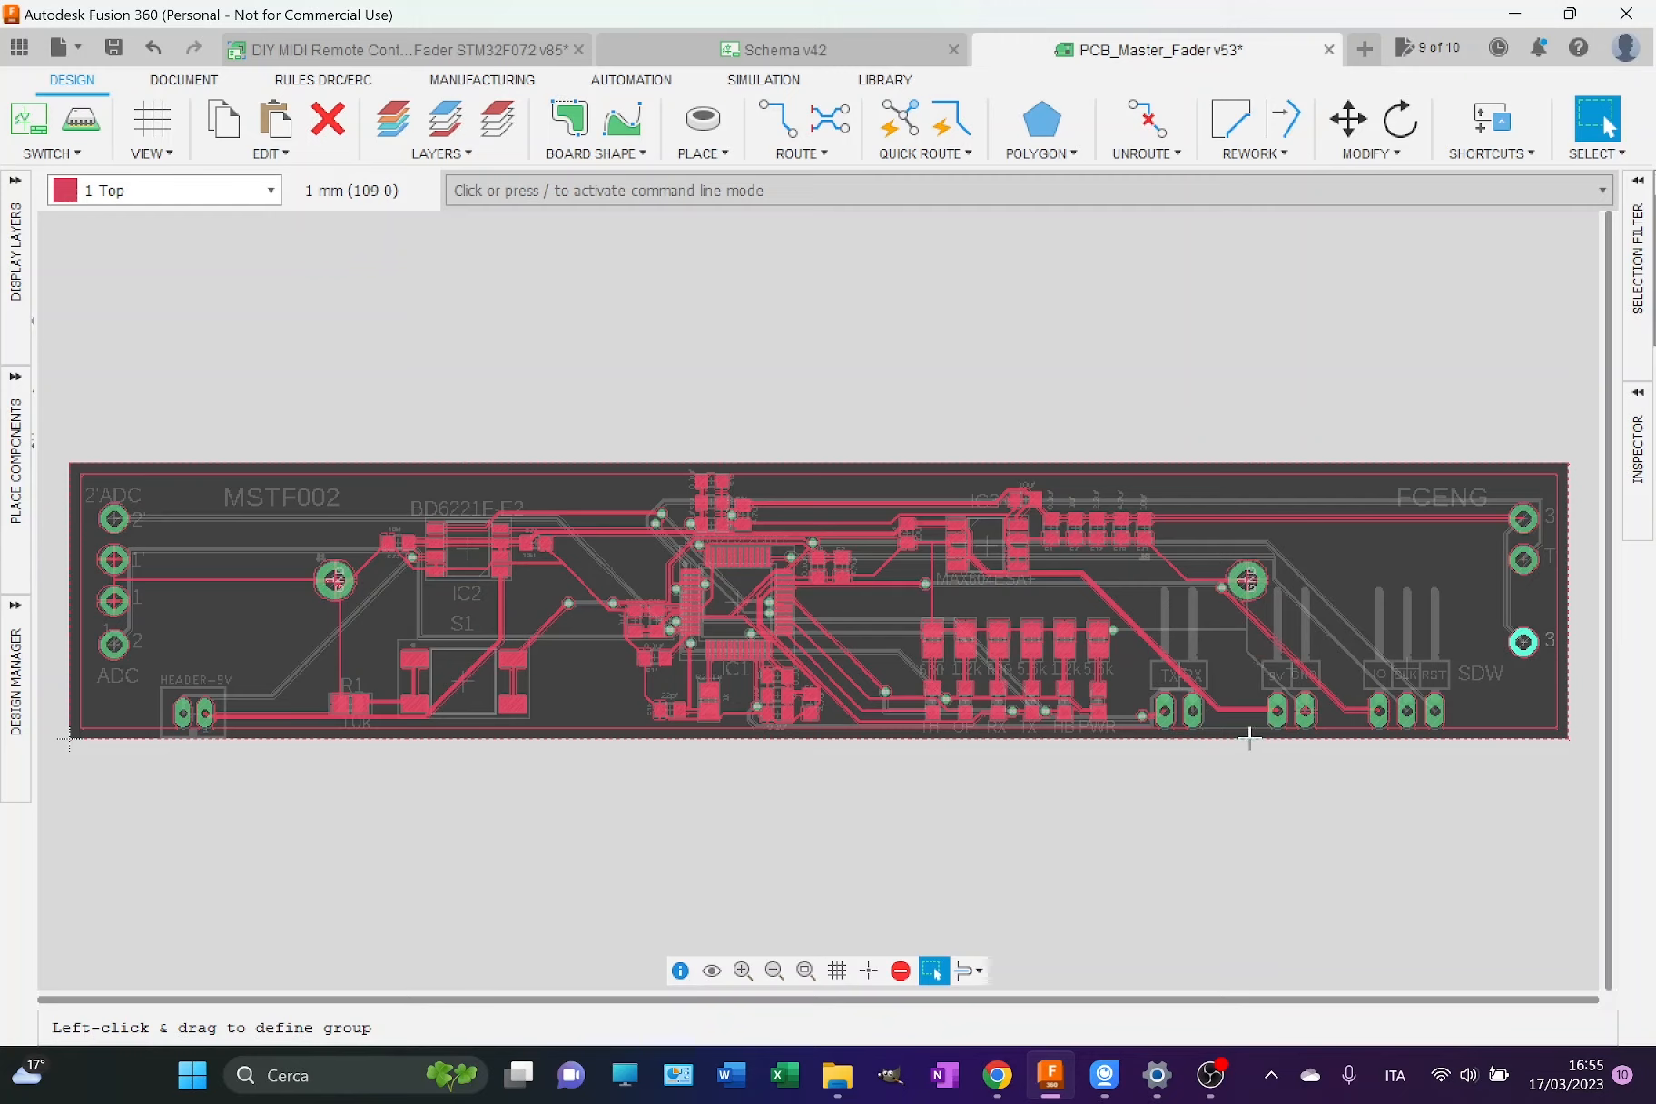
{"action": "mouse_move", "coordinate": [1189, 675]}
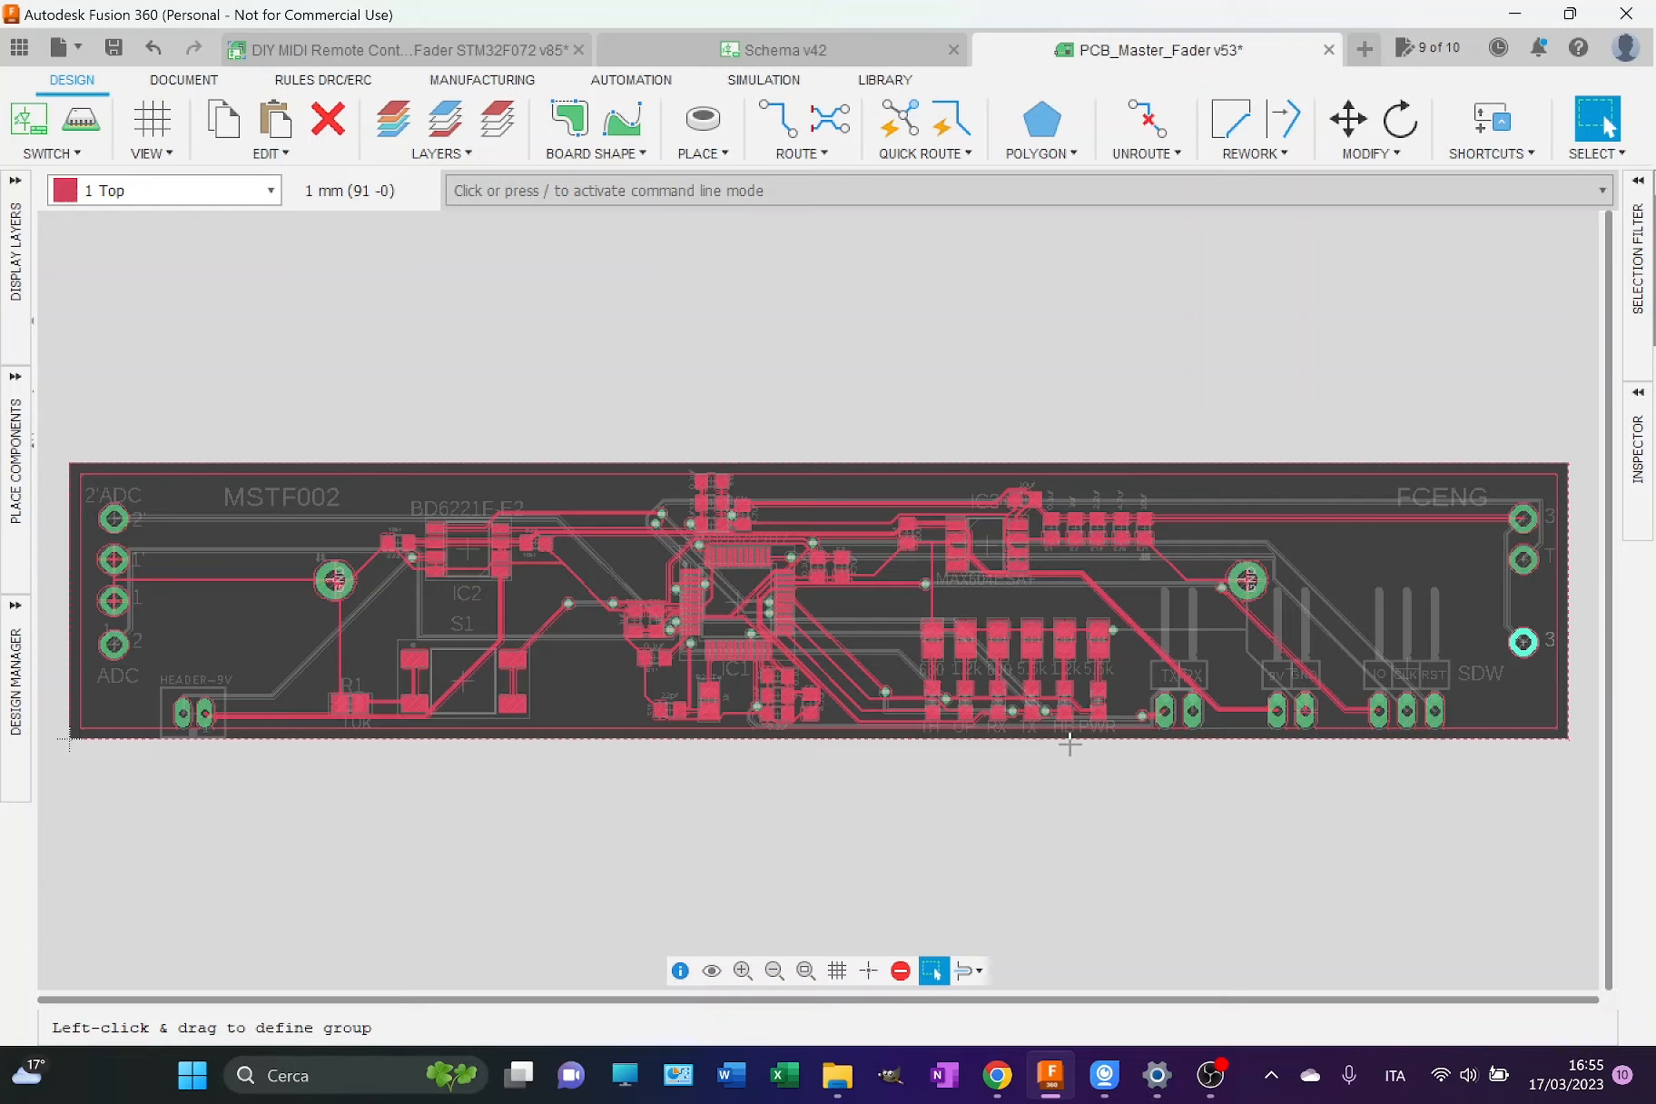
{"action": "mouse_move", "coordinate": [1102, 696]}
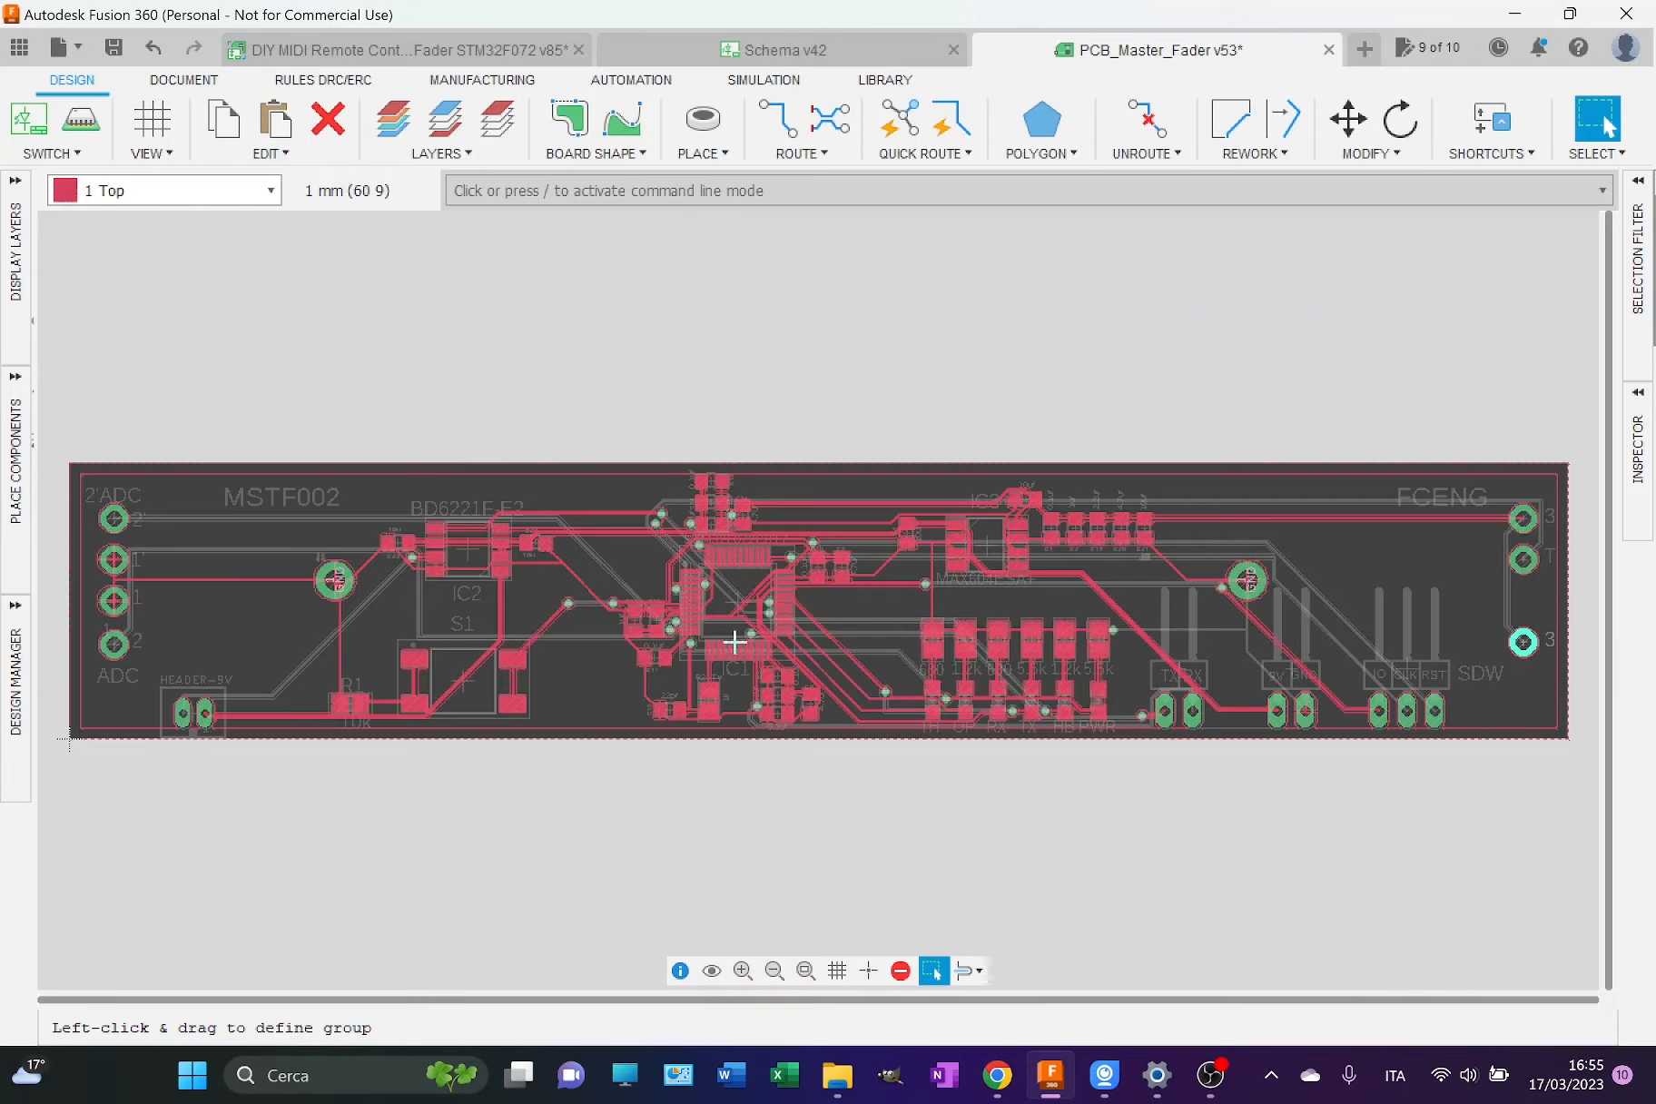
{"action": "mouse_move", "coordinate": [1062, 654]}
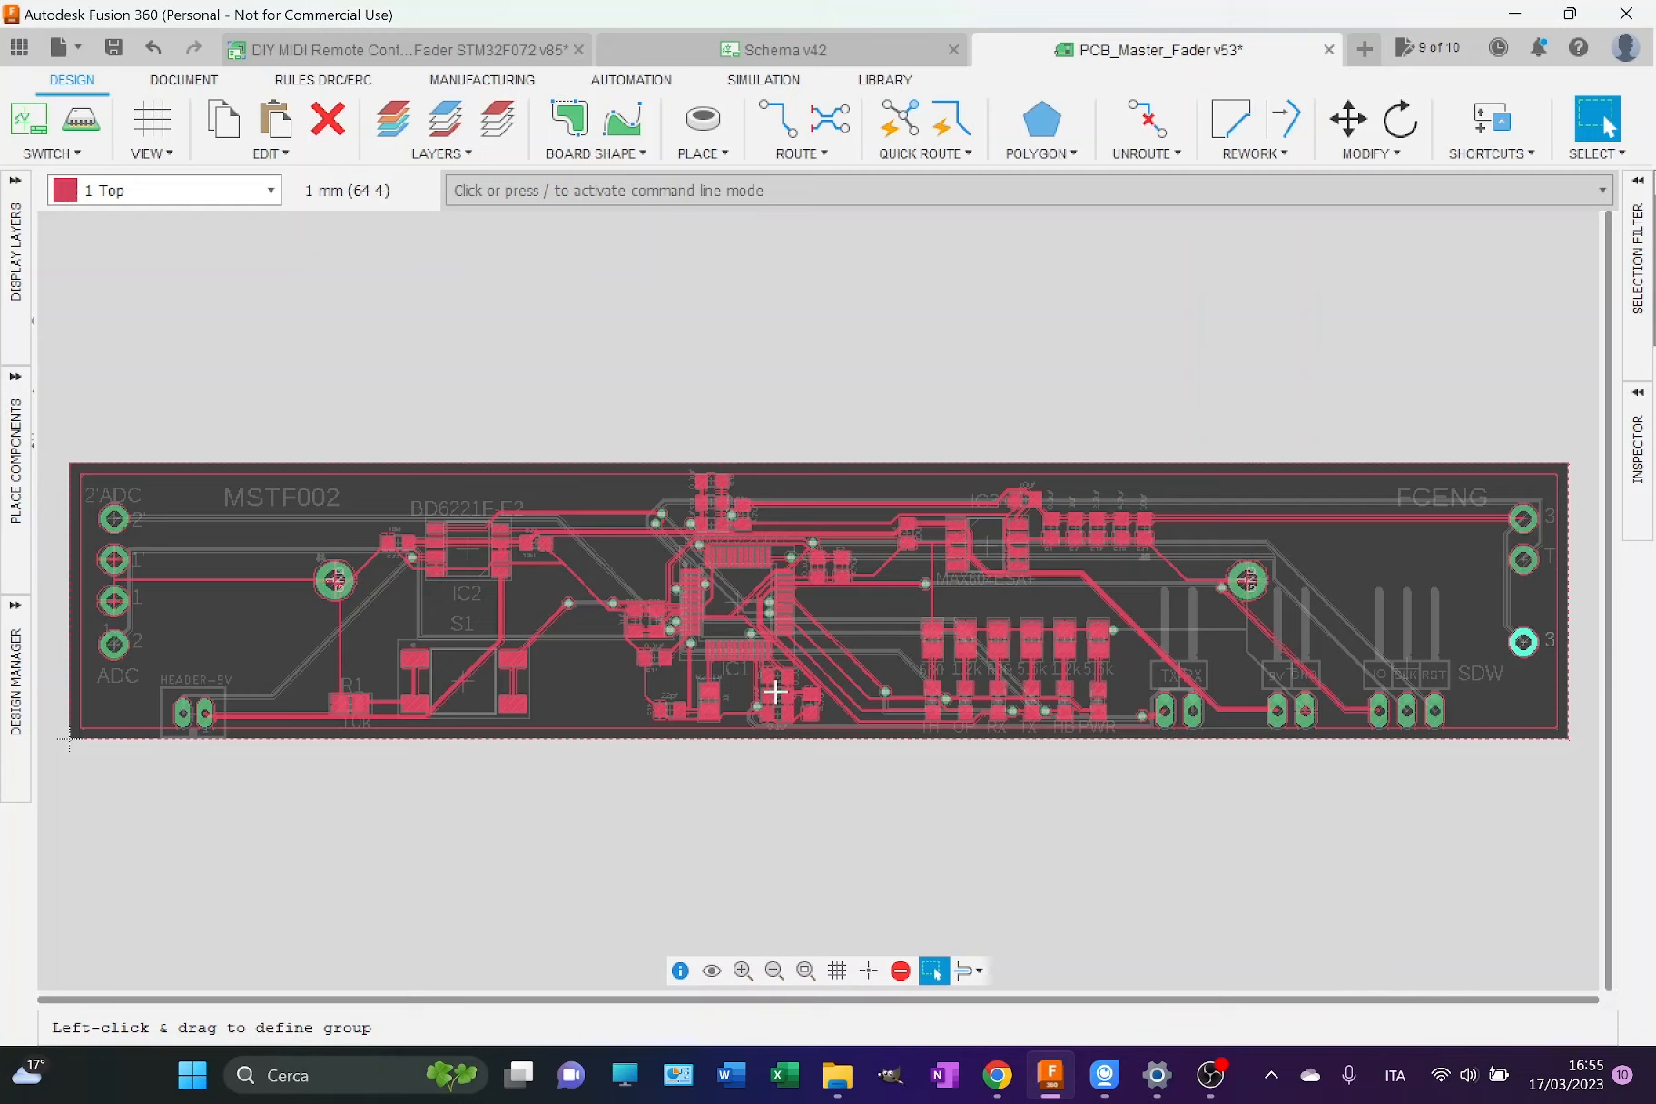
{"action": "mouse_move", "coordinate": [1033, 712]}
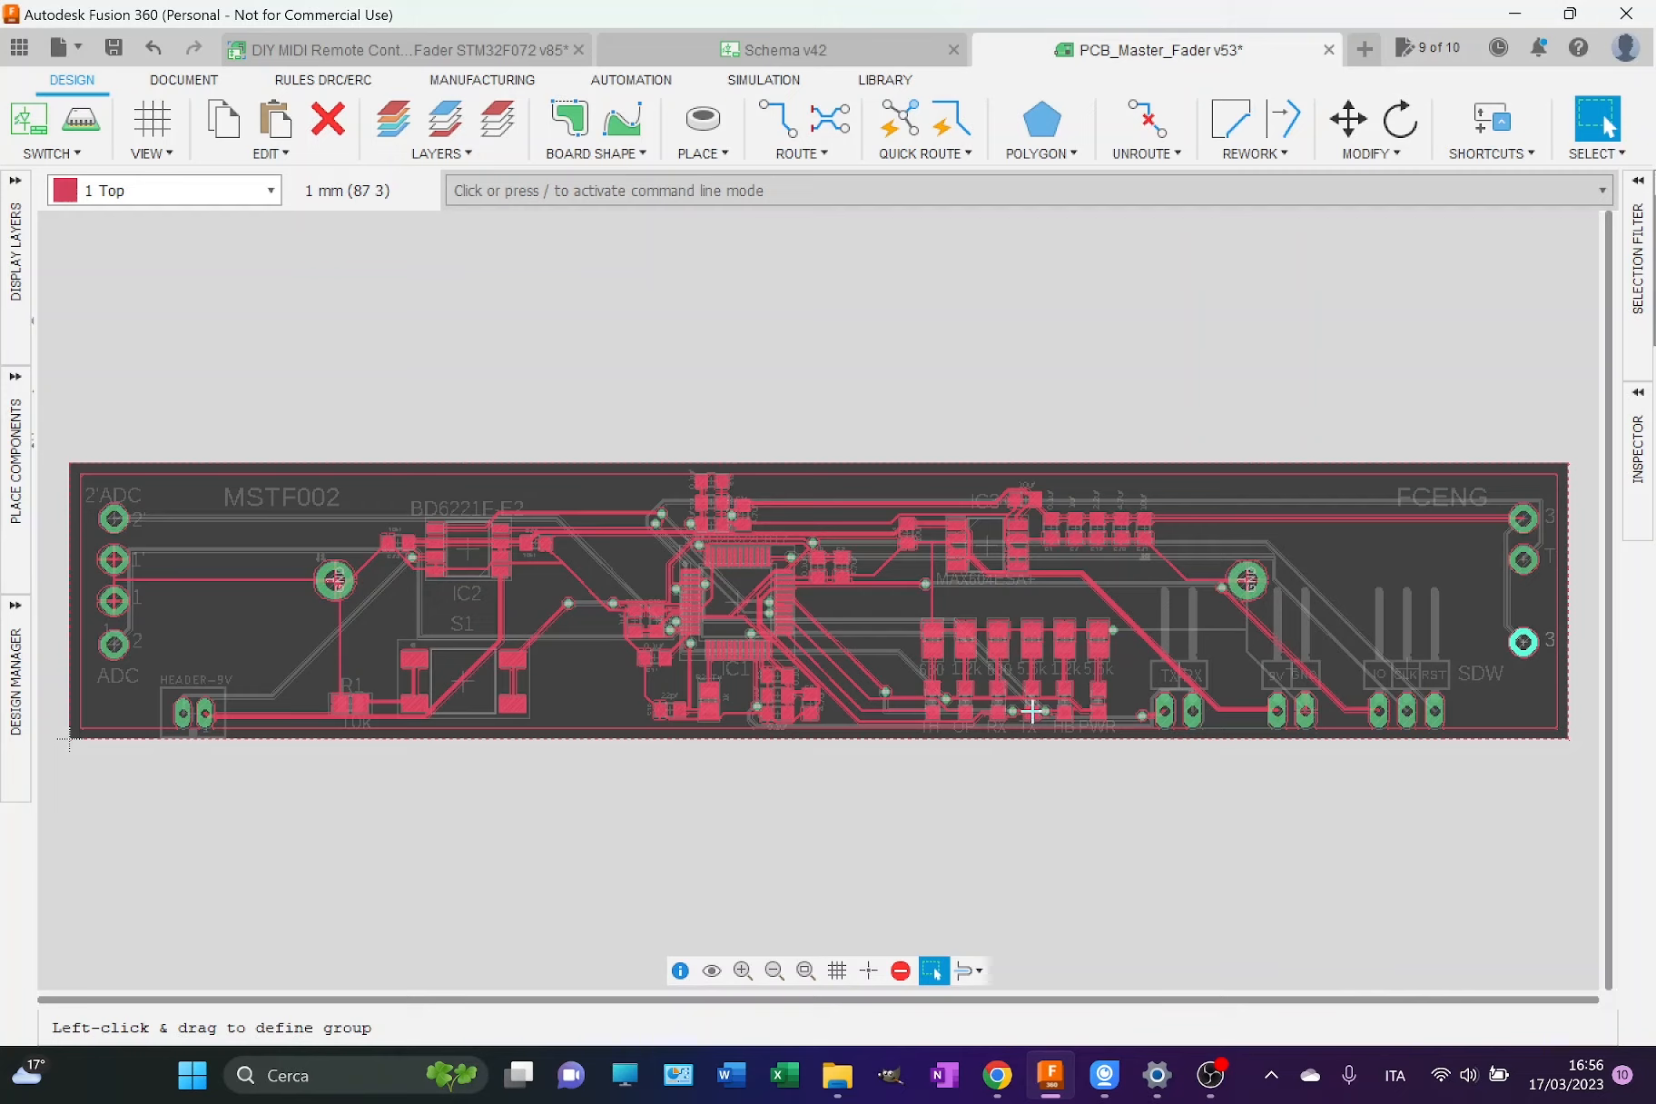
{"action": "mouse_move", "coordinate": [1041, 695]}
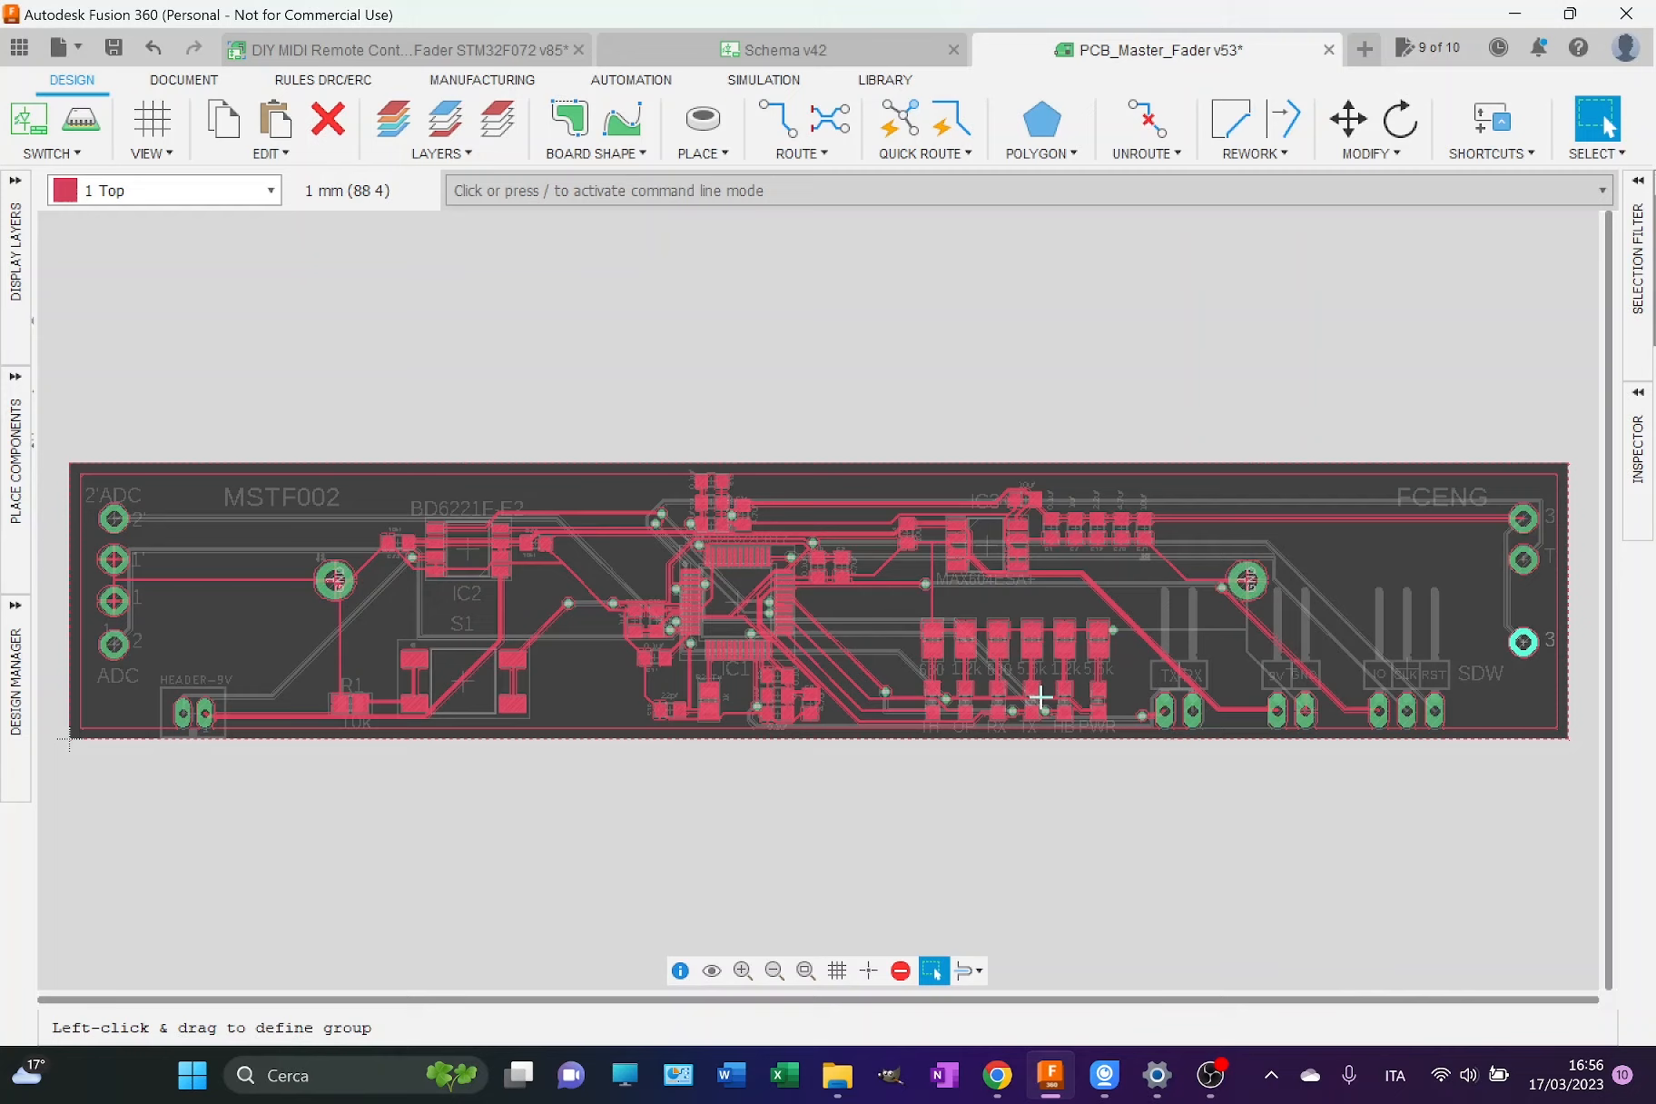
{"action": "mouse_move", "coordinate": [999, 732]}
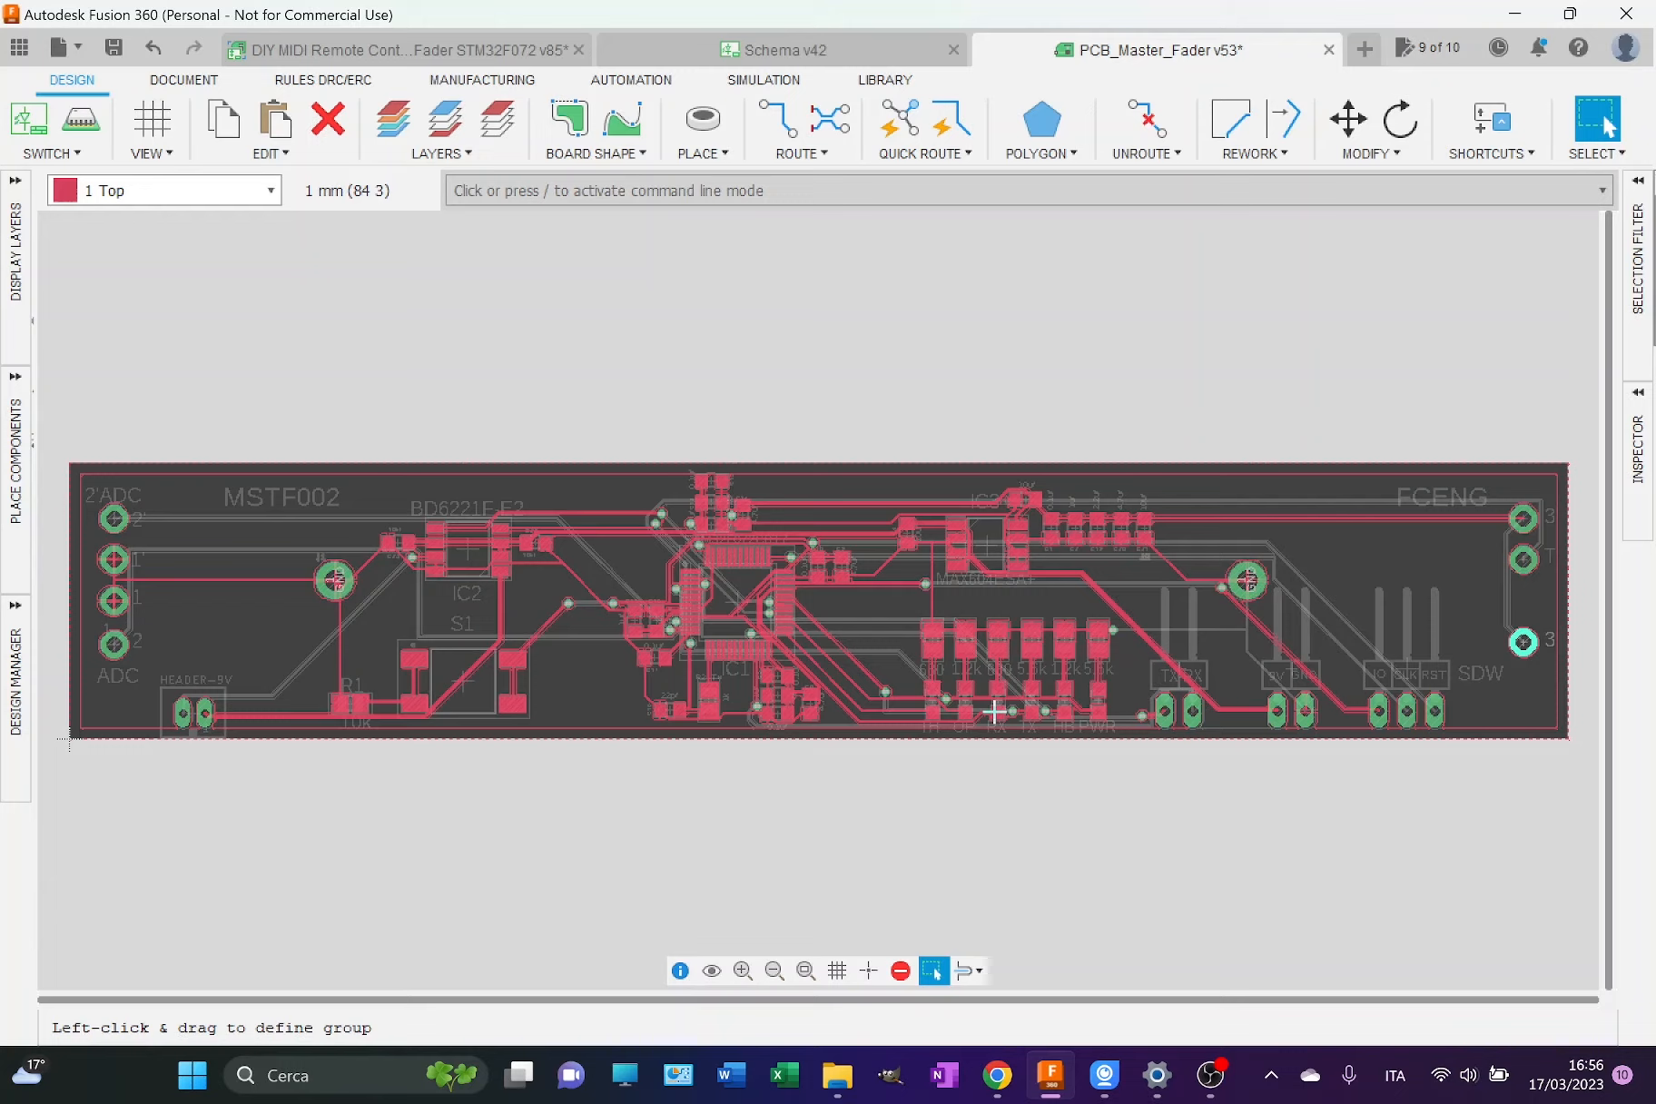
{"action": "mouse_move", "coordinate": [959, 641]}
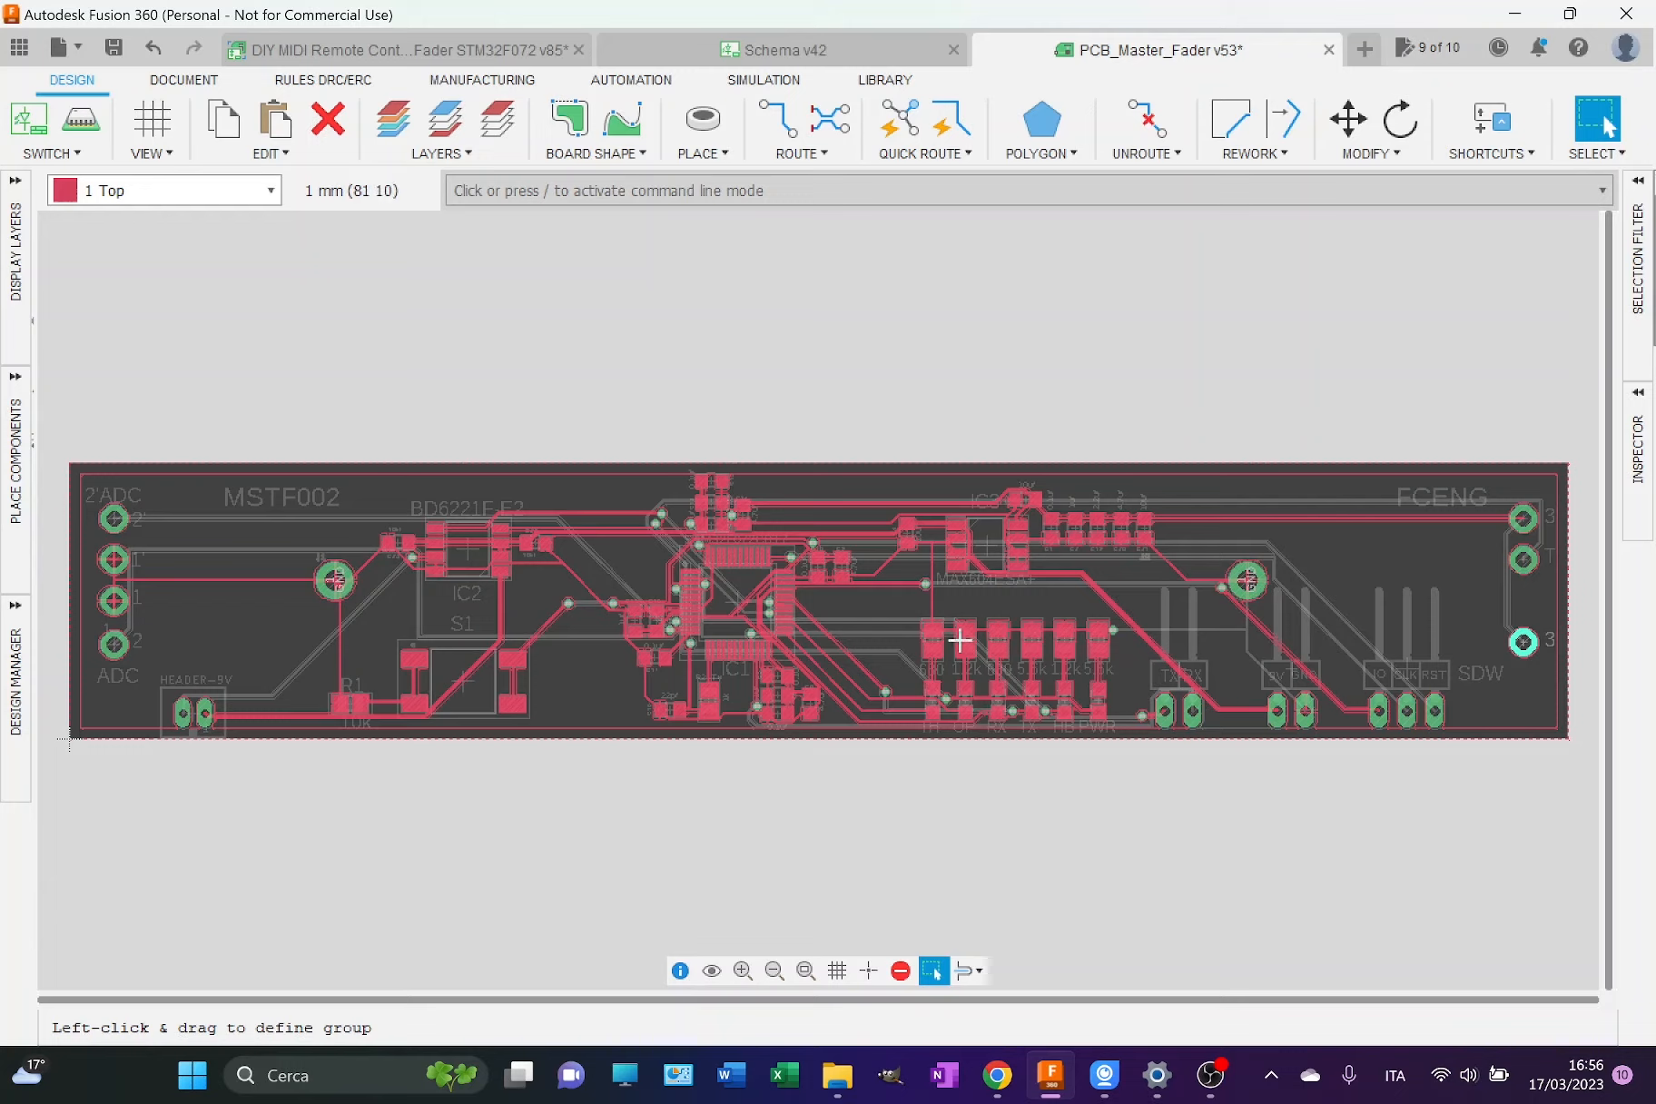
{"action": "mouse_move", "coordinate": [966, 677]}
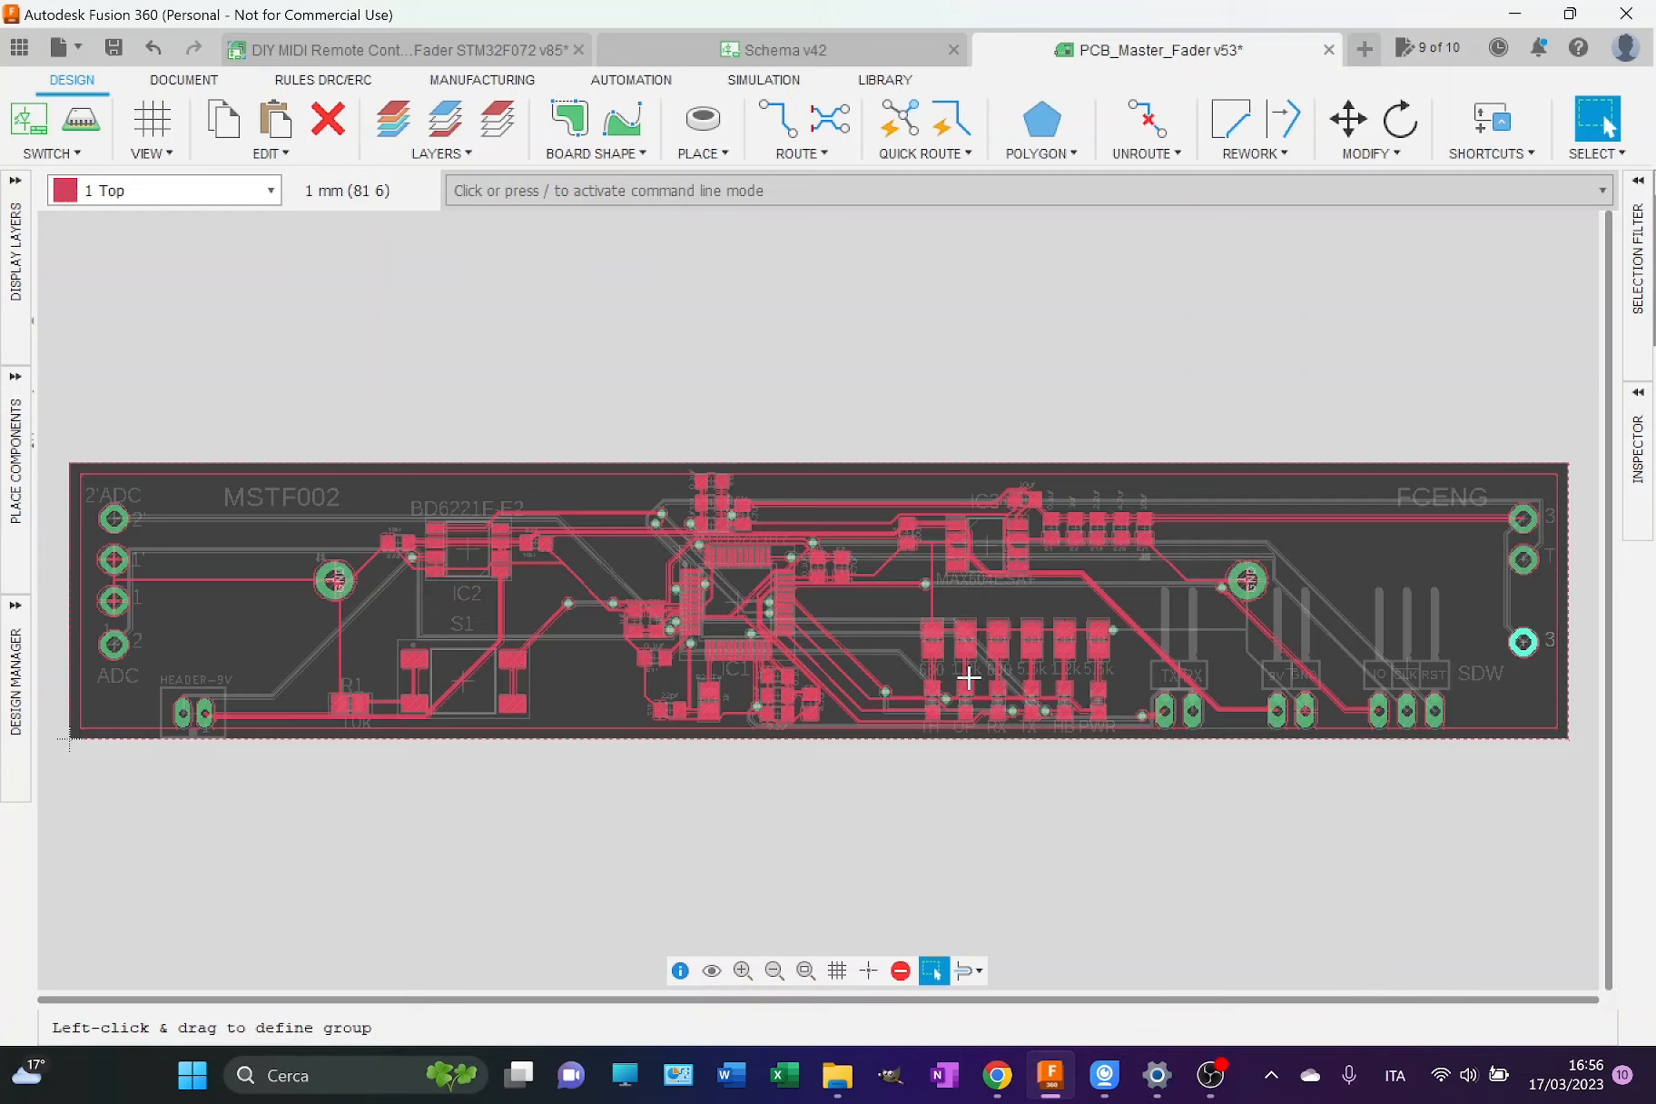
{"action": "mouse_move", "coordinate": [928, 708]}
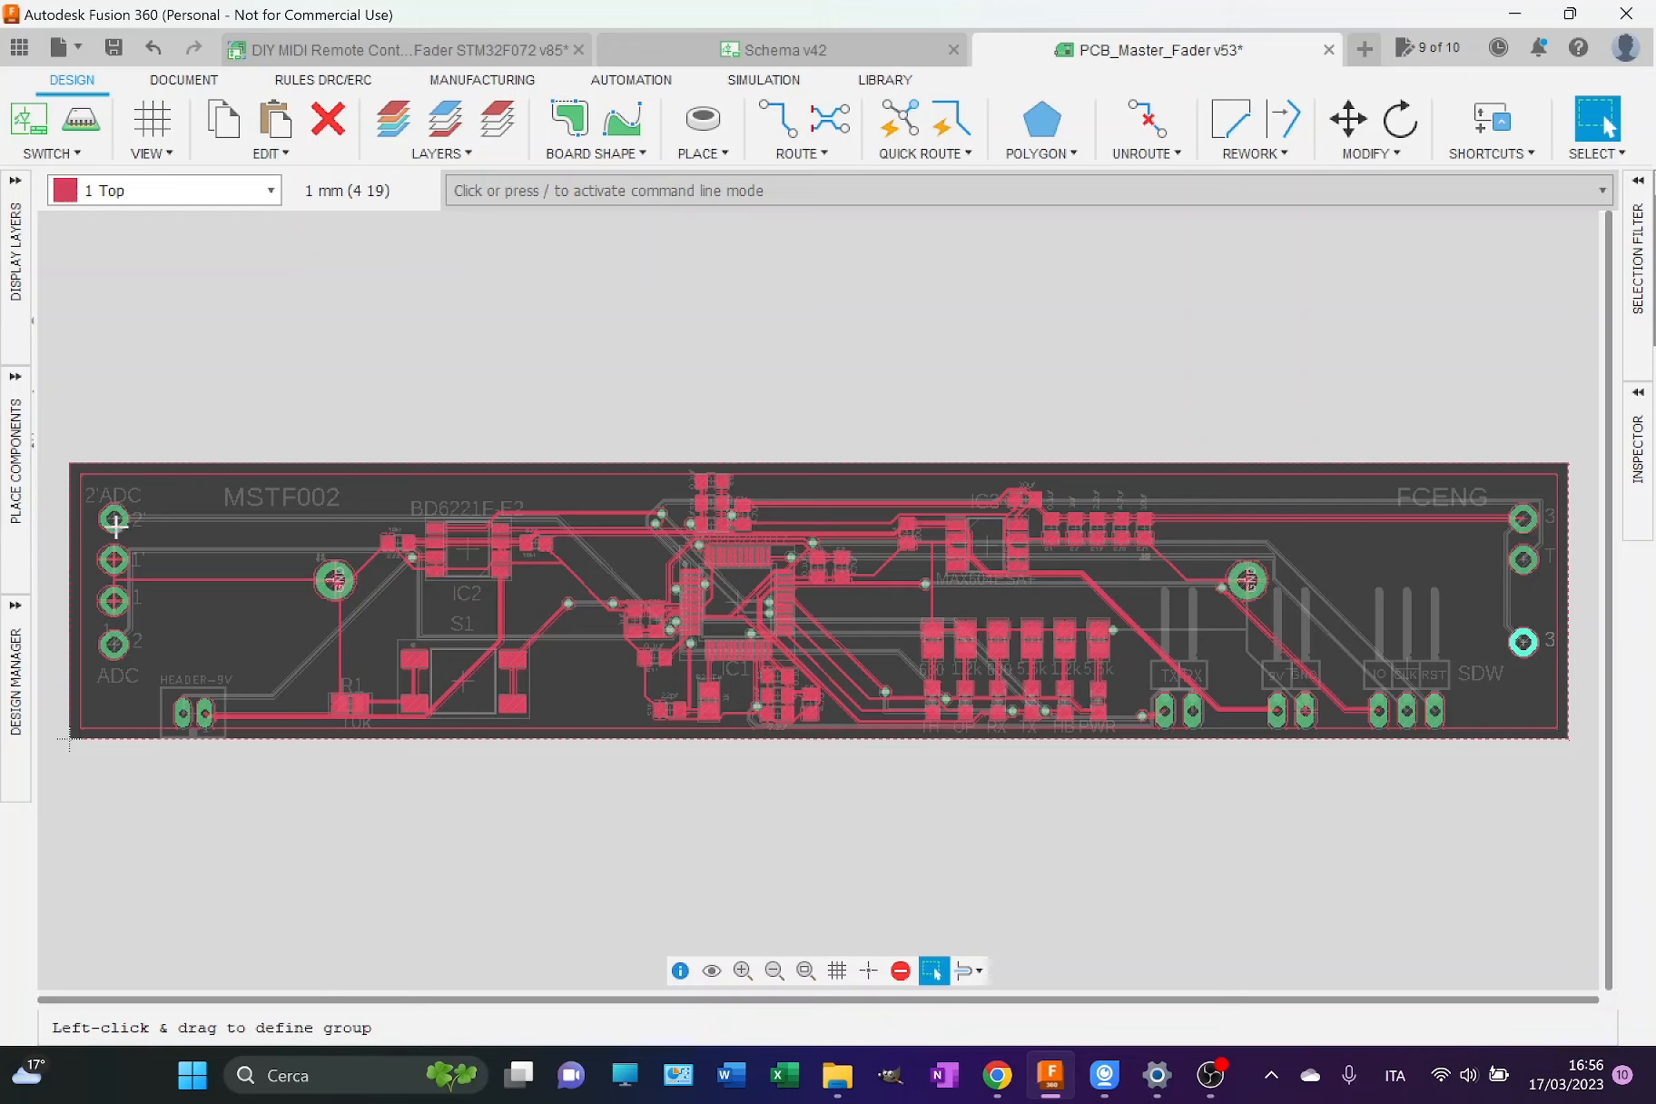
{"action": "mouse_move", "coordinate": [1527, 688]}
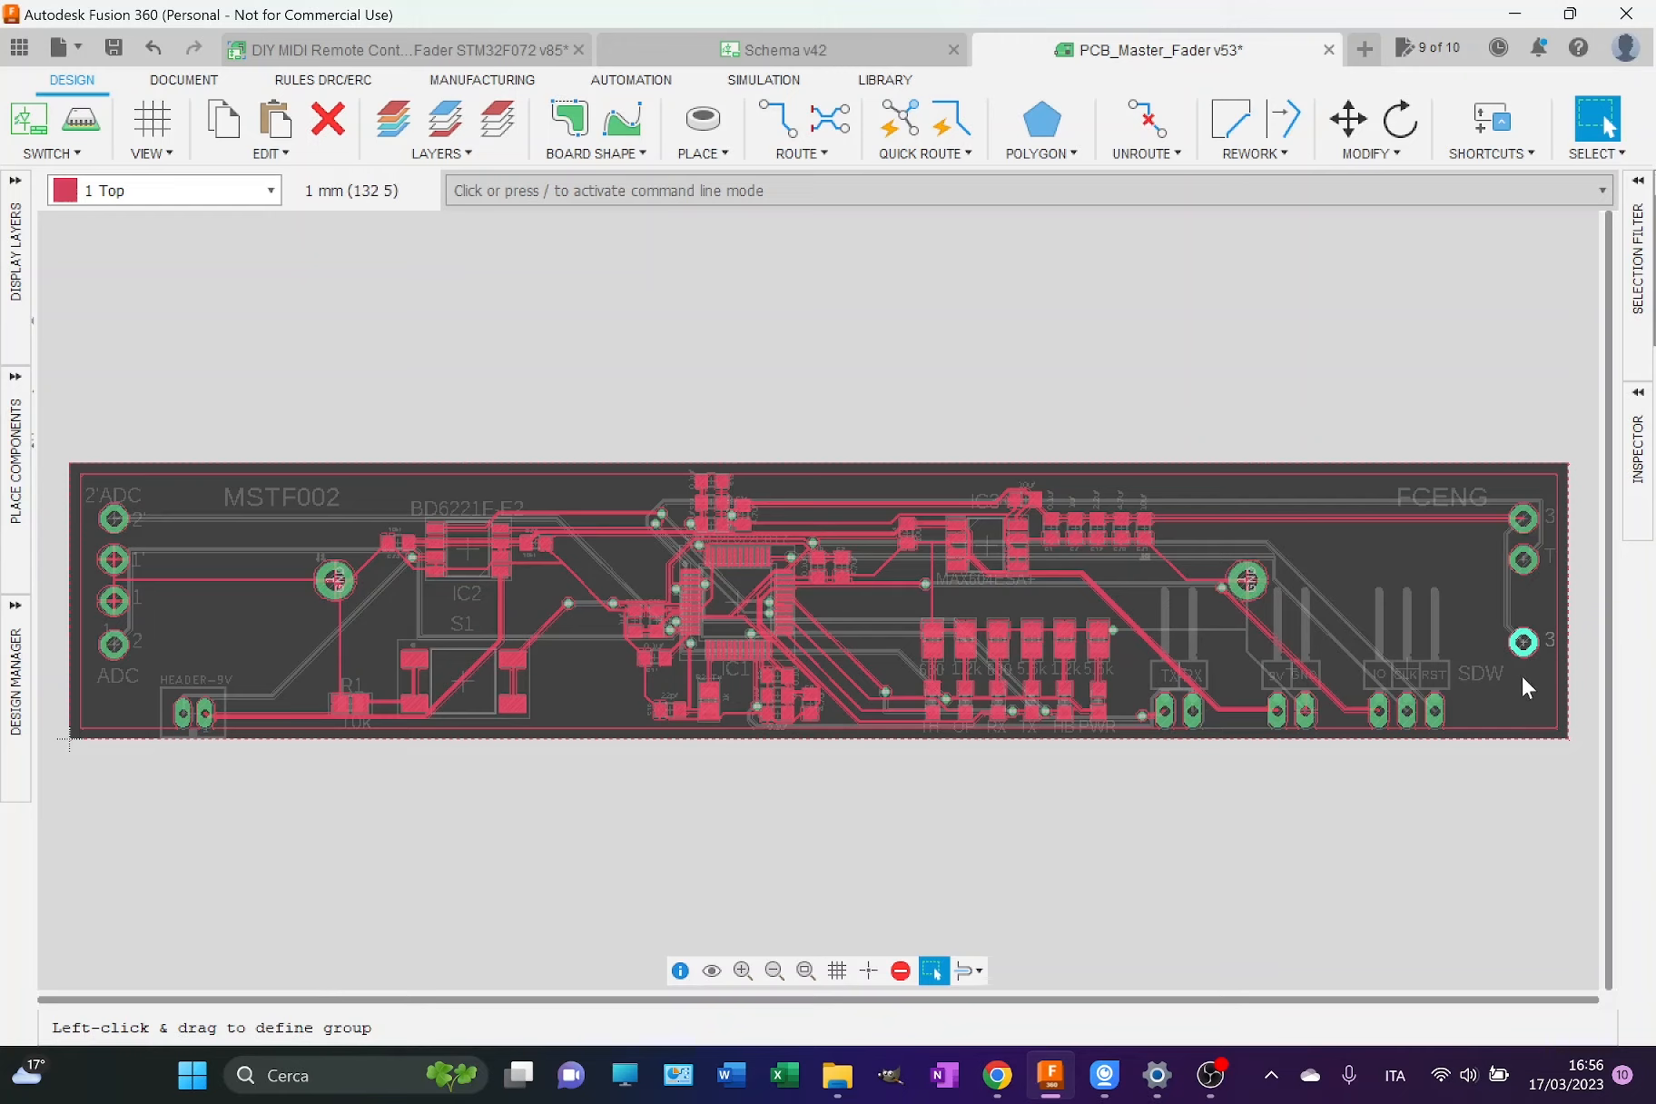
{"action": "mouse_move", "coordinate": [147, 539]}
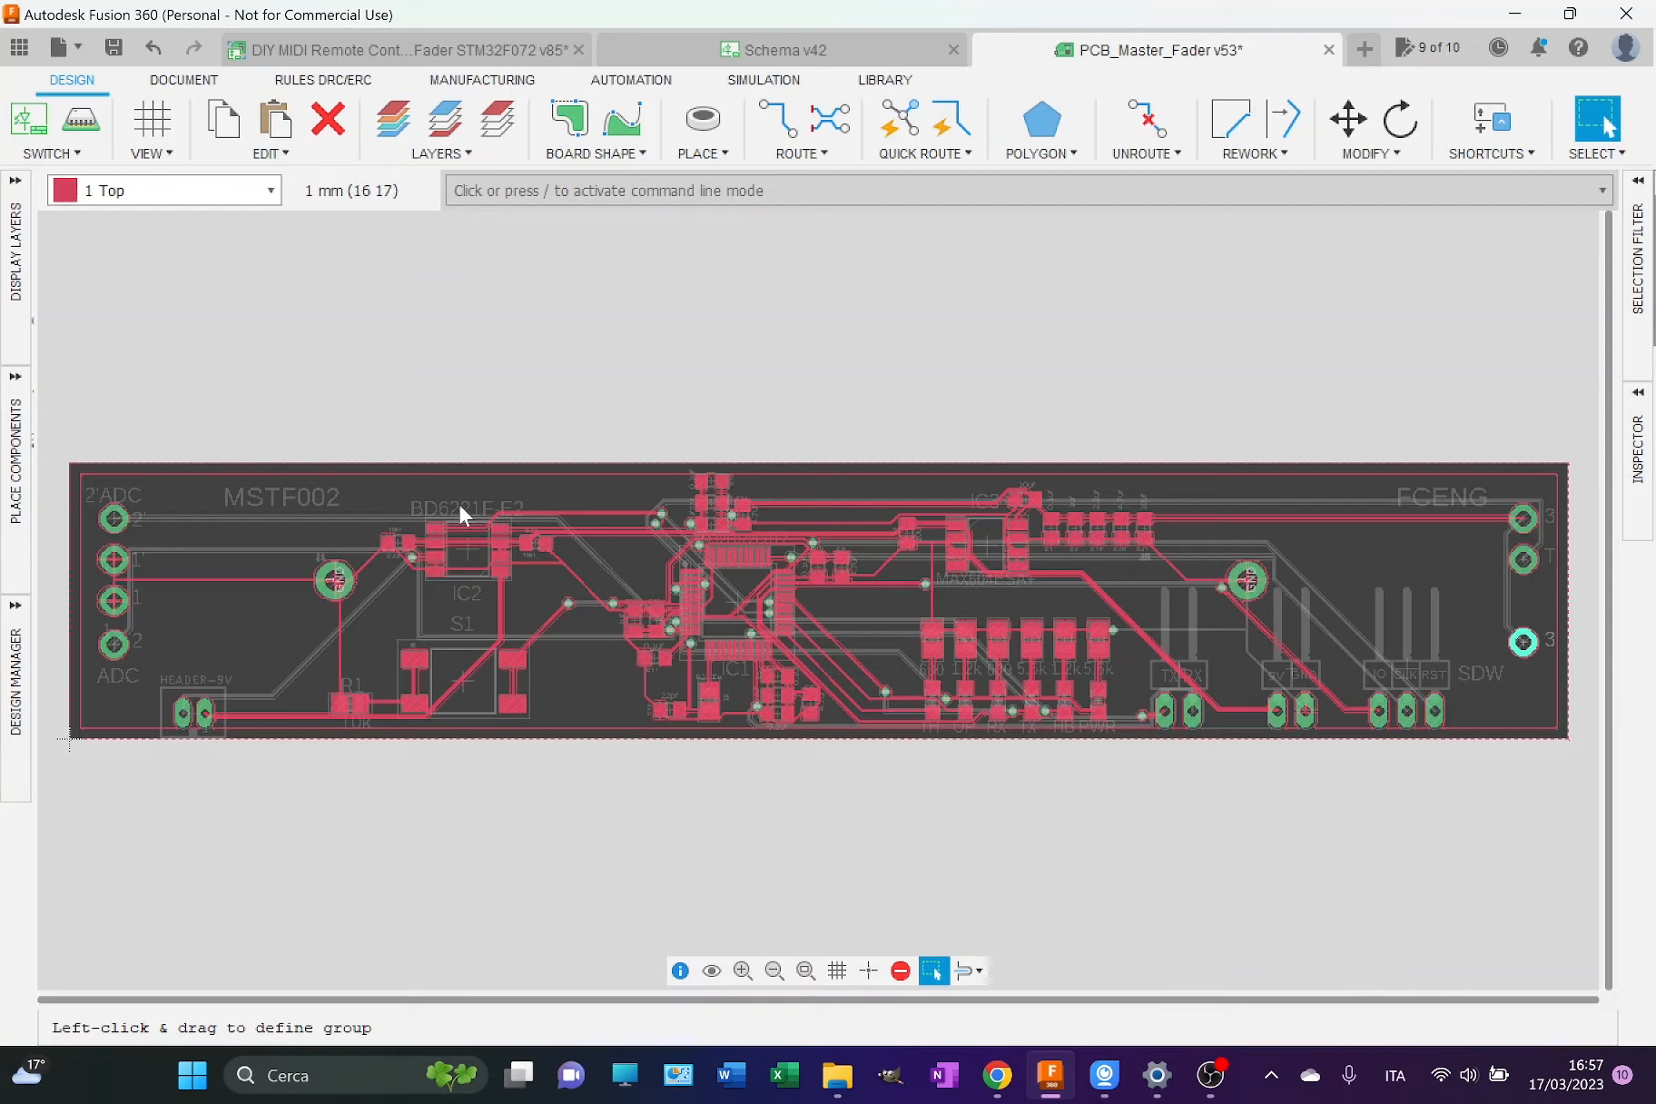
{"action": "mouse_move", "coordinate": [1530, 666]}
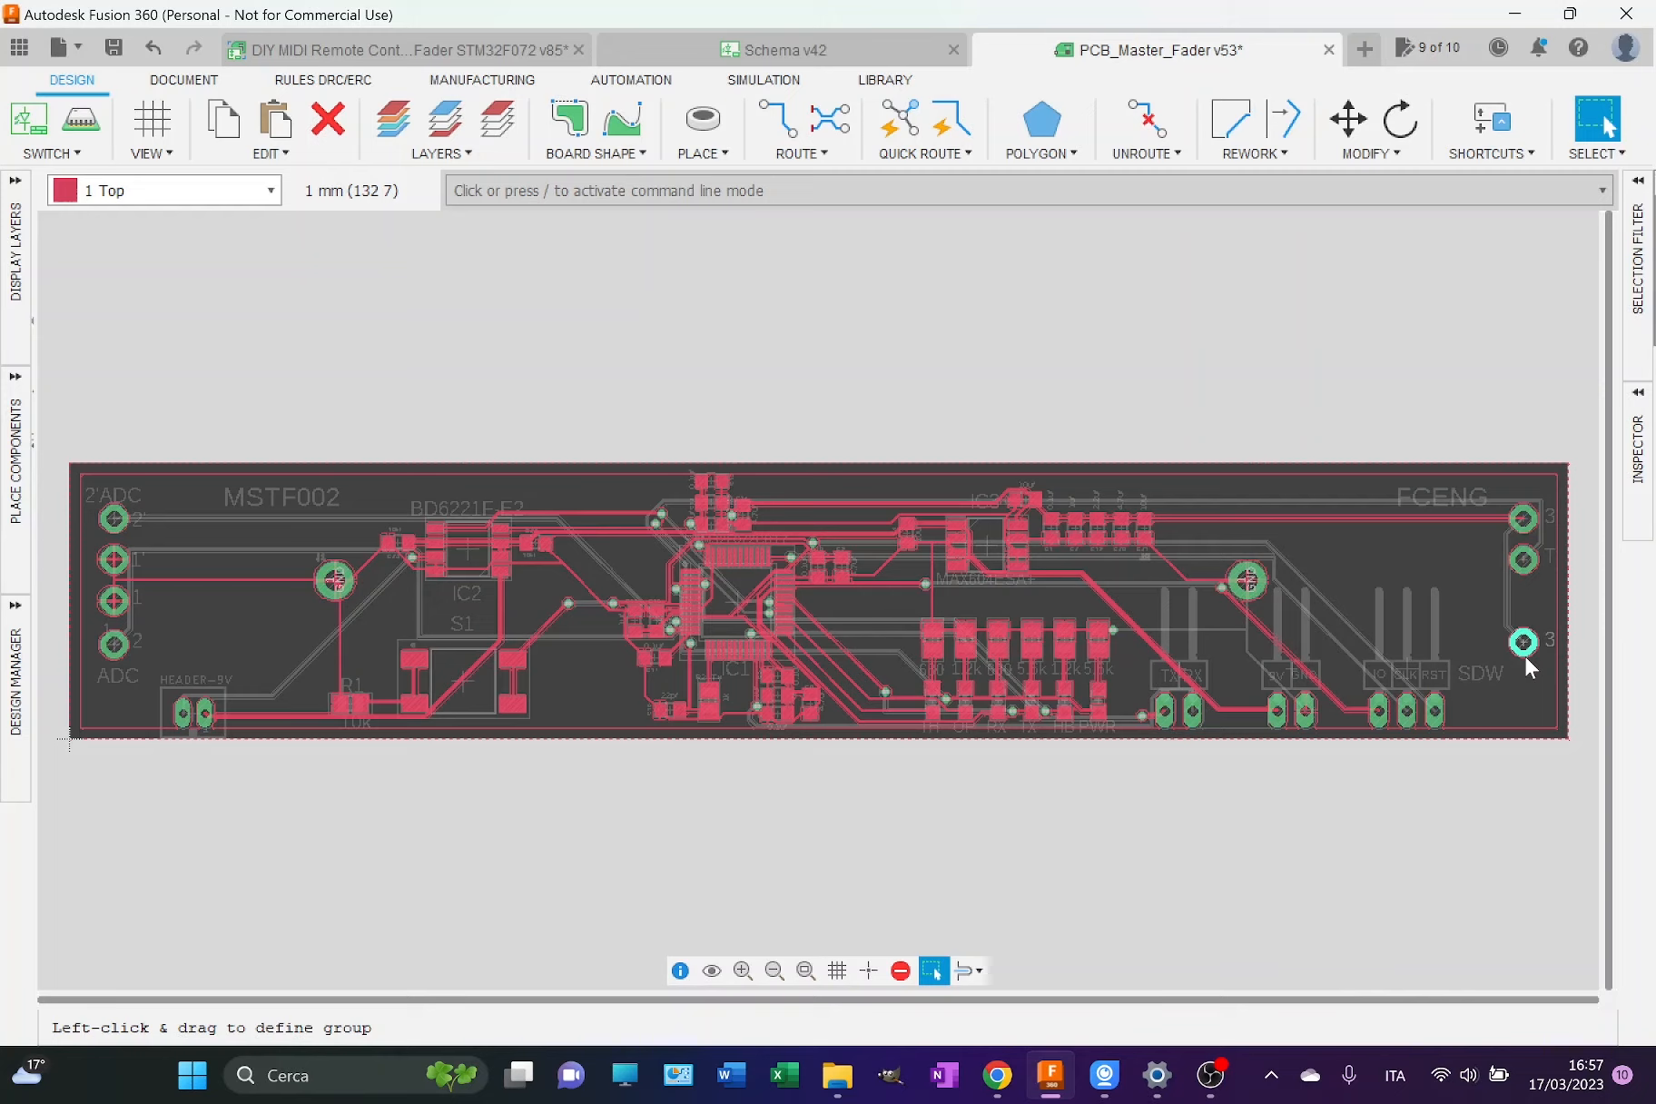
{"action": "mouse_move", "coordinate": [209, 599]}
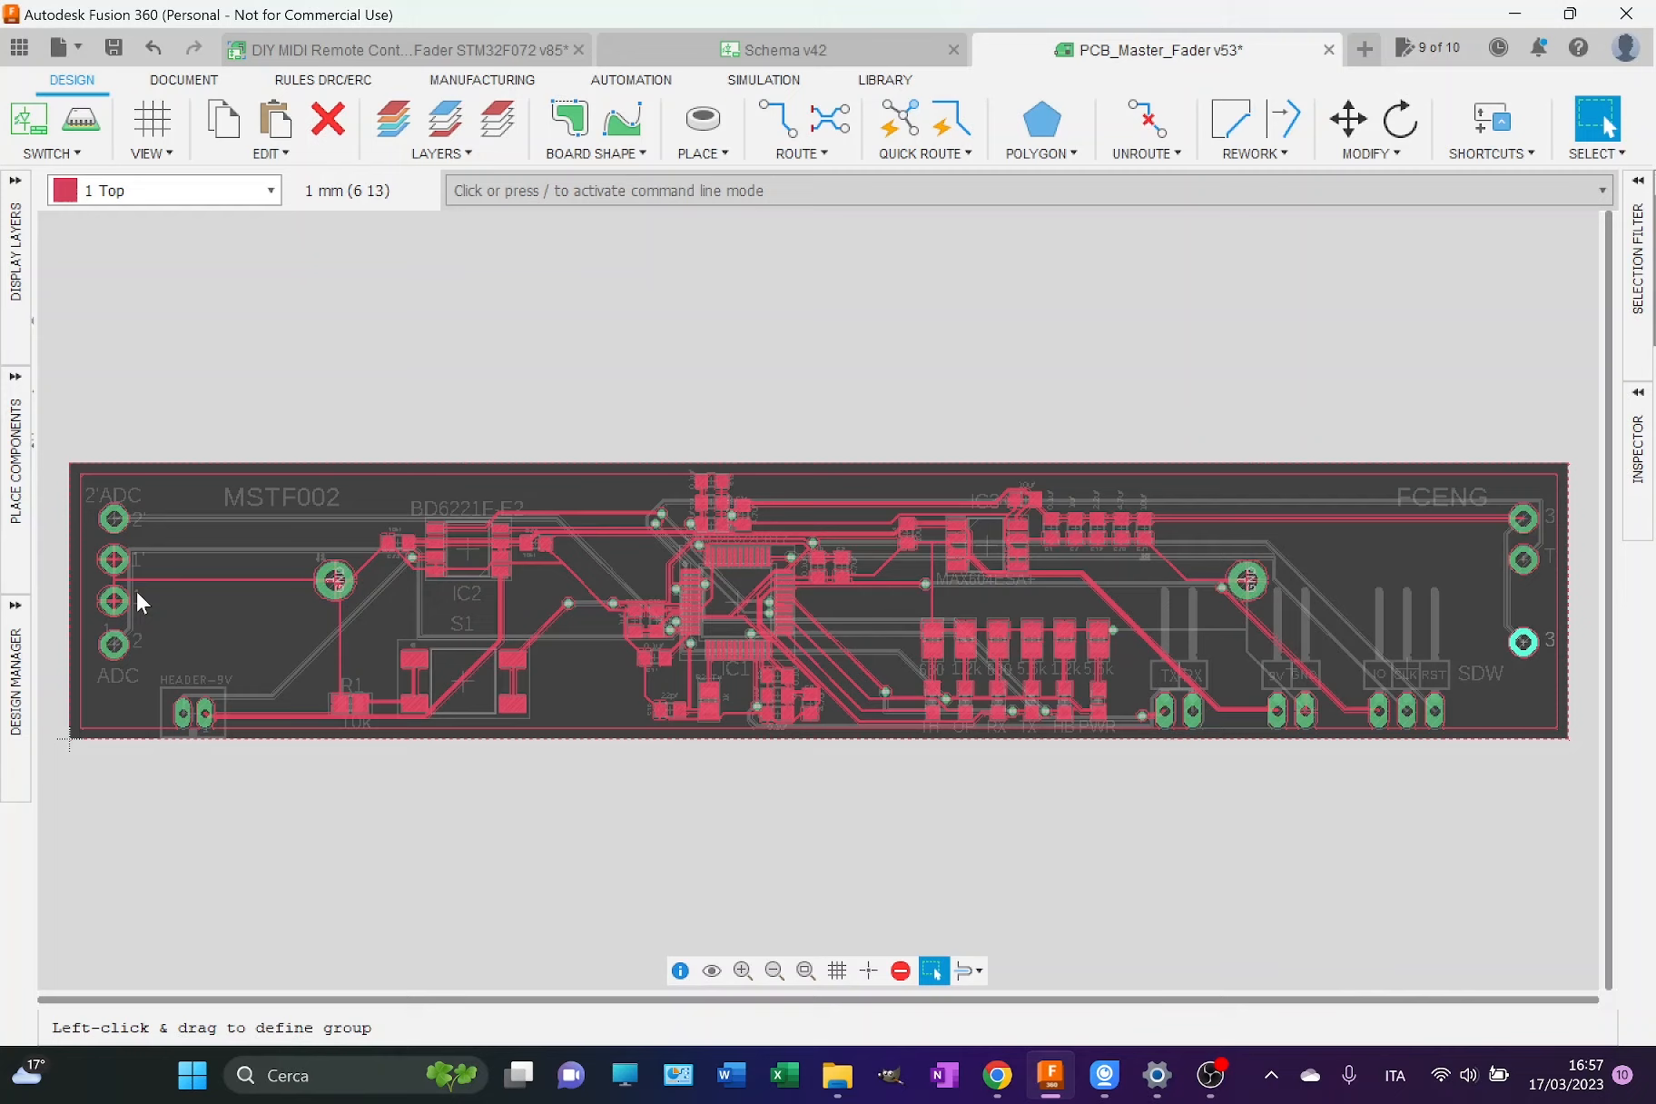
{"action": "mouse_move", "coordinate": [1475, 526]}
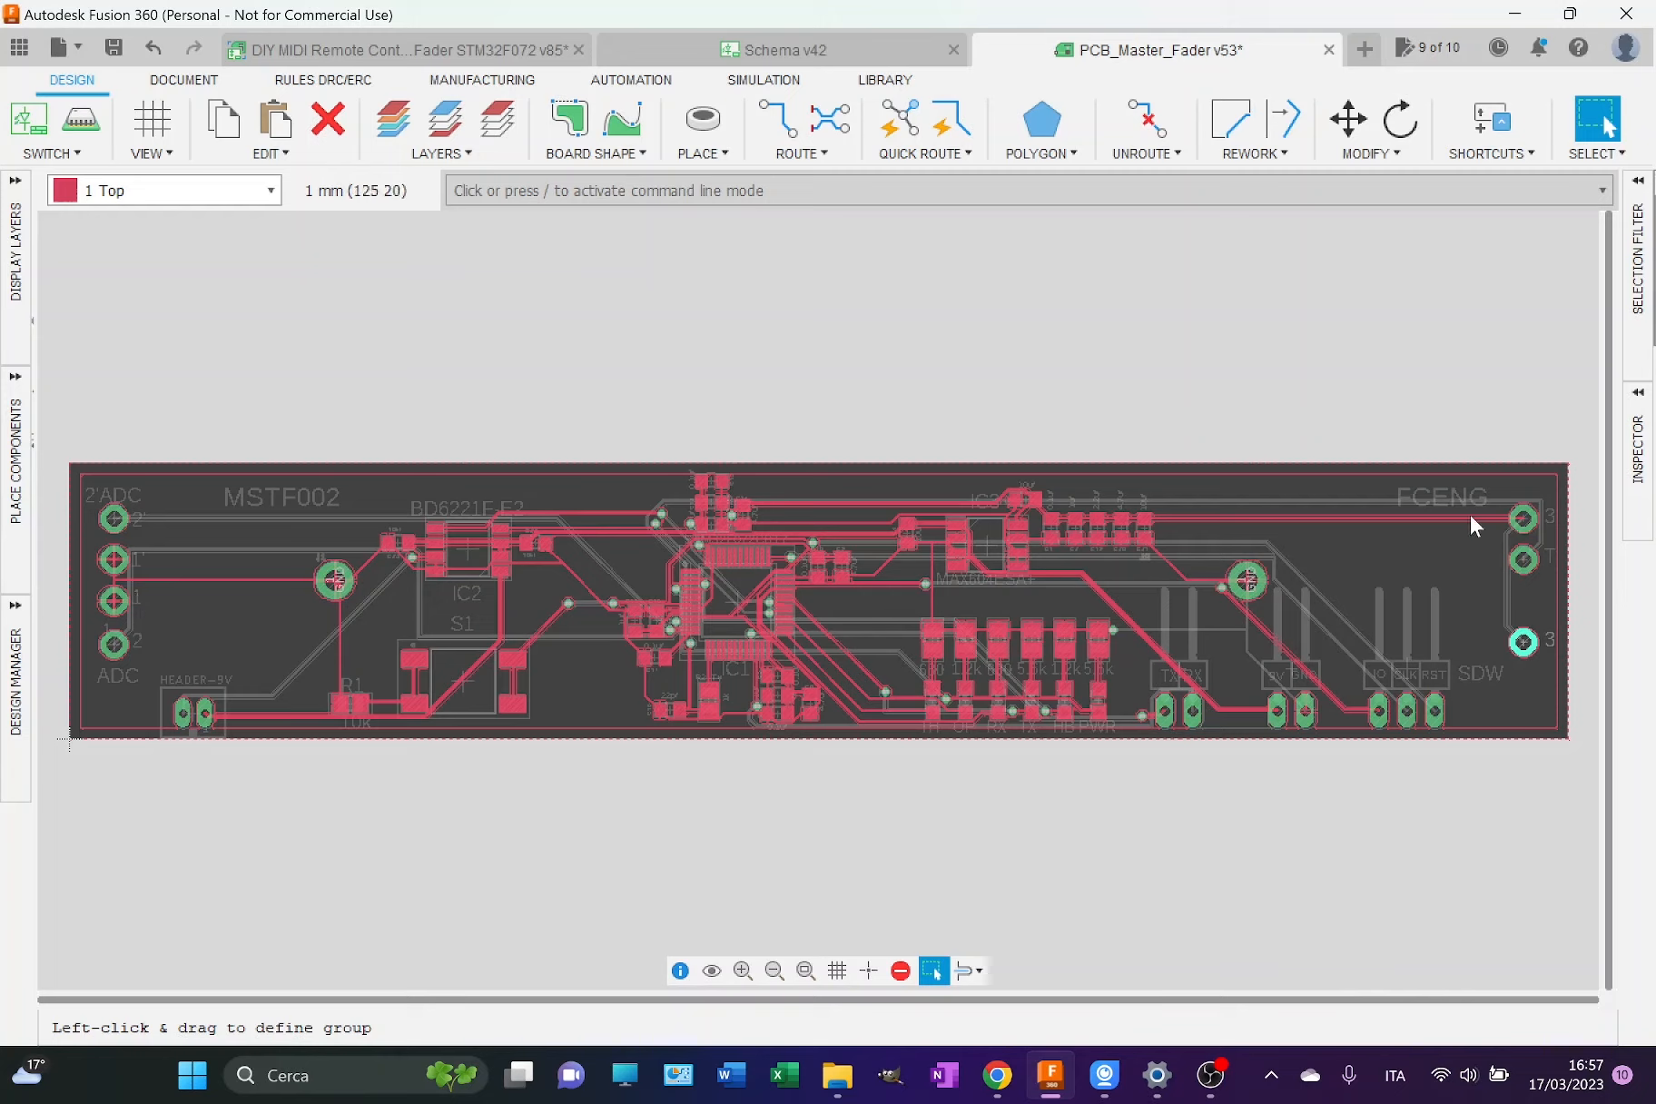
{"action": "mouse_move", "coordinate": [1518, 576]}
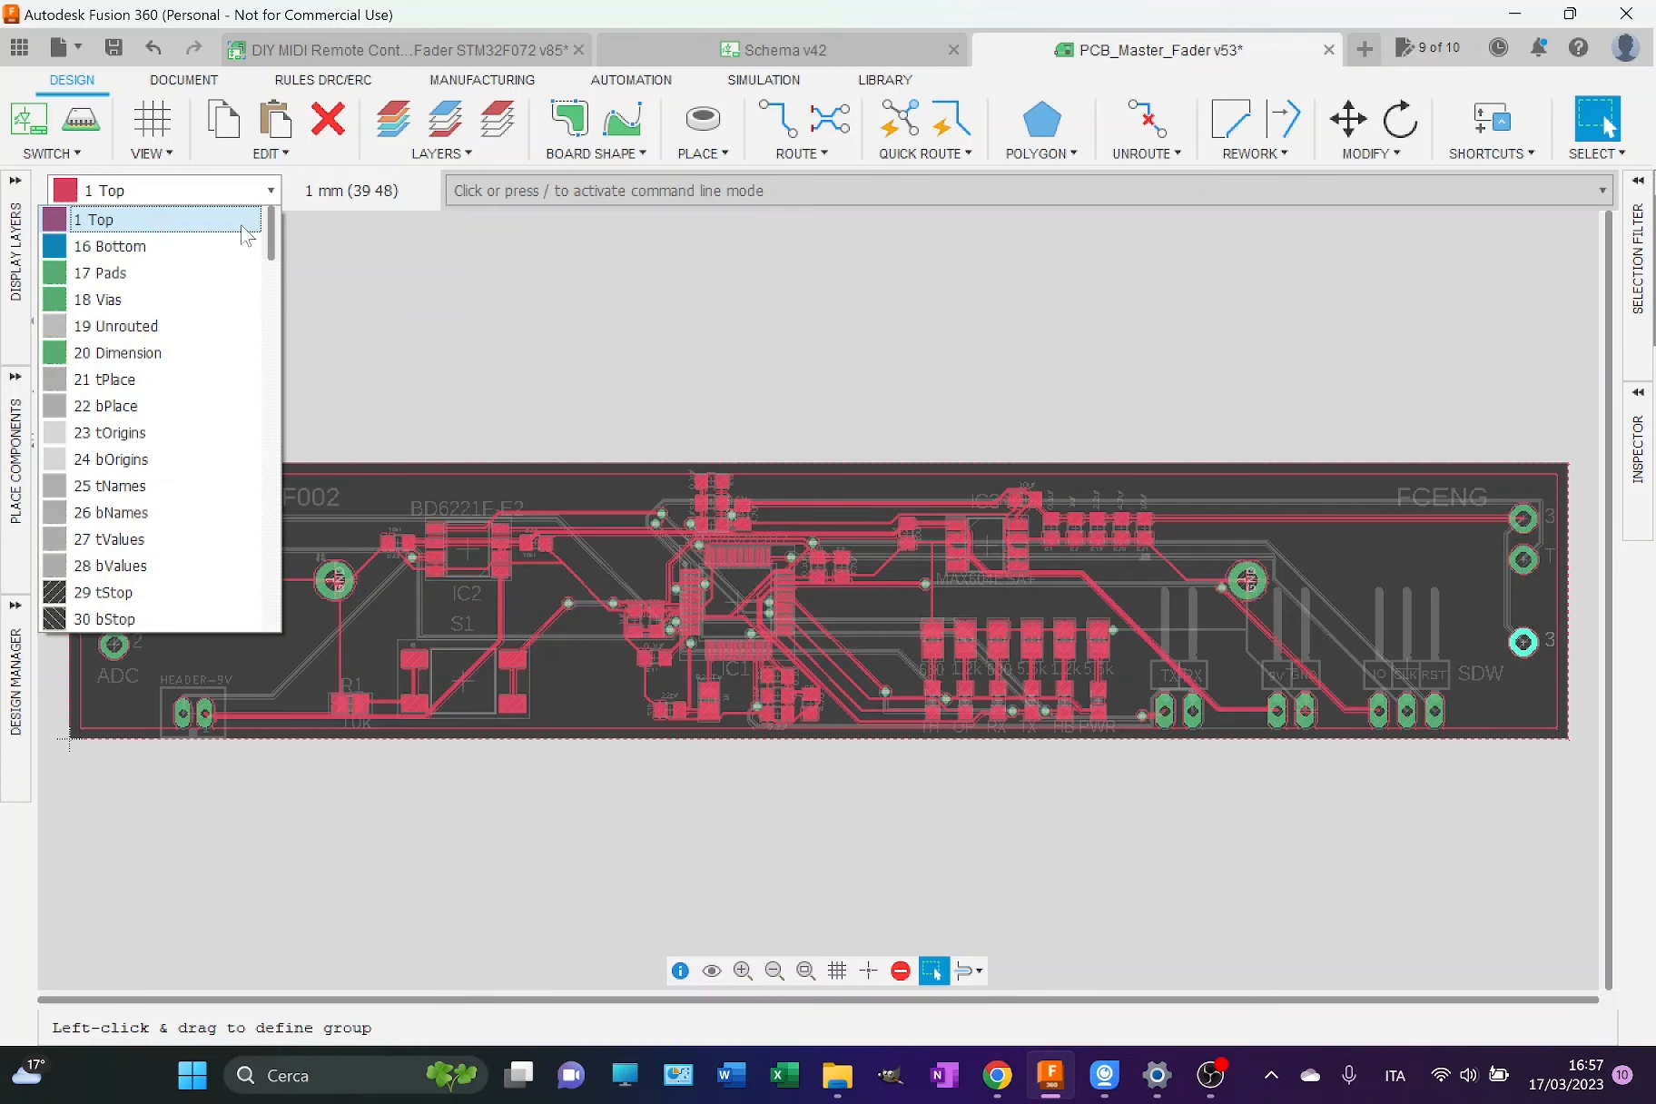
Step: Make 16 Bottom the working layer and flip the board to its mirrored underside view
{"action": "left_click", "coordinate": [118, 247]}
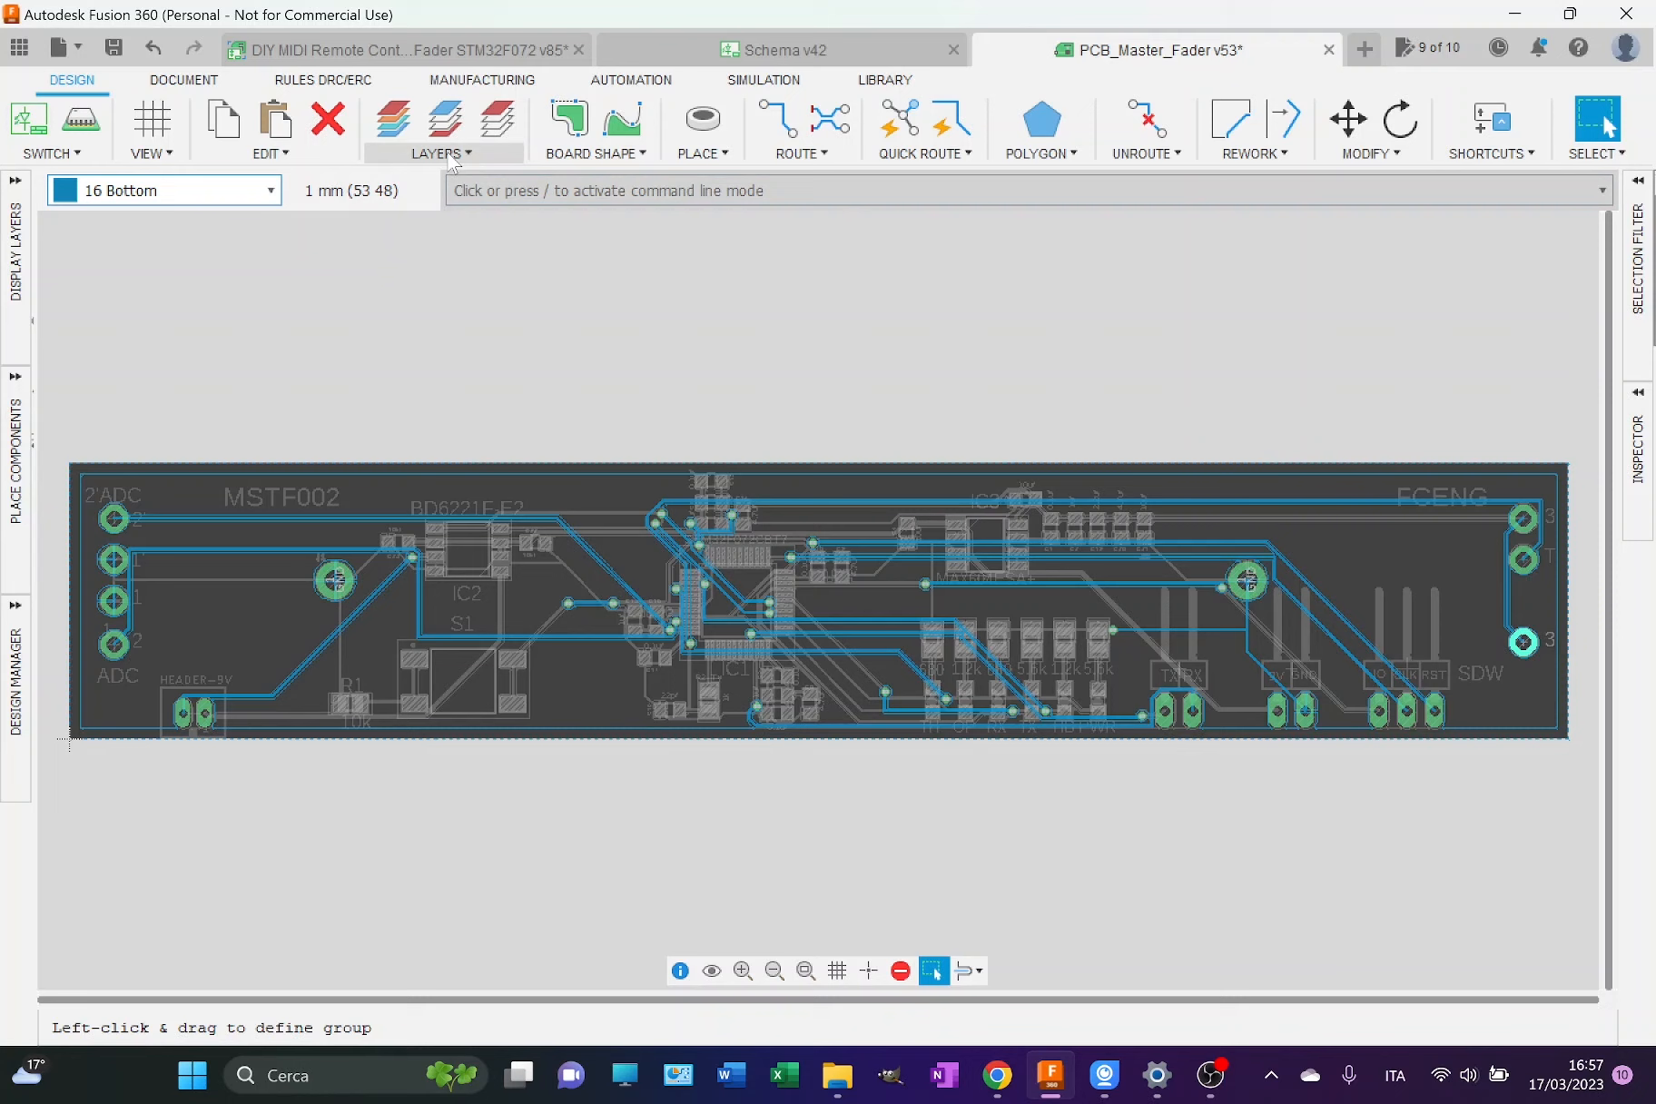
{"action": "left_click", "coordinate": [443, 129]}
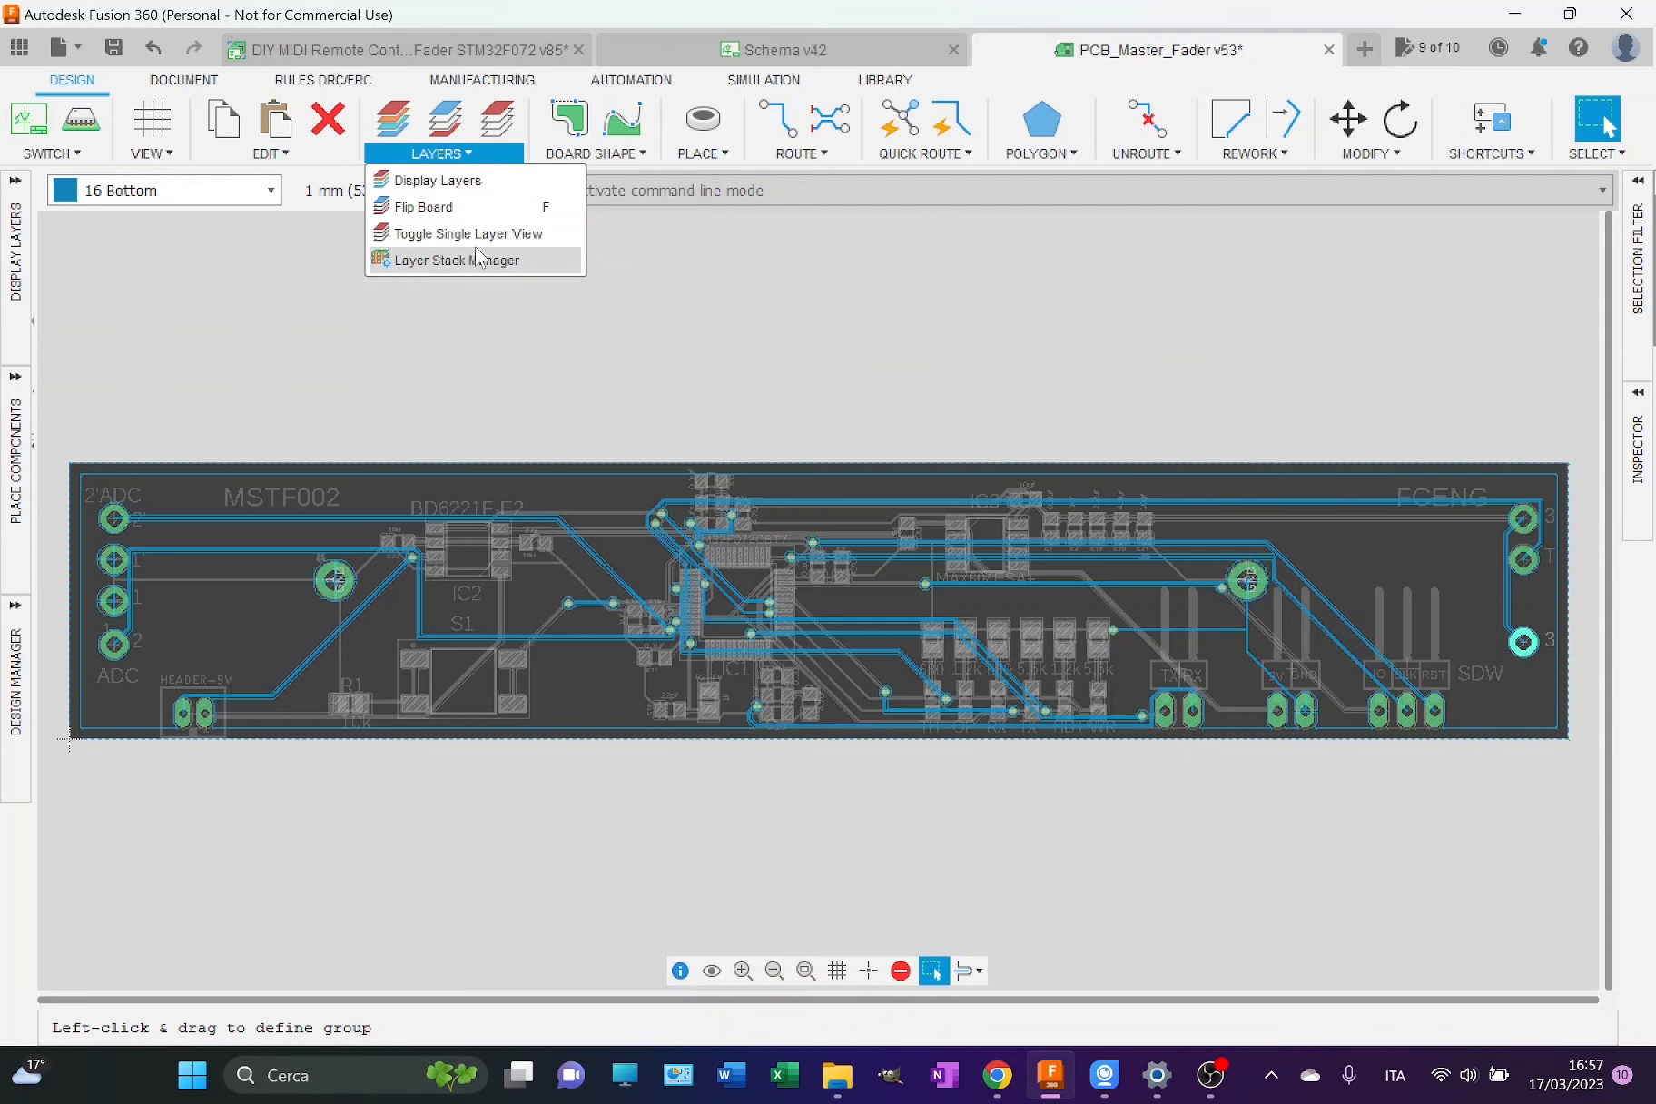
{"action": "left_click", "coordinate": [423, 205]}
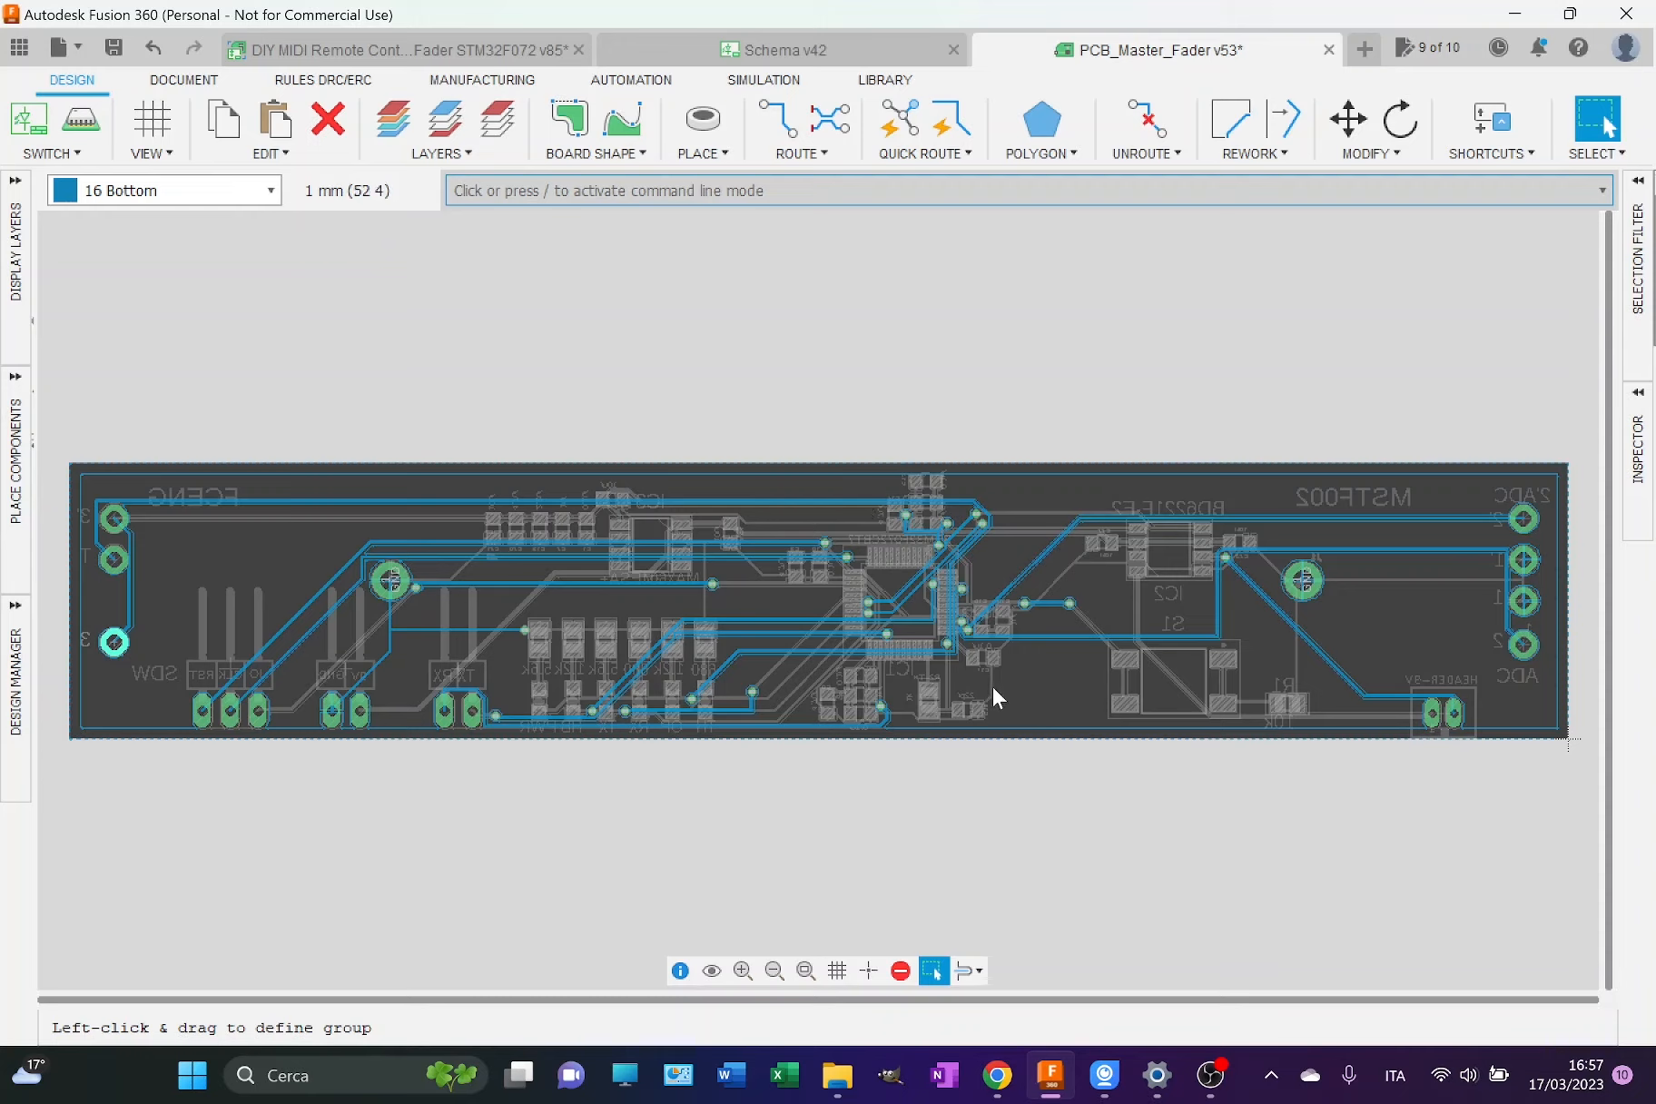
{"action": "mouse_move", "coordinate": [1170, 612]}
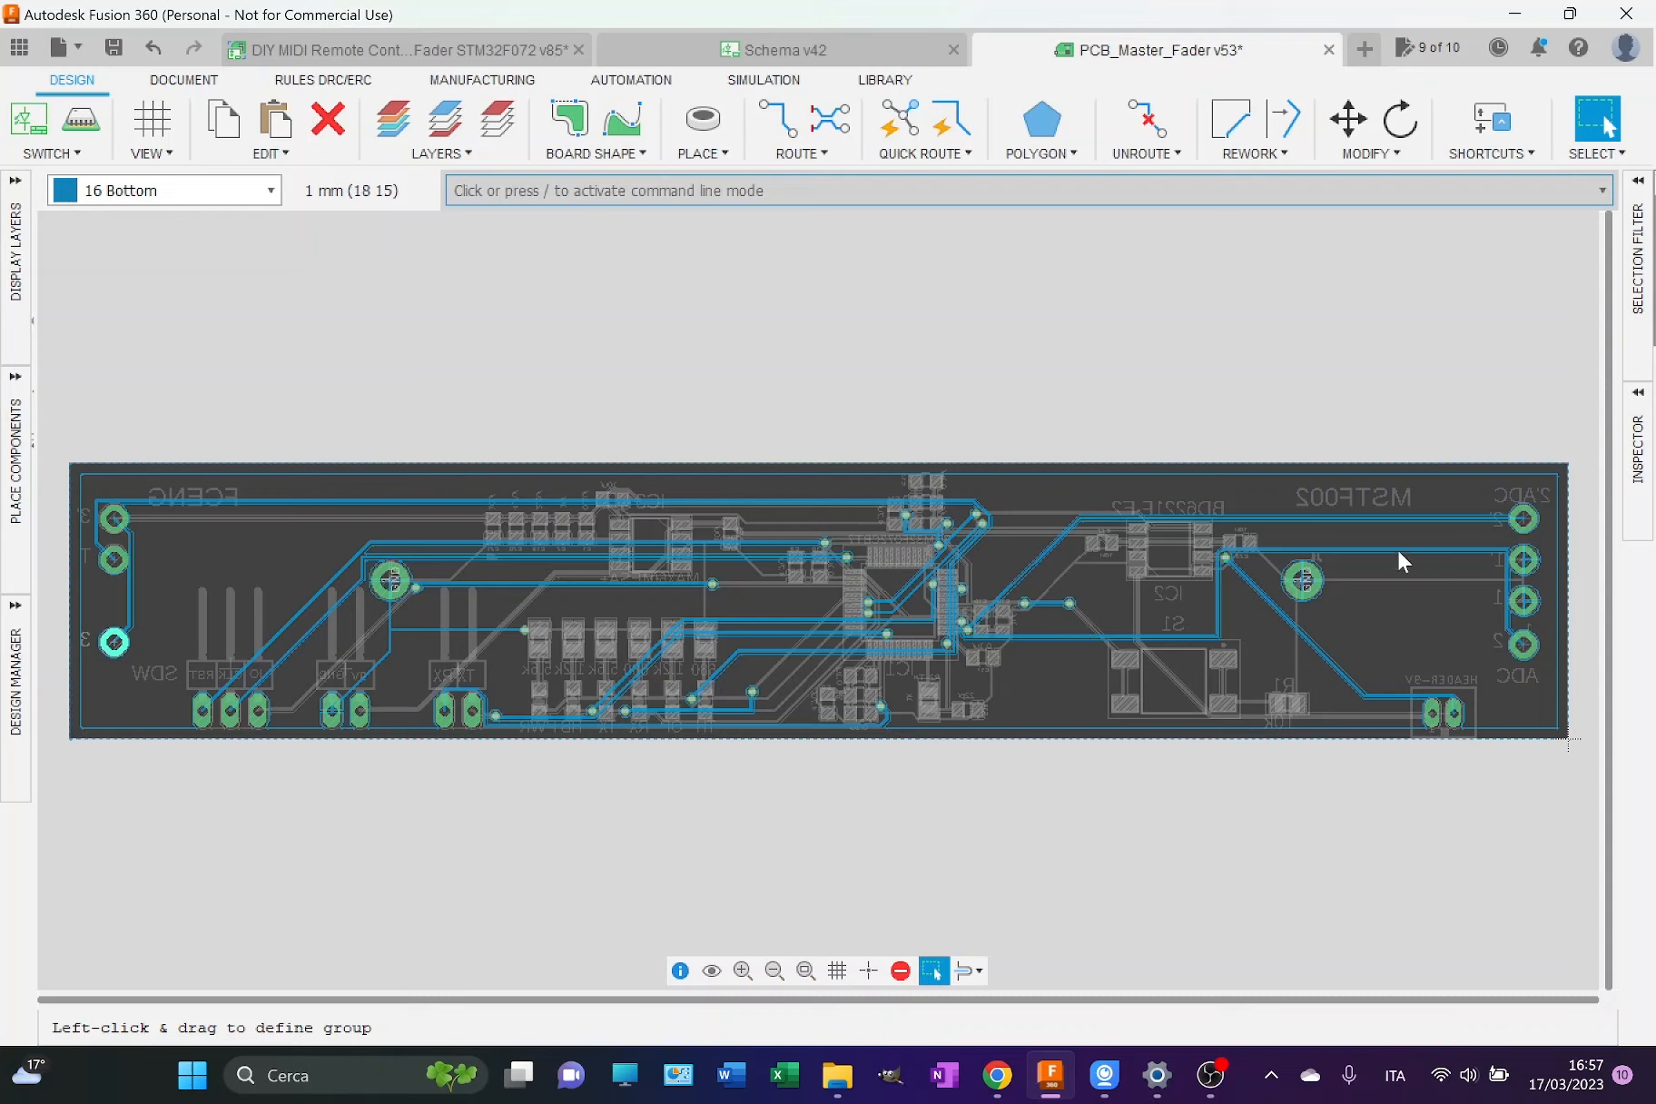
{"action": "mouse_move", "coordinate": [747, 679]}
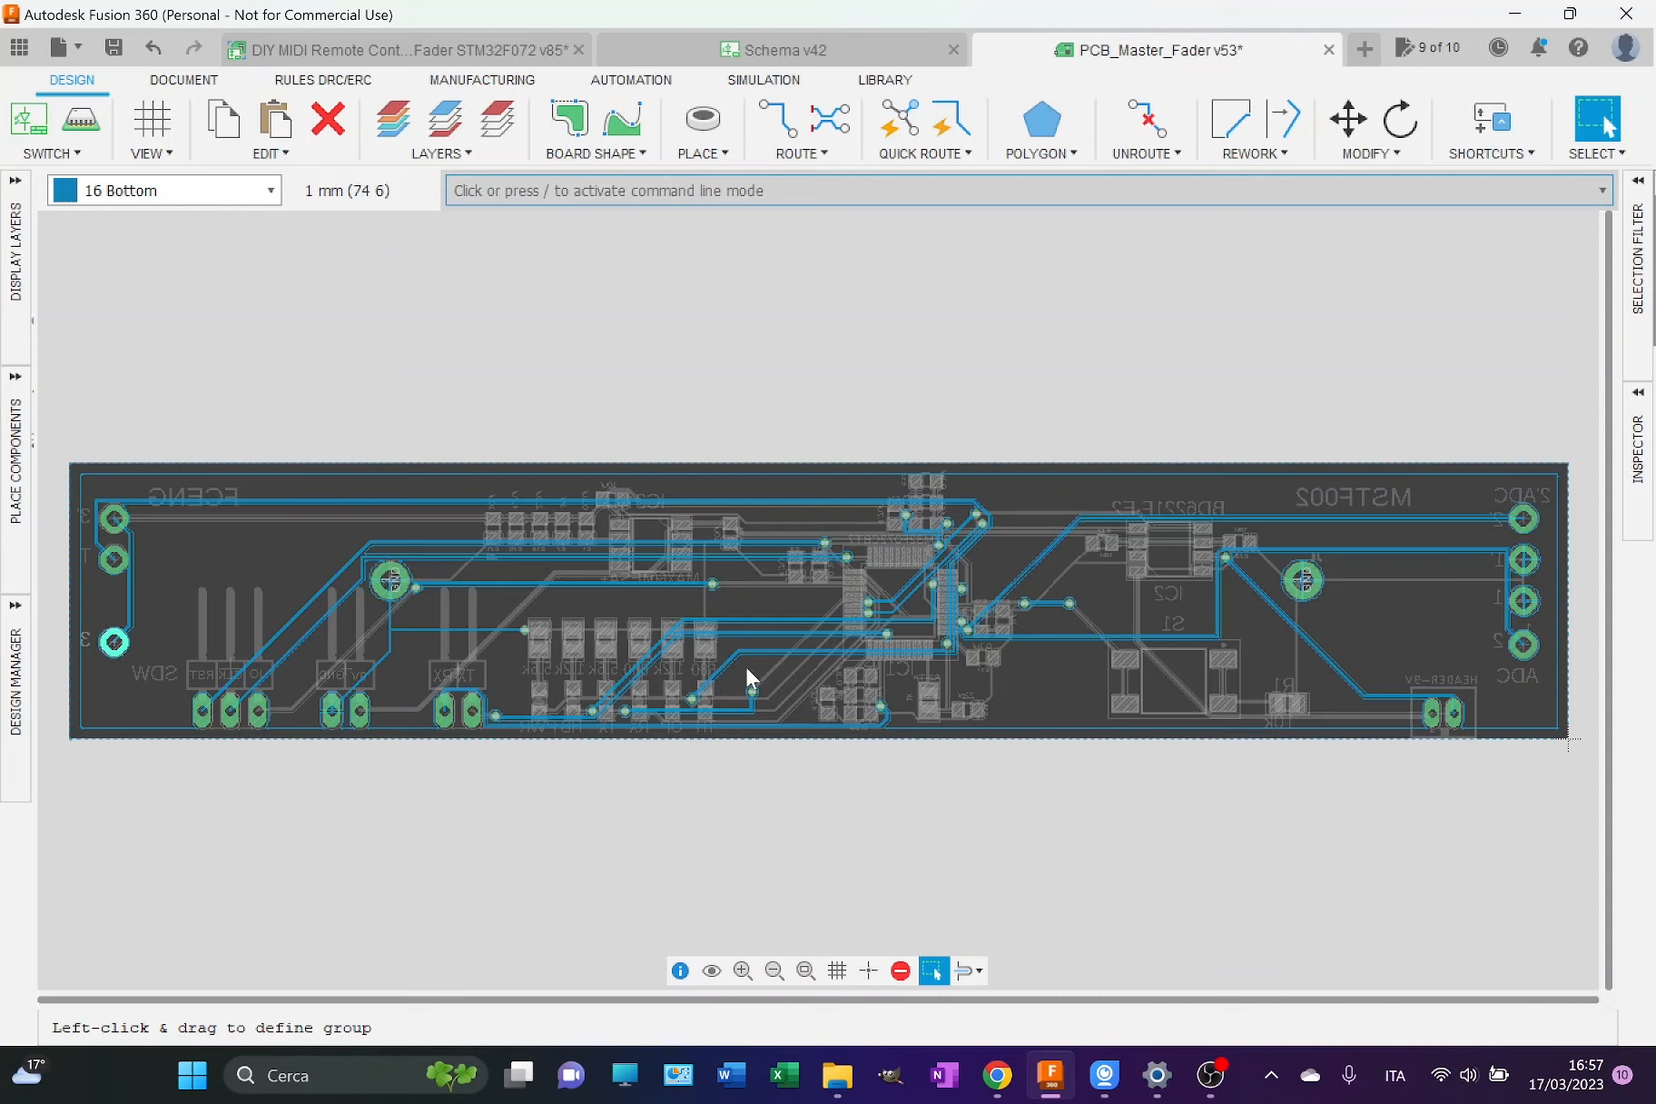
{"action": "left_click", "coordinate": [442, 127]}
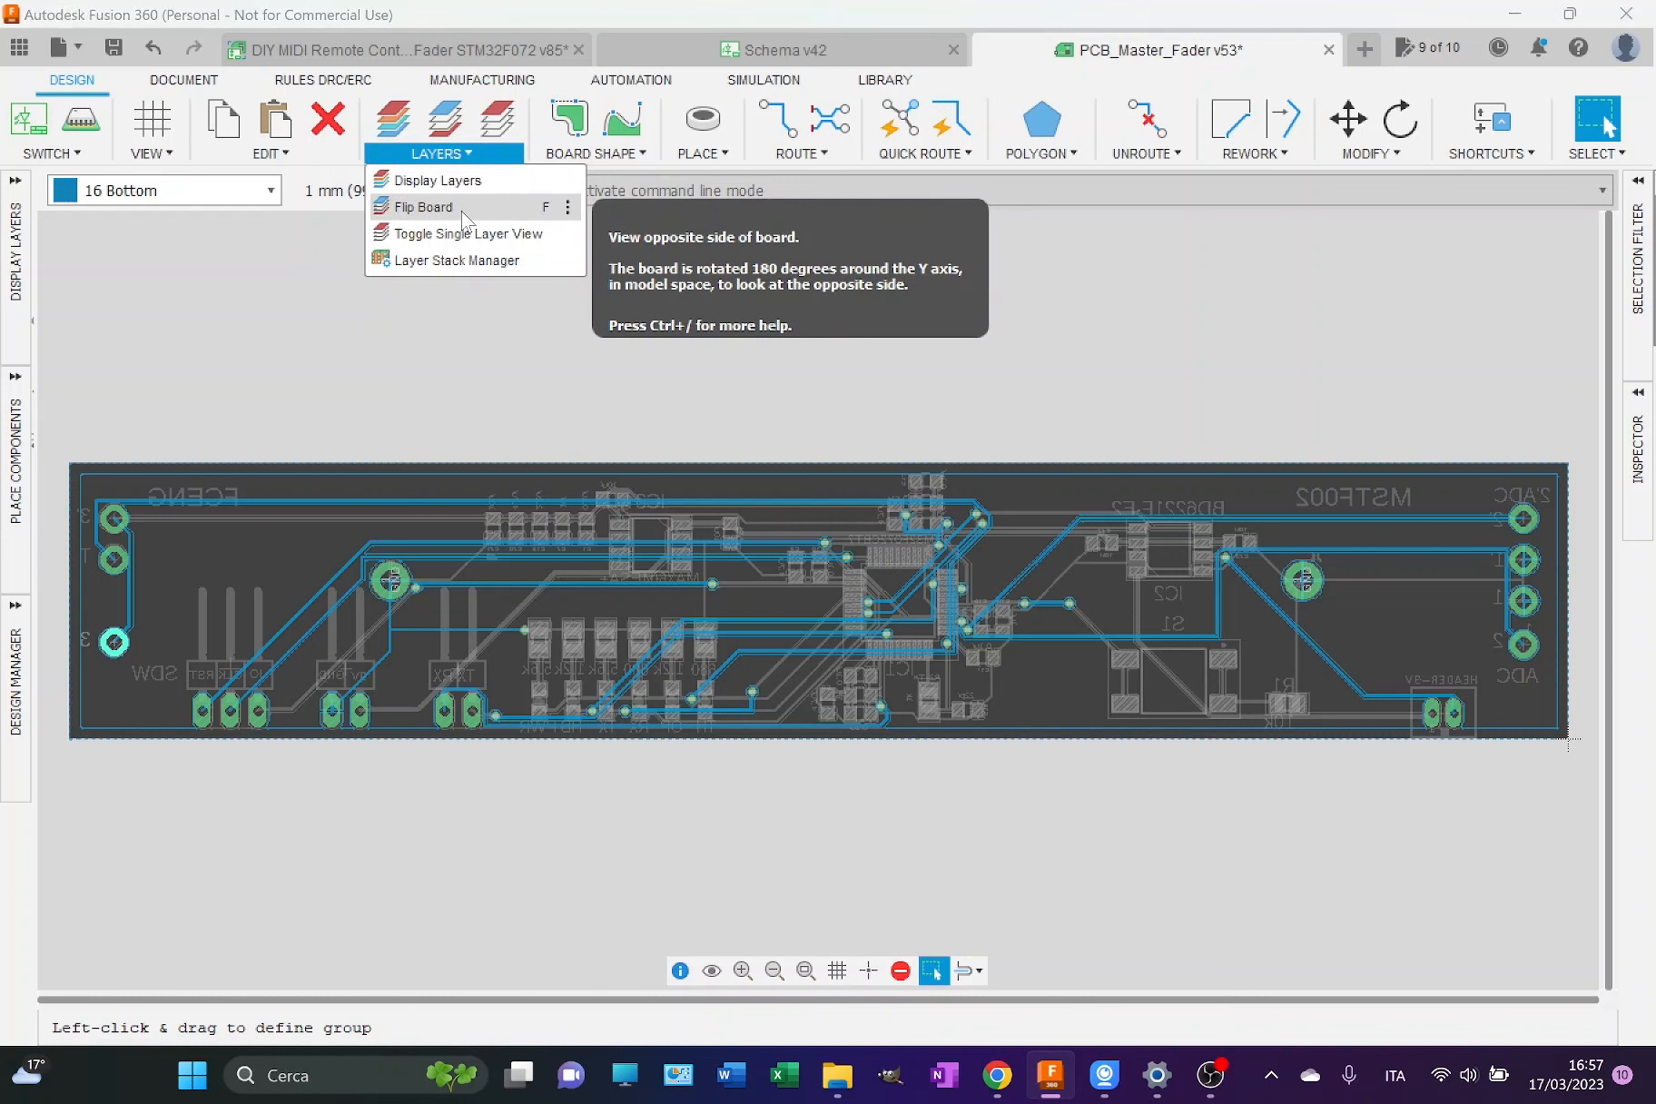
Step: Flip the board back to the top side, pour ground copper on 16 Bottom from the outline, and select 1 Top
{"action": "left_click", "coordinate": [422, 206]}
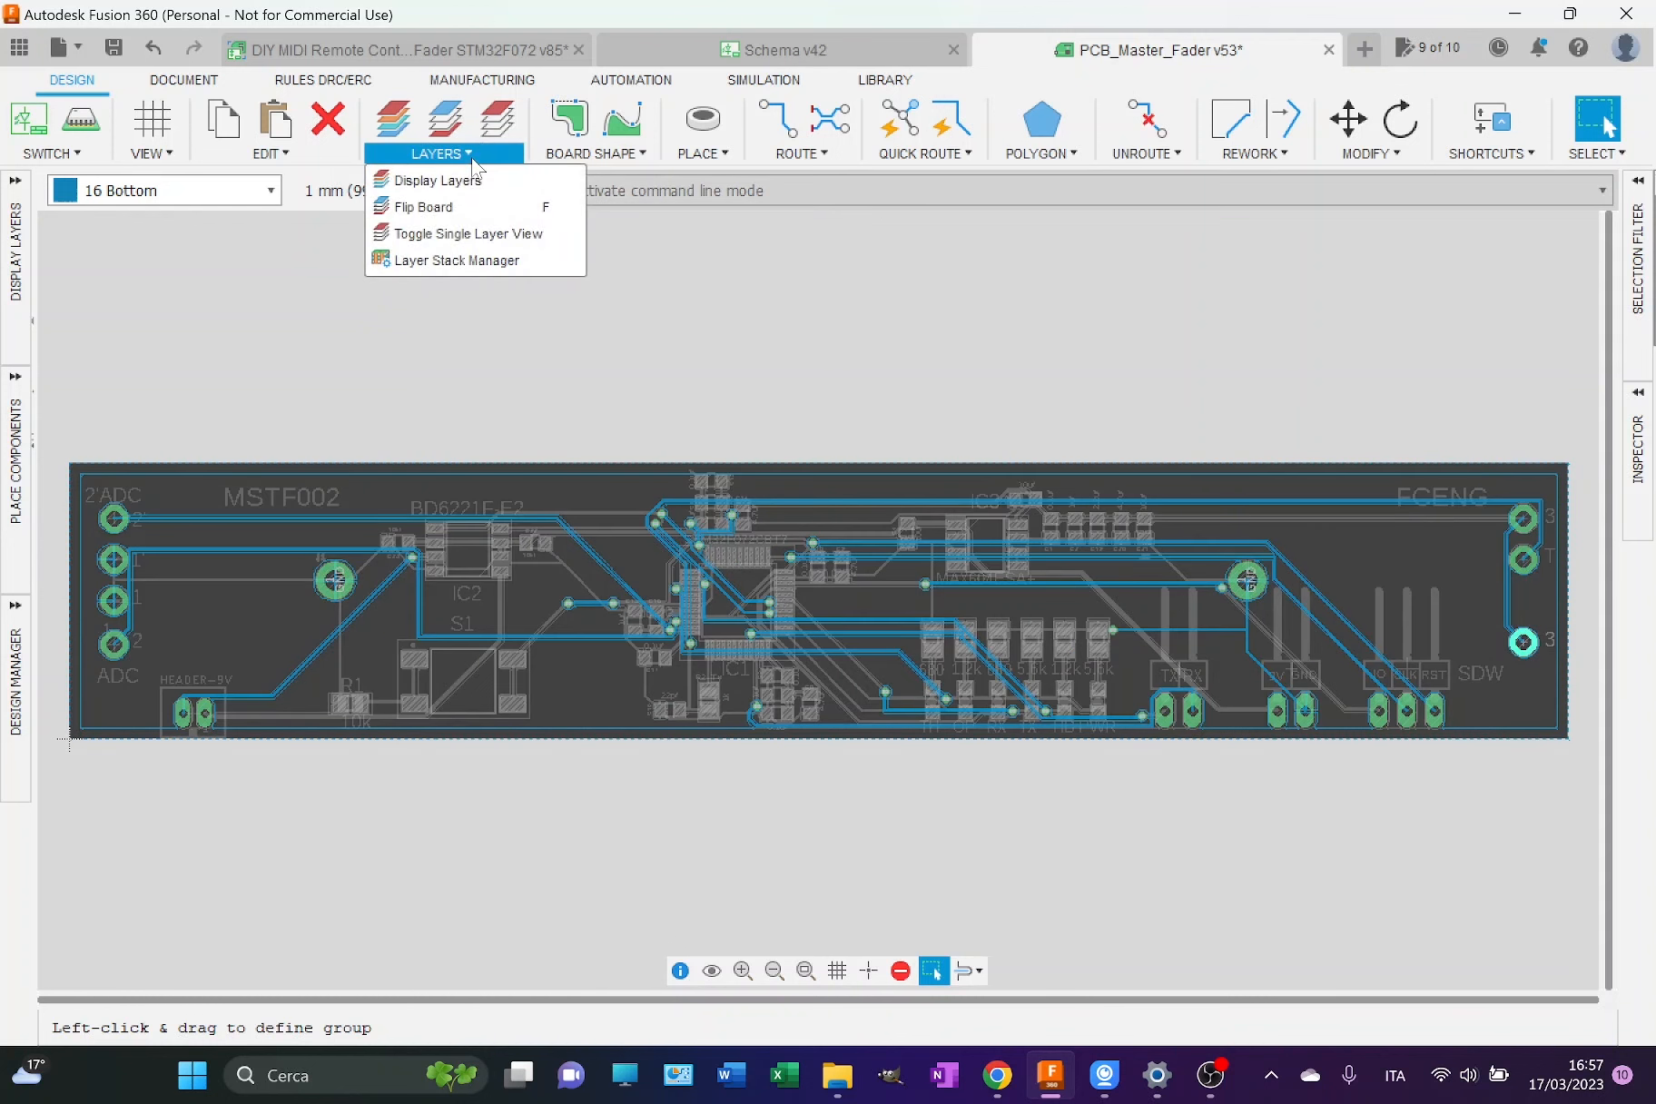
{"action": "mouse_move", "coordinate": [464, 234]}
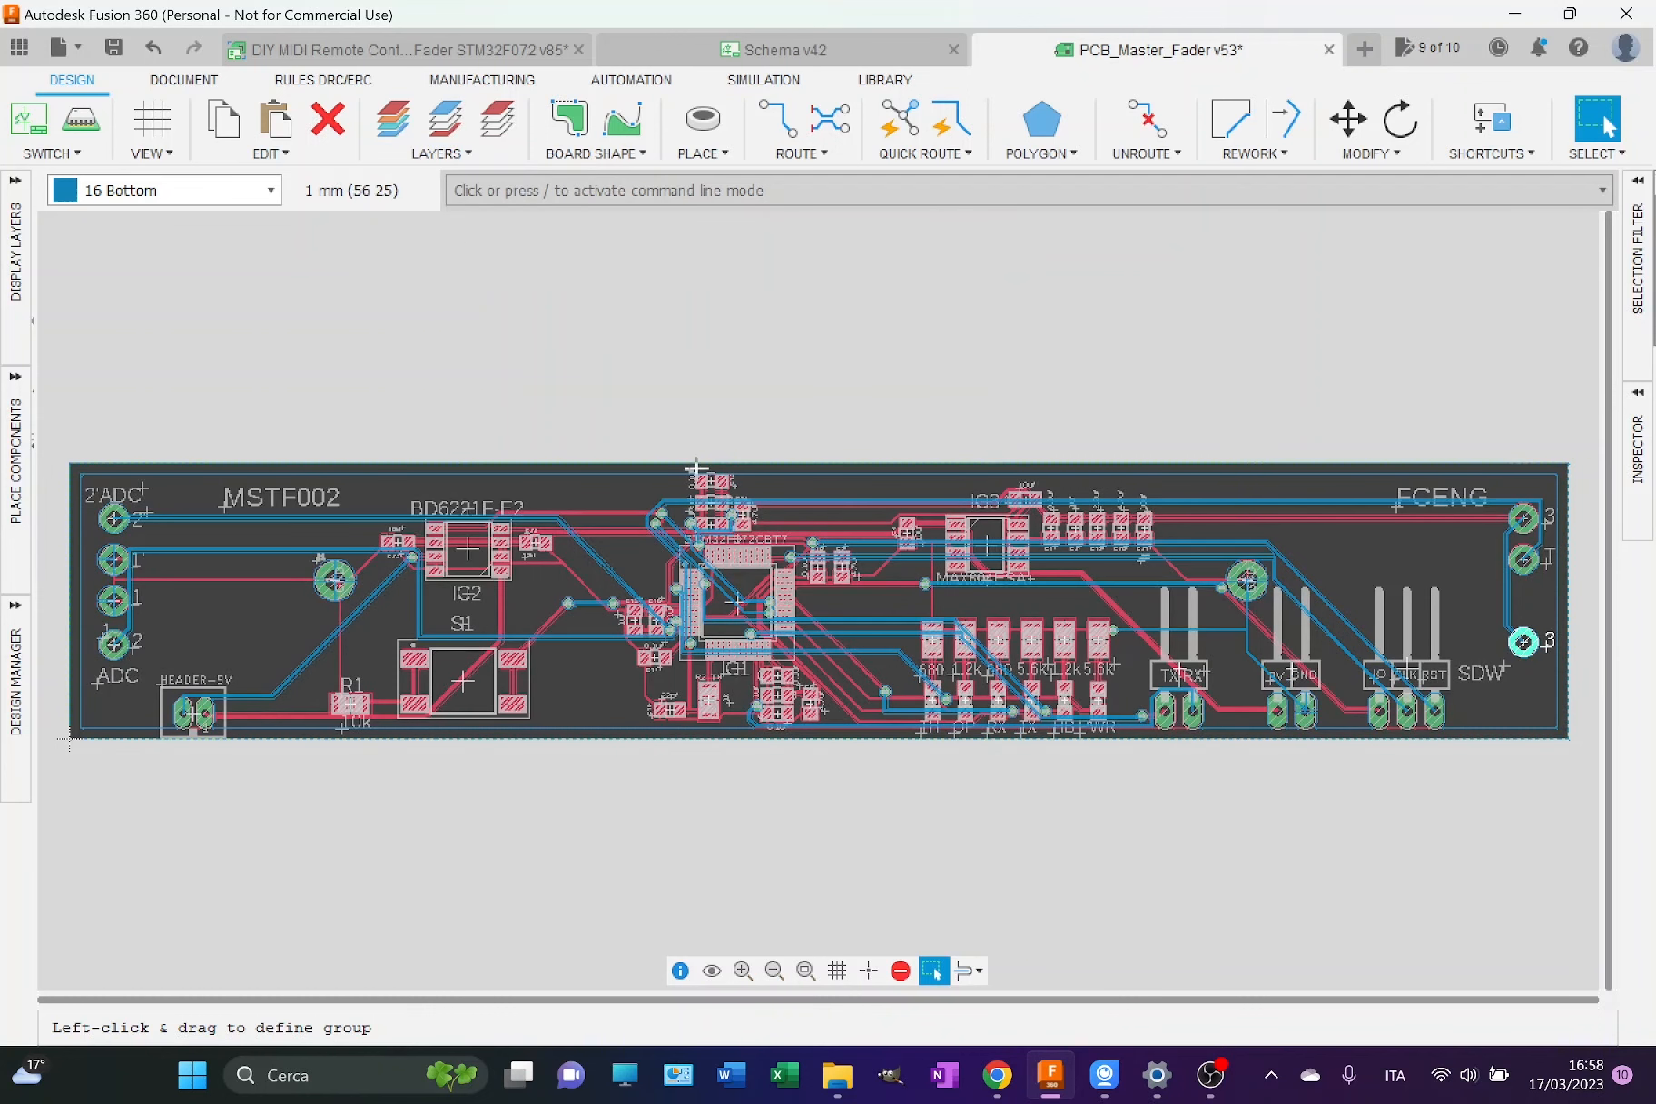
{"action": "mouse_move", "coordinate": [1041, 127]}
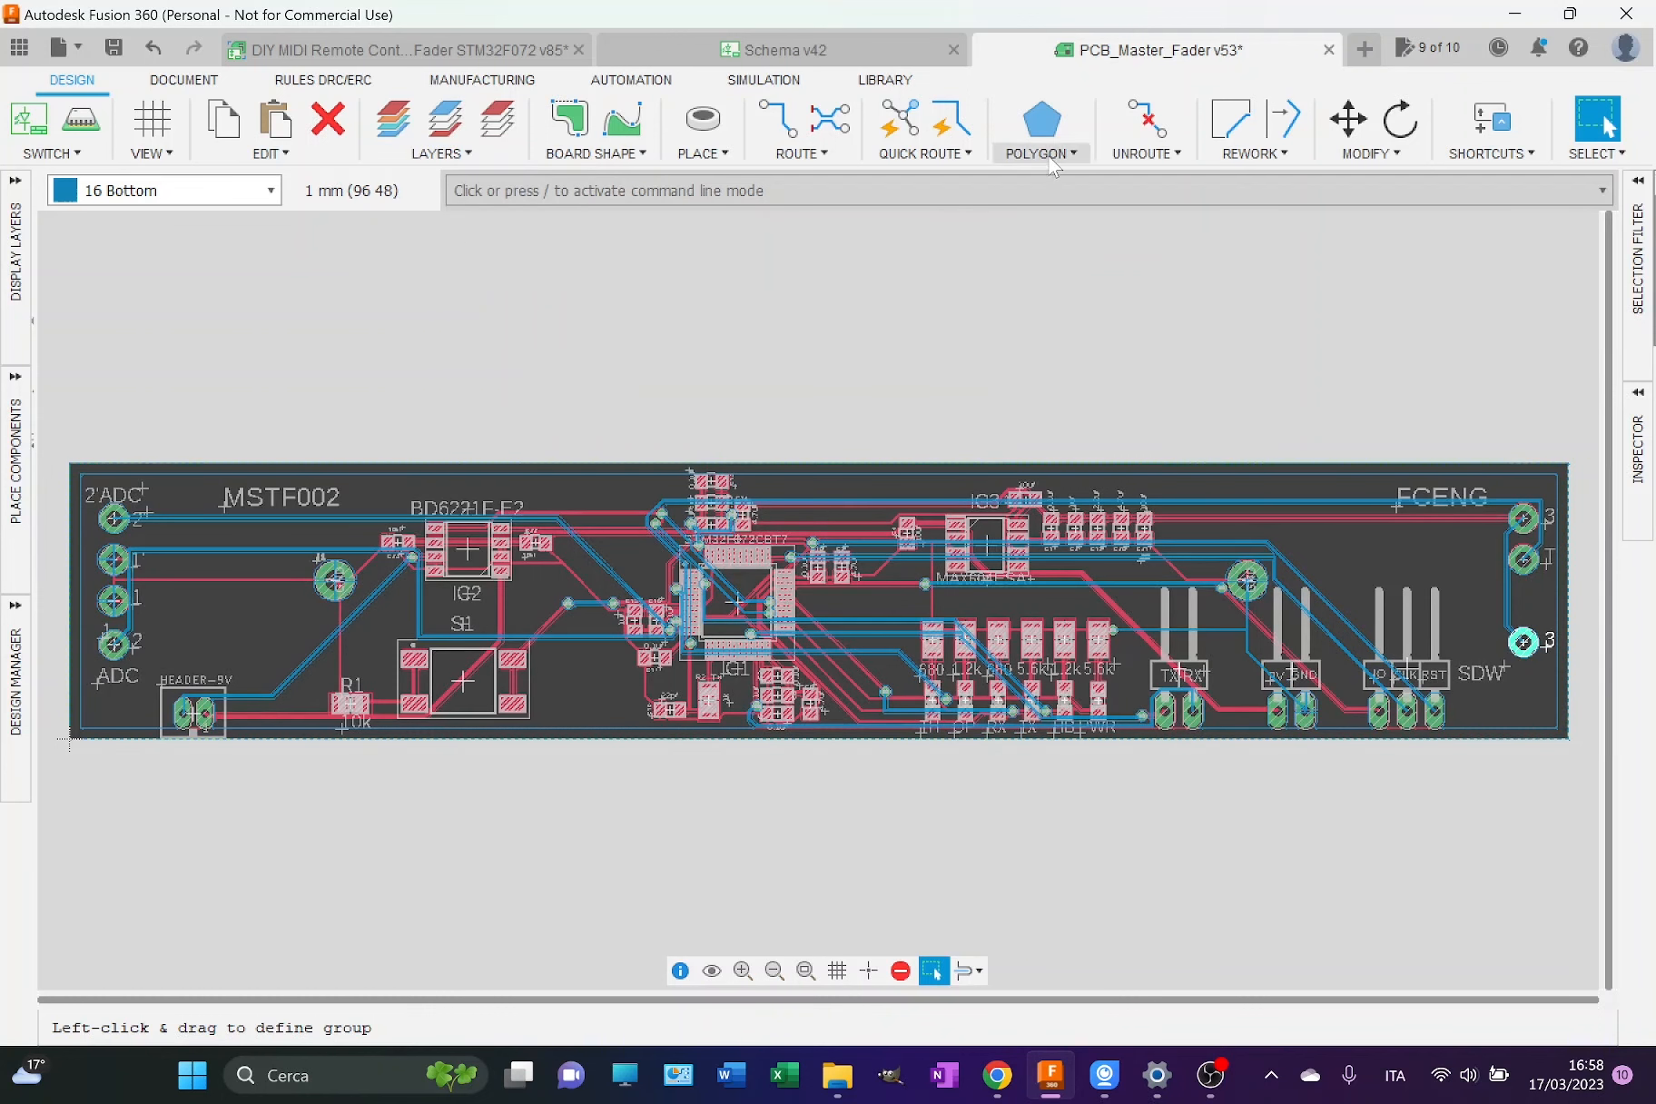
{"action": "left_click", "coordinate": [1039, 127]}
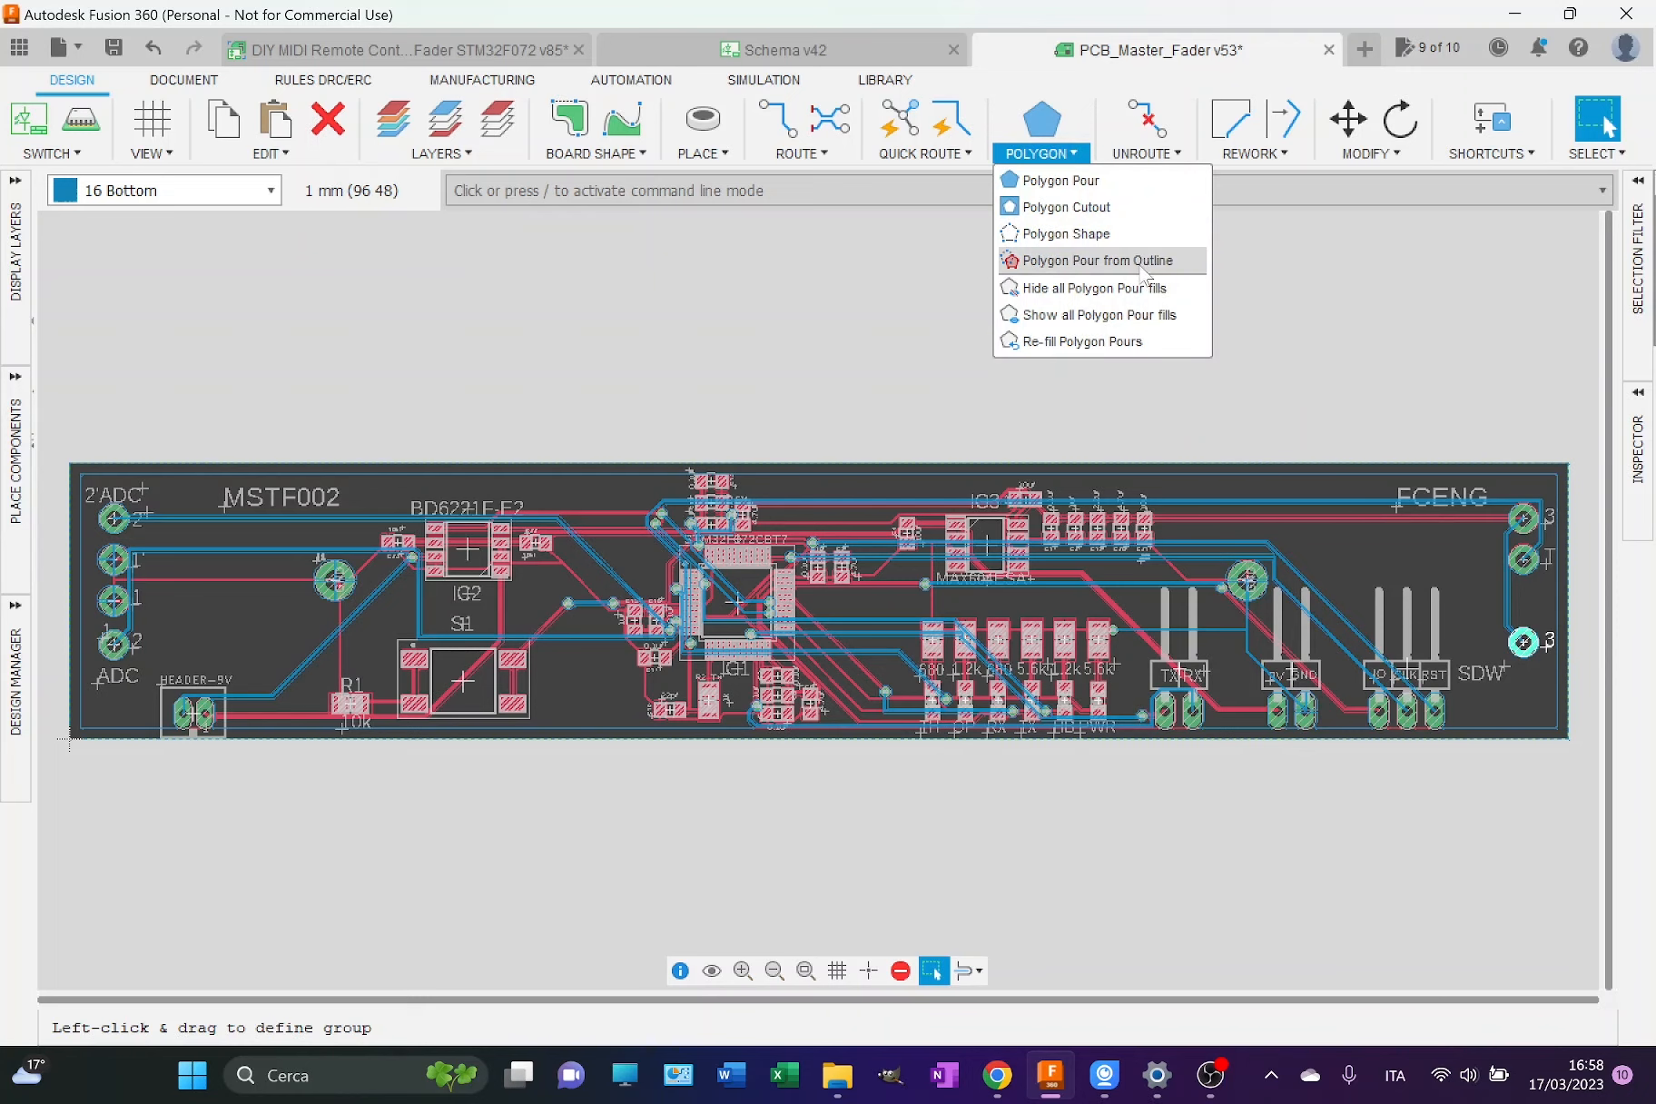
{"action": "left_click", "coordinate": [1095, 260]}
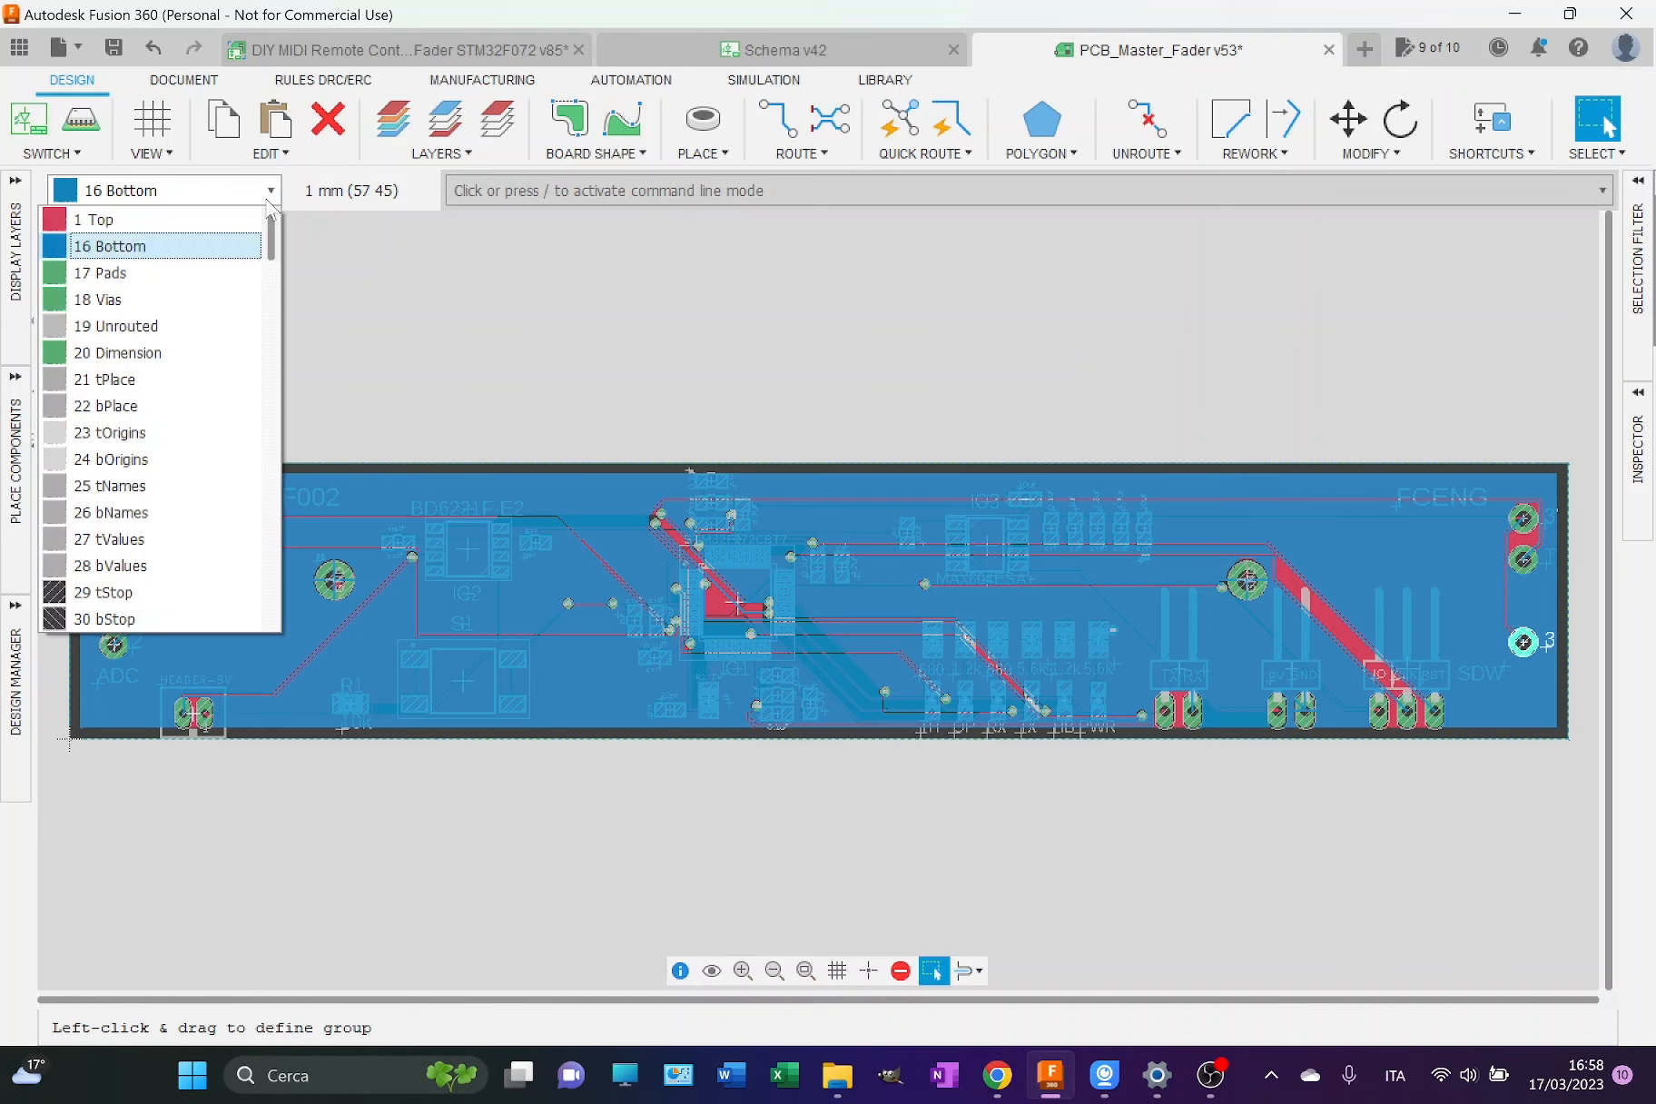
{"action": "left_click", "coordinate": [105, 218]}
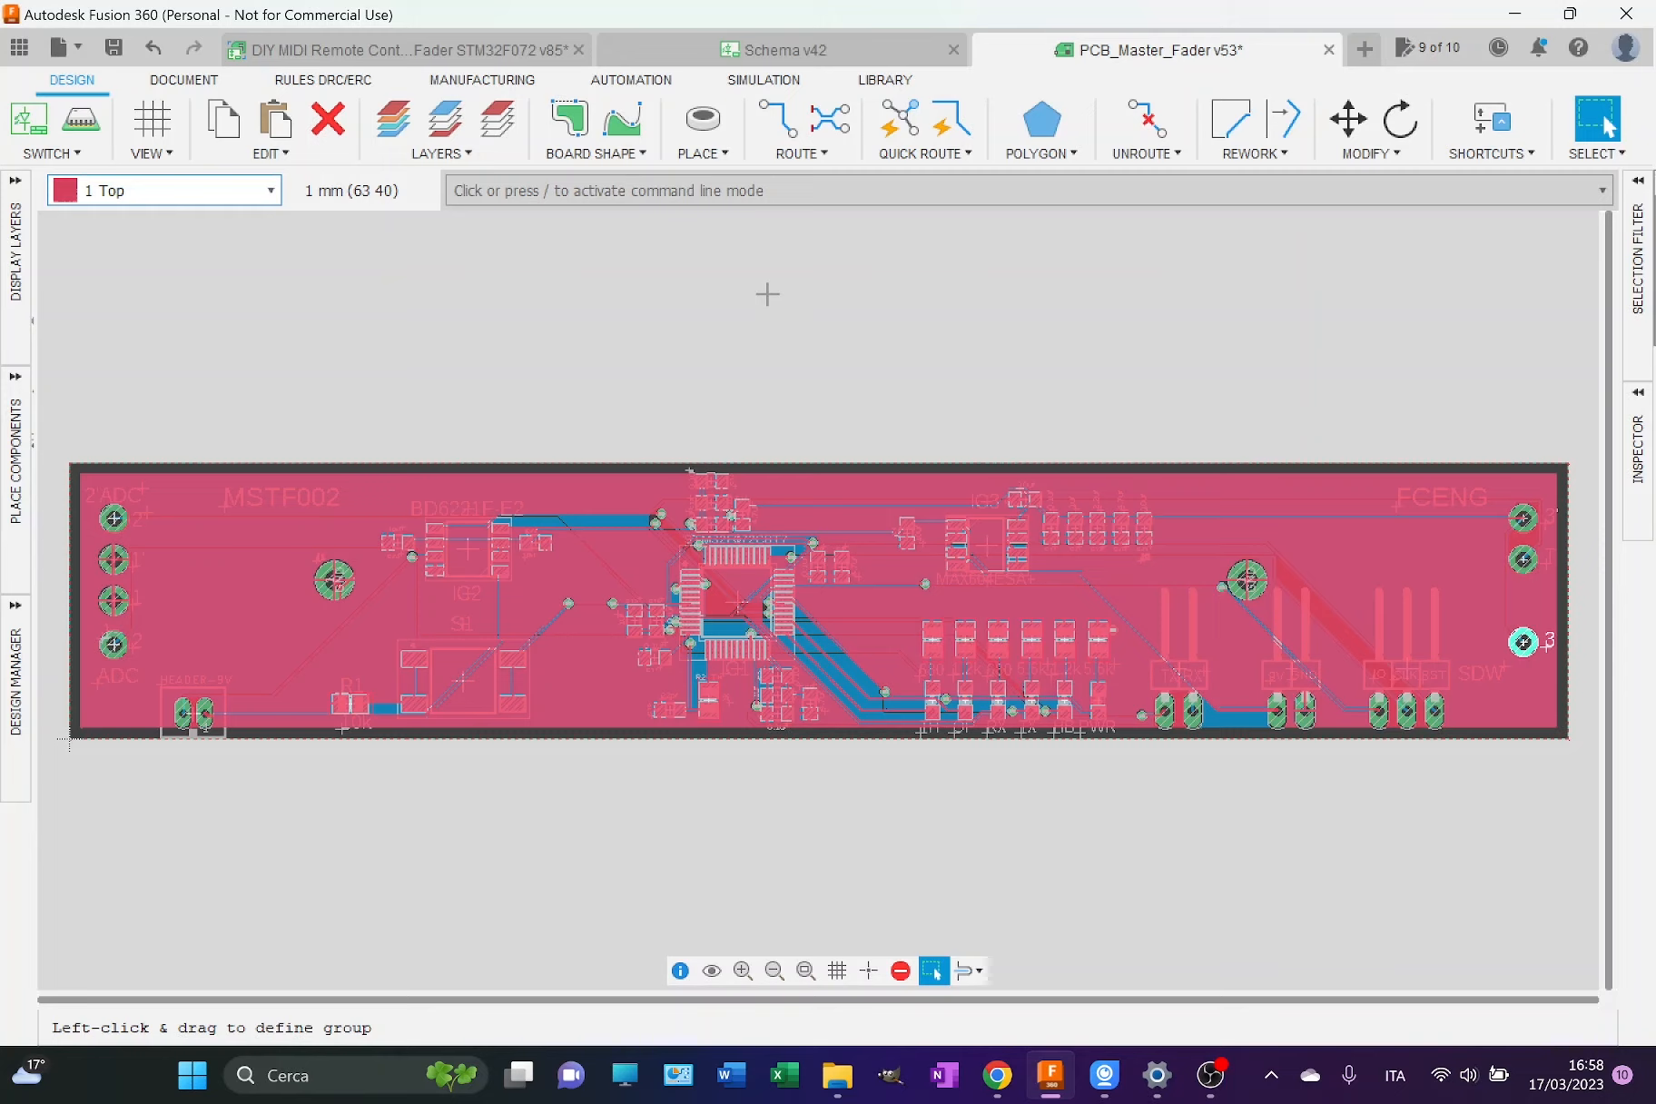
{"action": "mouse_move", "coordinate": [1216, 1075]}
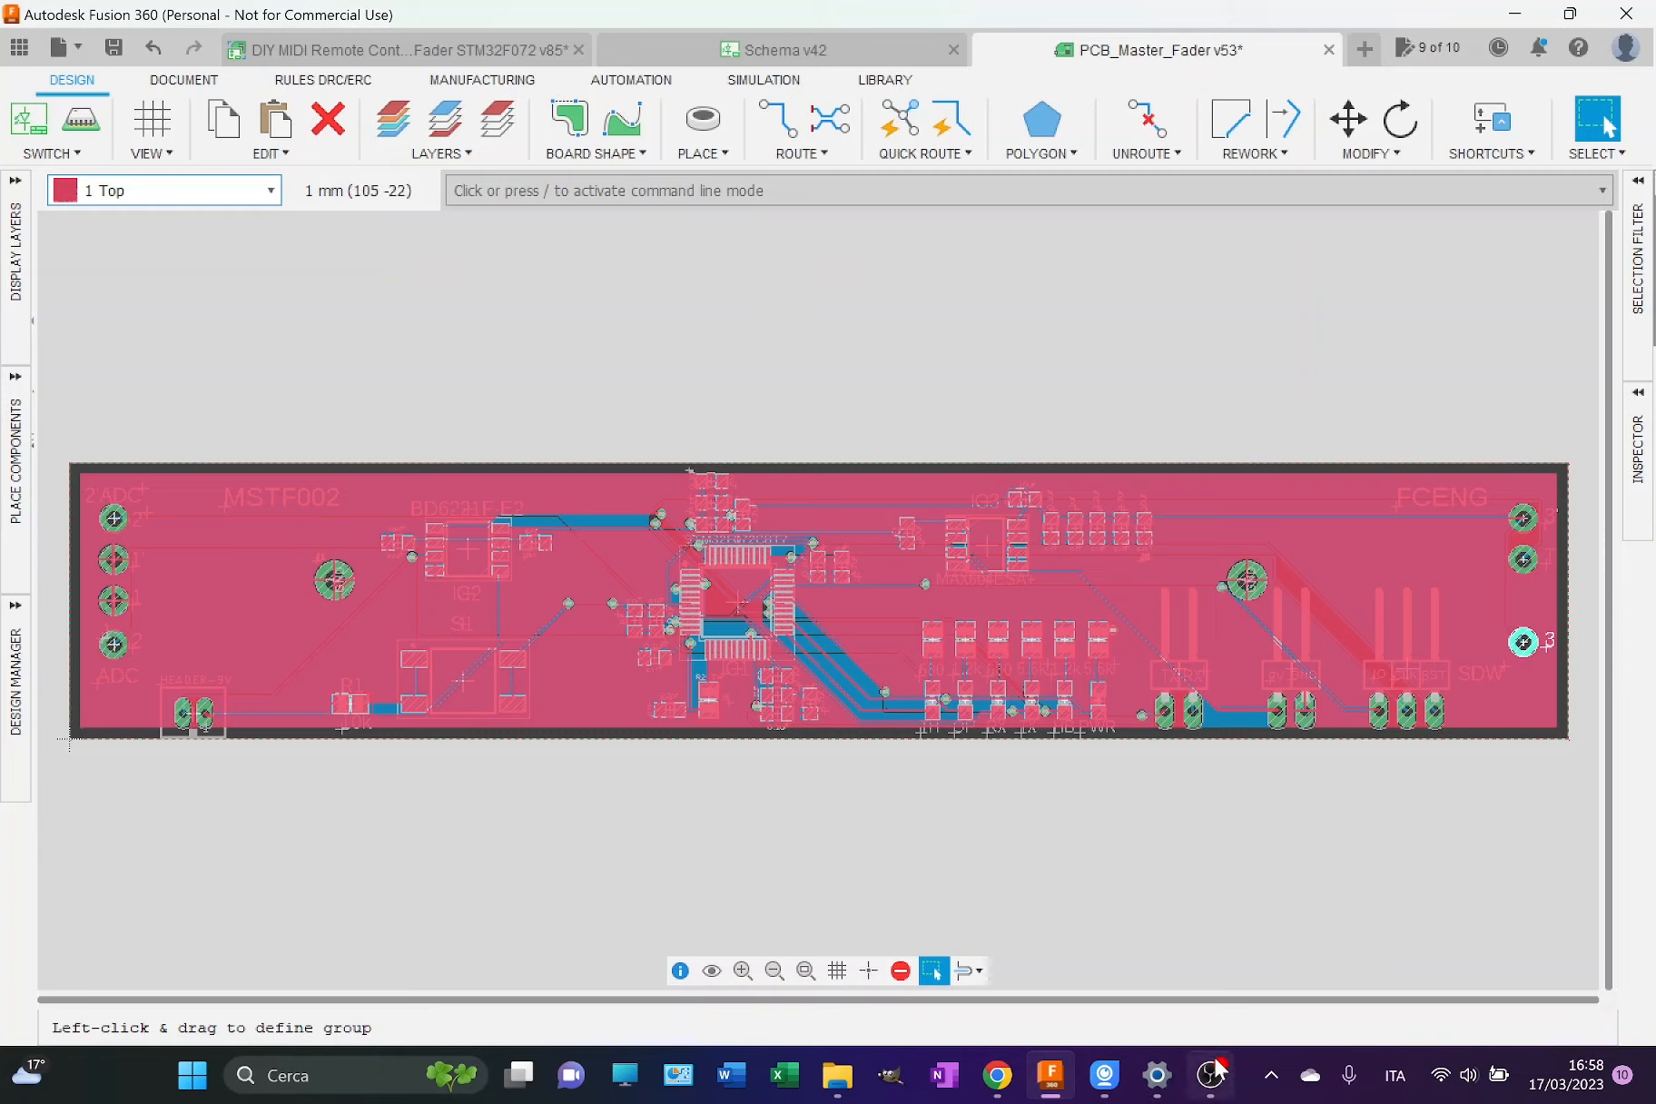